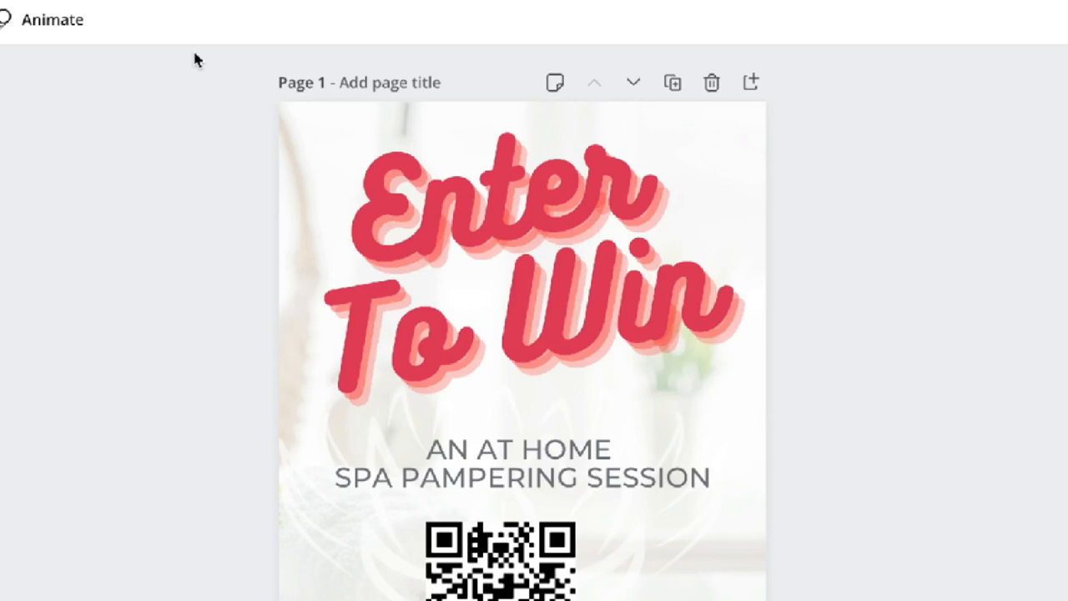
# Step: Scroll through the current page content
pyautogui.scroll(-3)
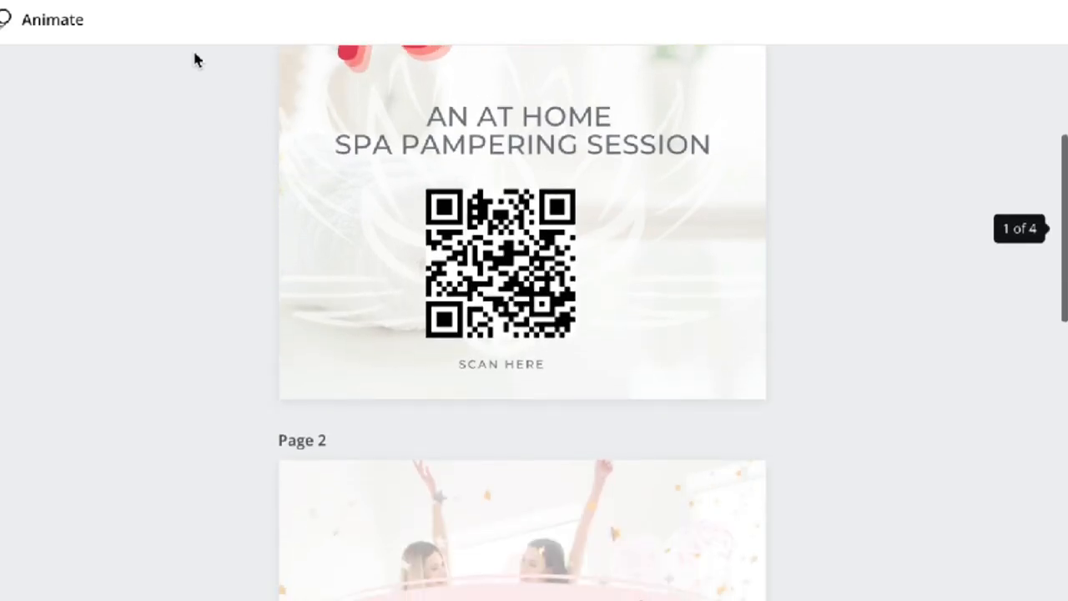
pyautogui.scroll(-3)
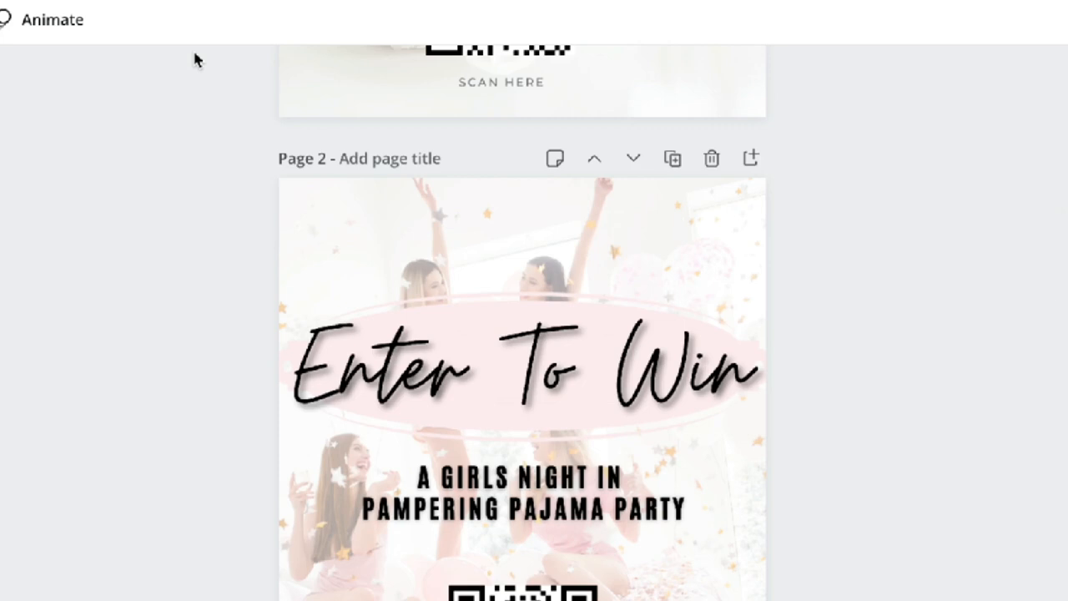
pyautogui.scroll(-3)
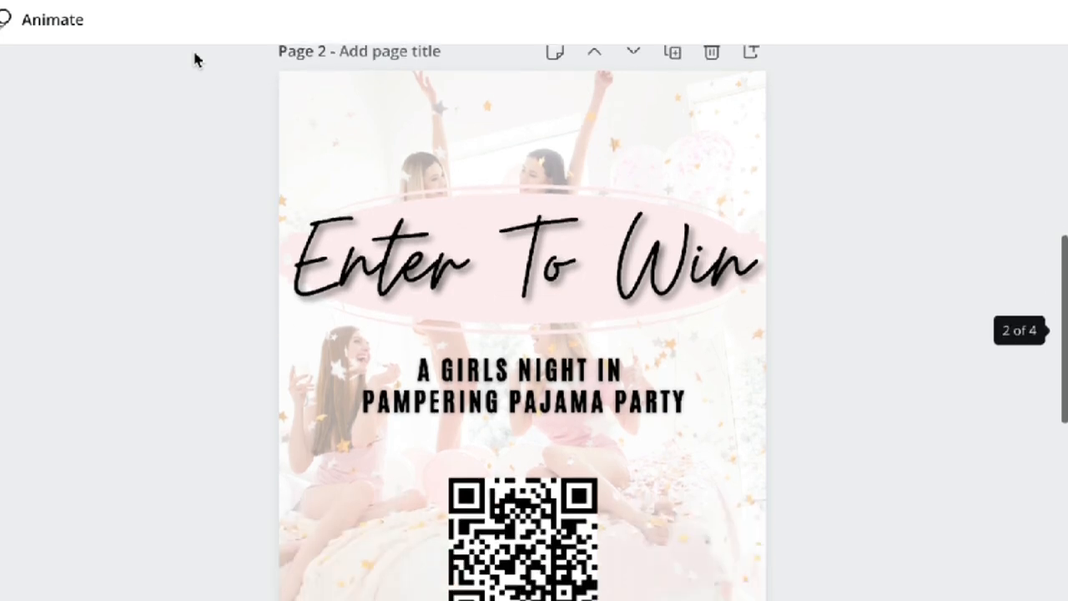
pyautogui.scroll(-3)
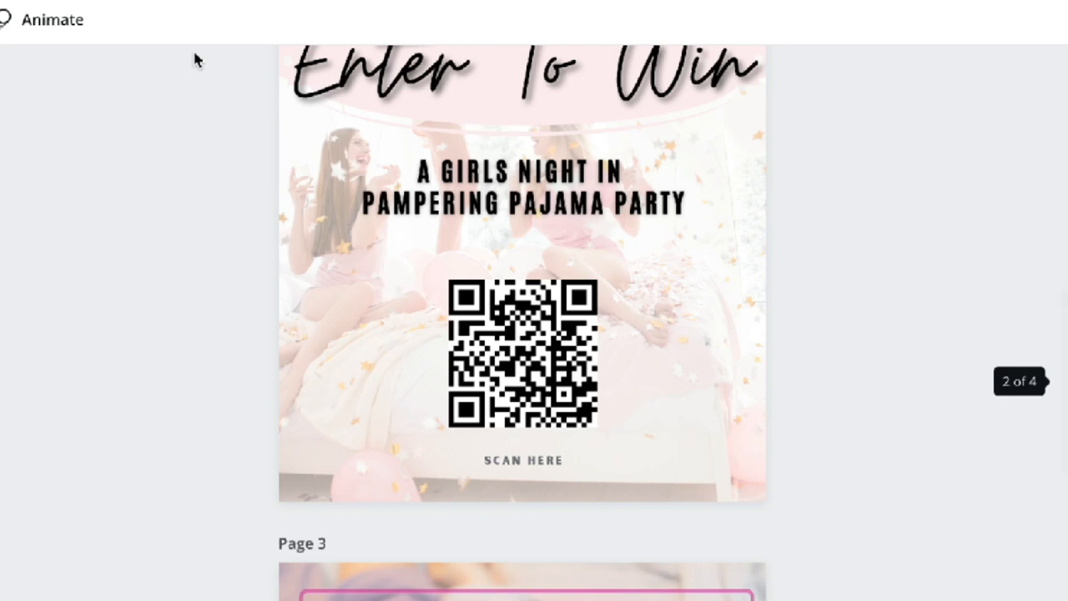
pyautogui.scroll(-3)
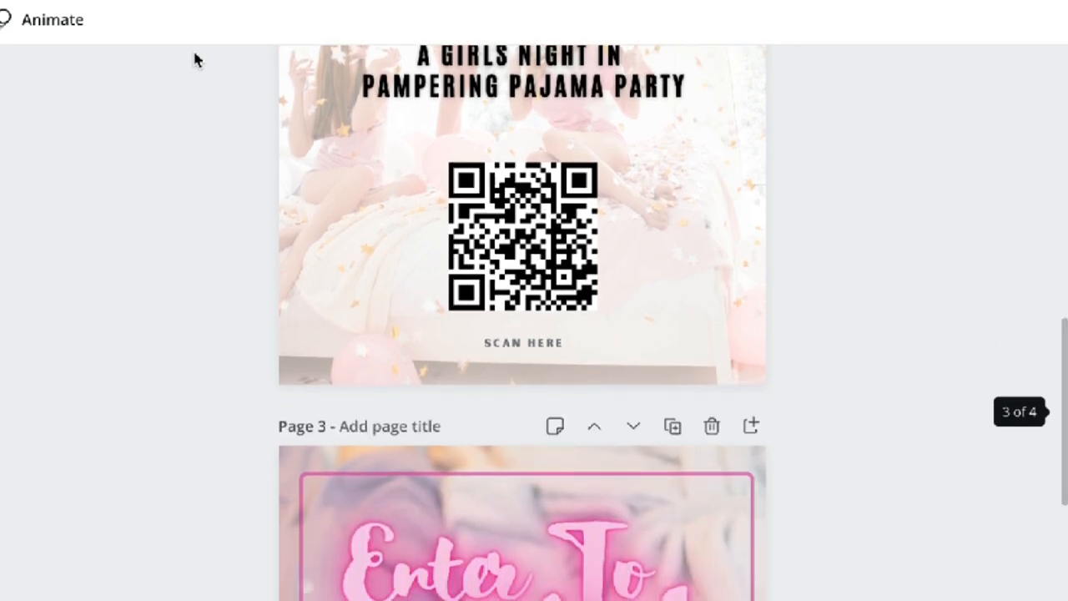
pyautogui.scroll(-3)
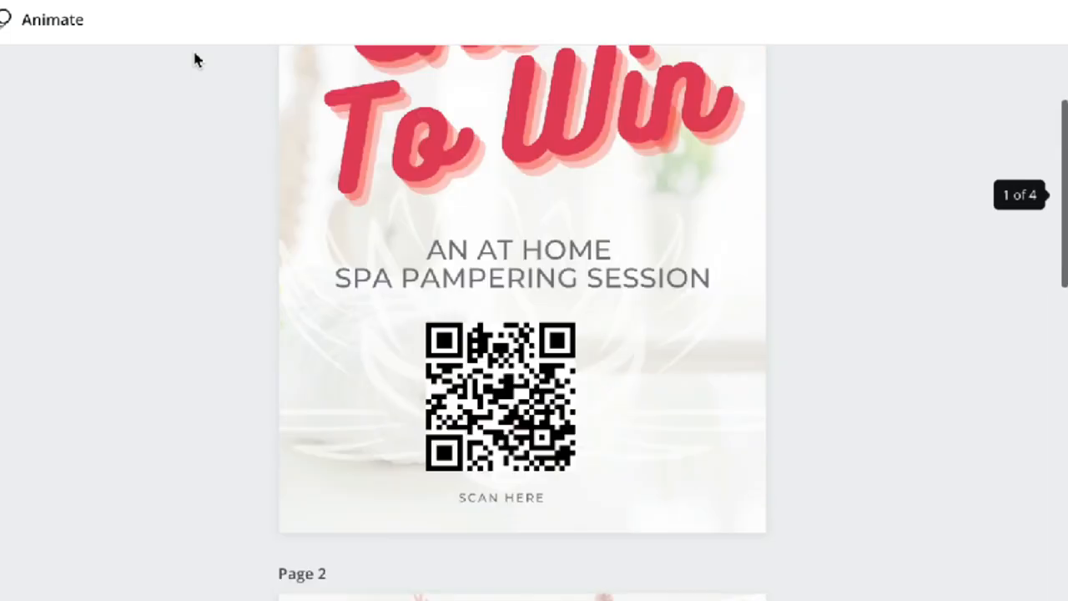
pyautogui.scroll(3)
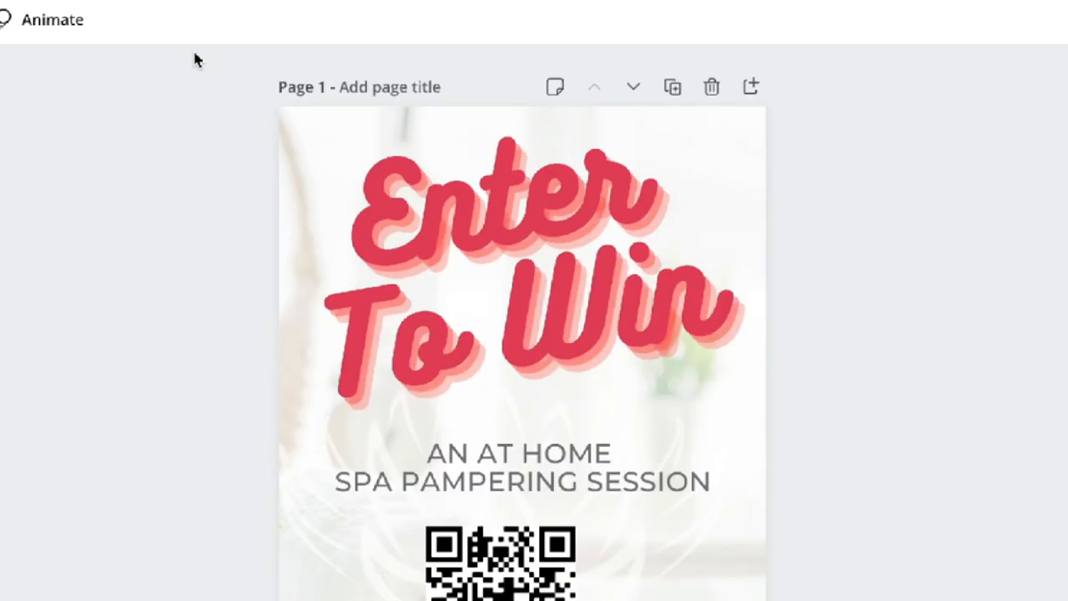
pyautogui.scroll(-3)
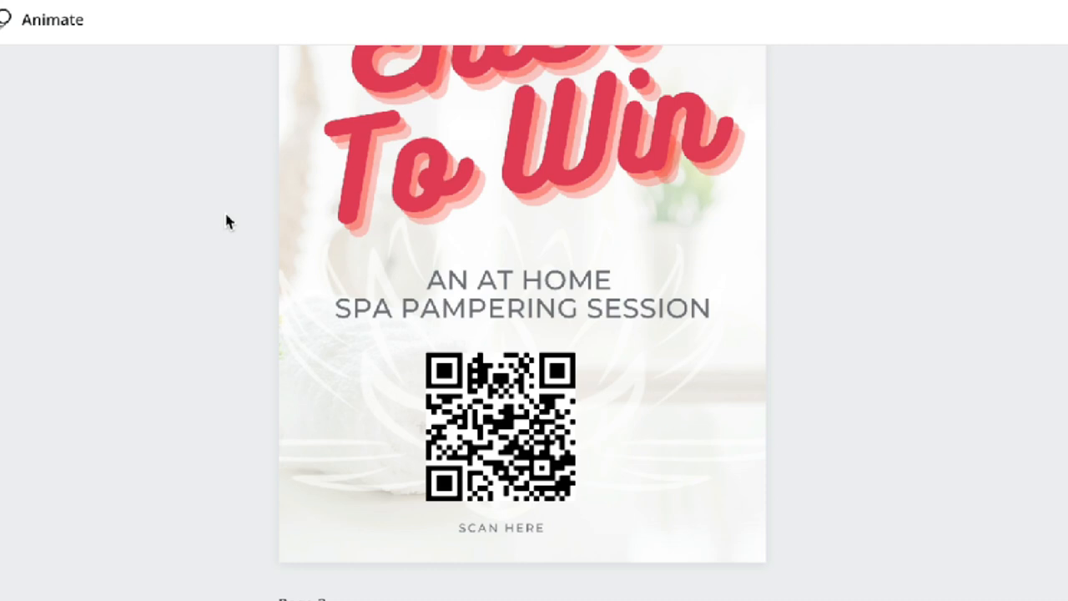
pyautogui.scroll(-3)
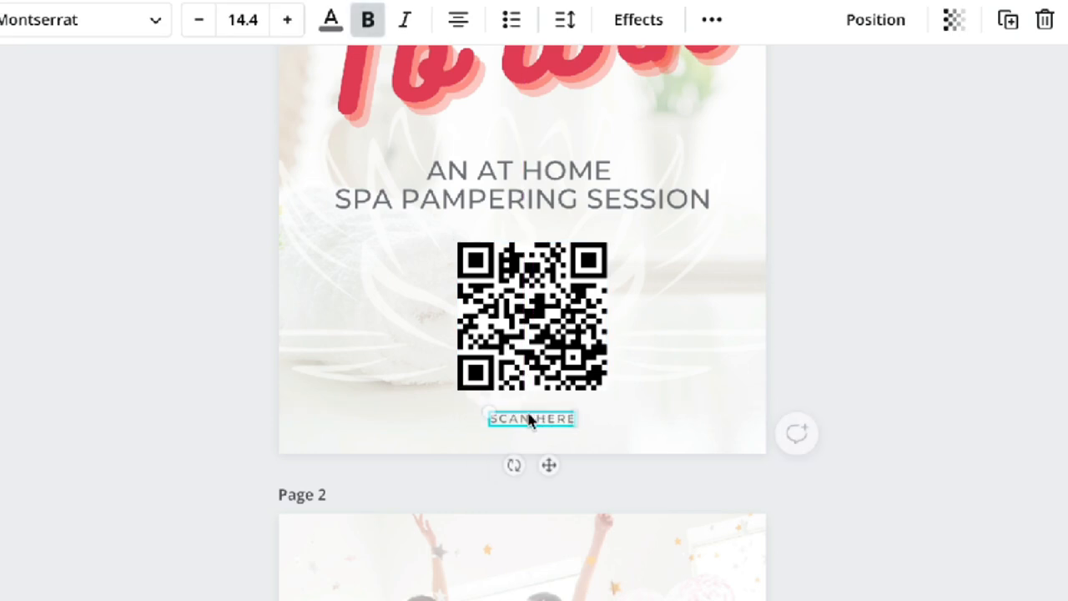
pyautogui.scroll(-3)
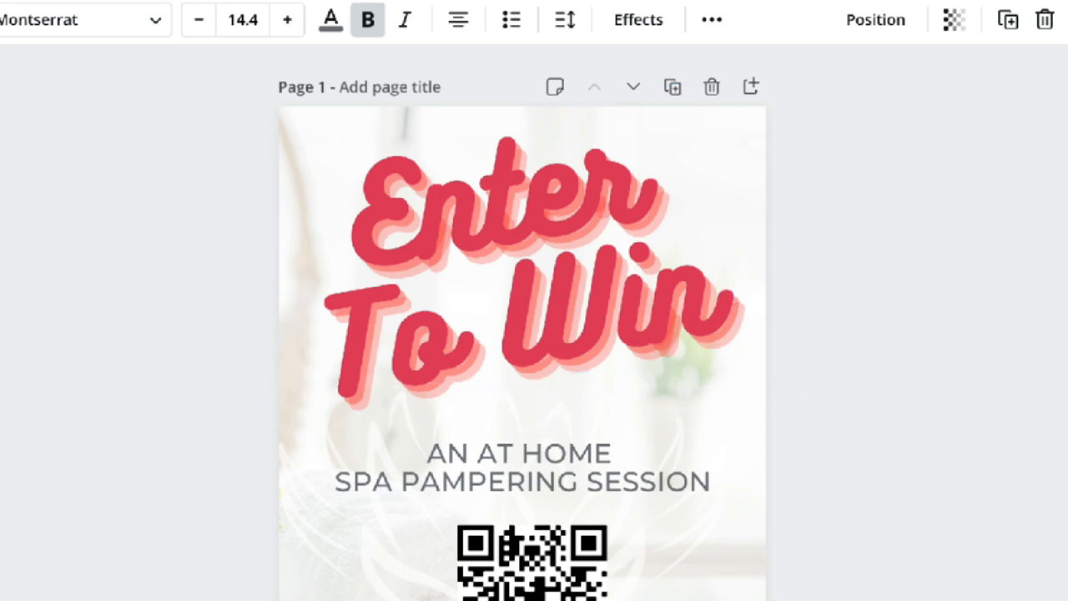
pyautogui.moveTo(122, 92)
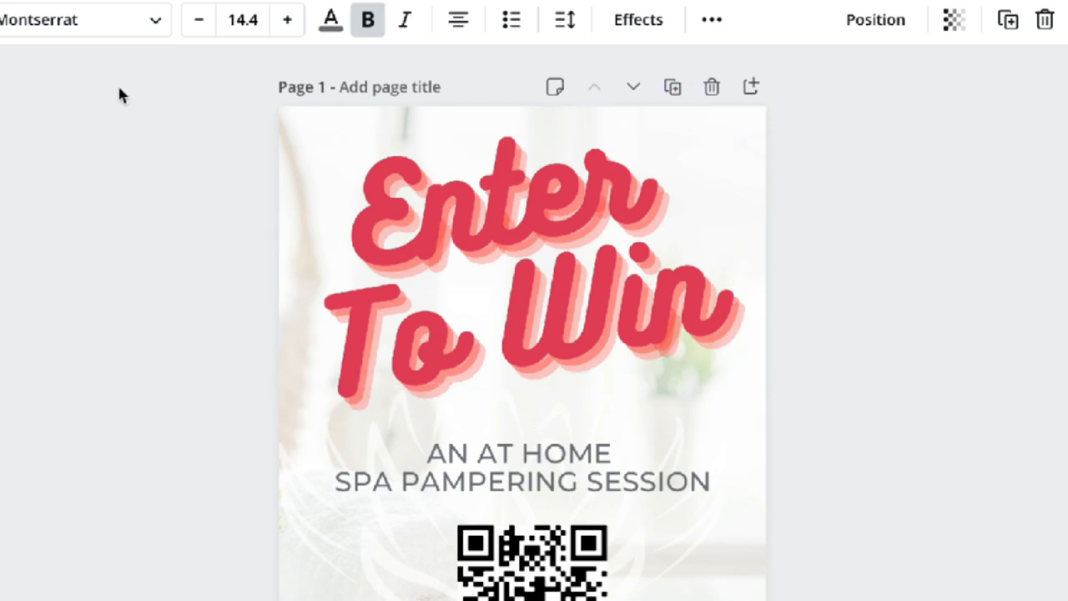
pyautogui.moveTo(334, 177)
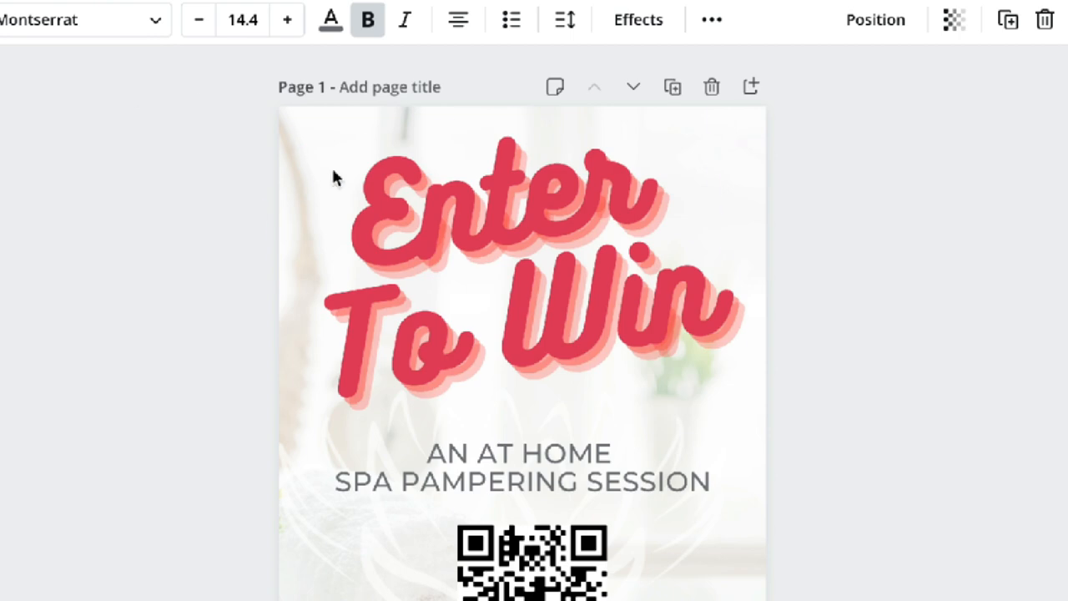
pyautogui.scroll(-3)
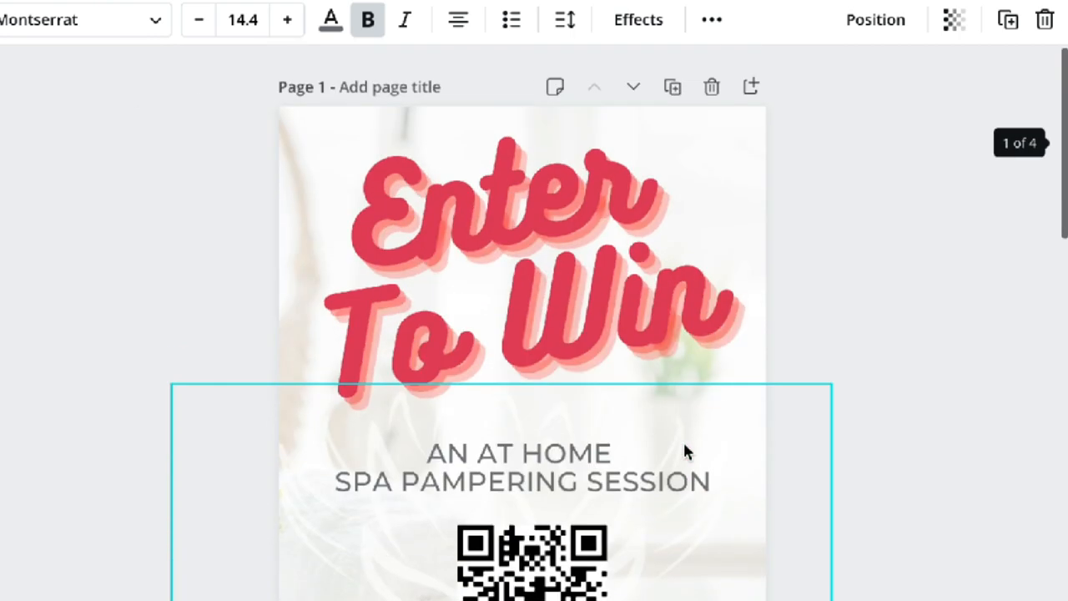
pyautogui.scroll(-3)
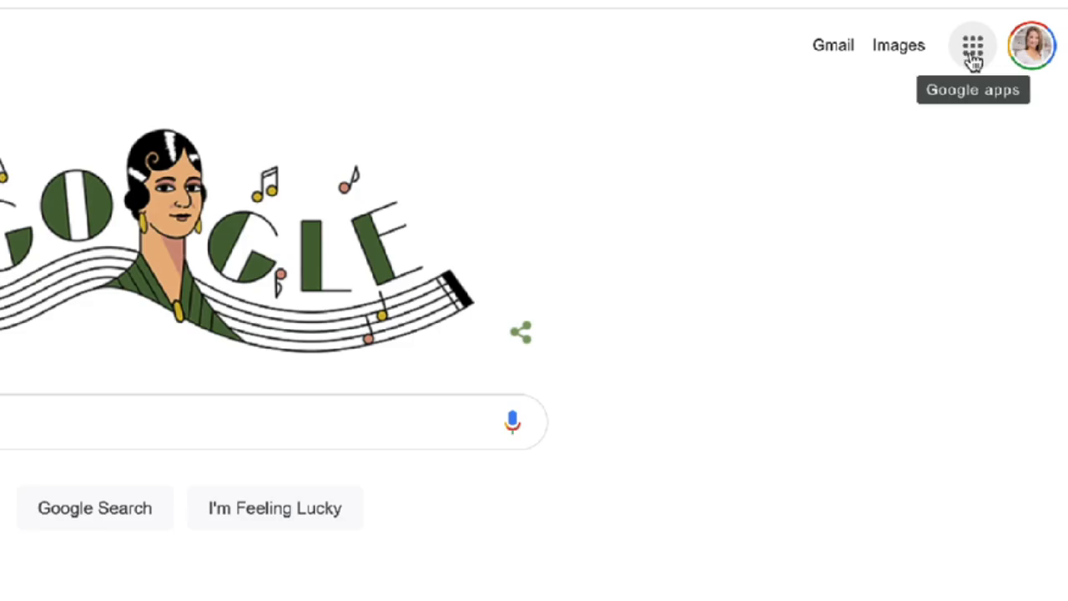
# Step: Create a new blank Google Form from Google Drive via the apps launcher
pyautogui.click(974, 46)
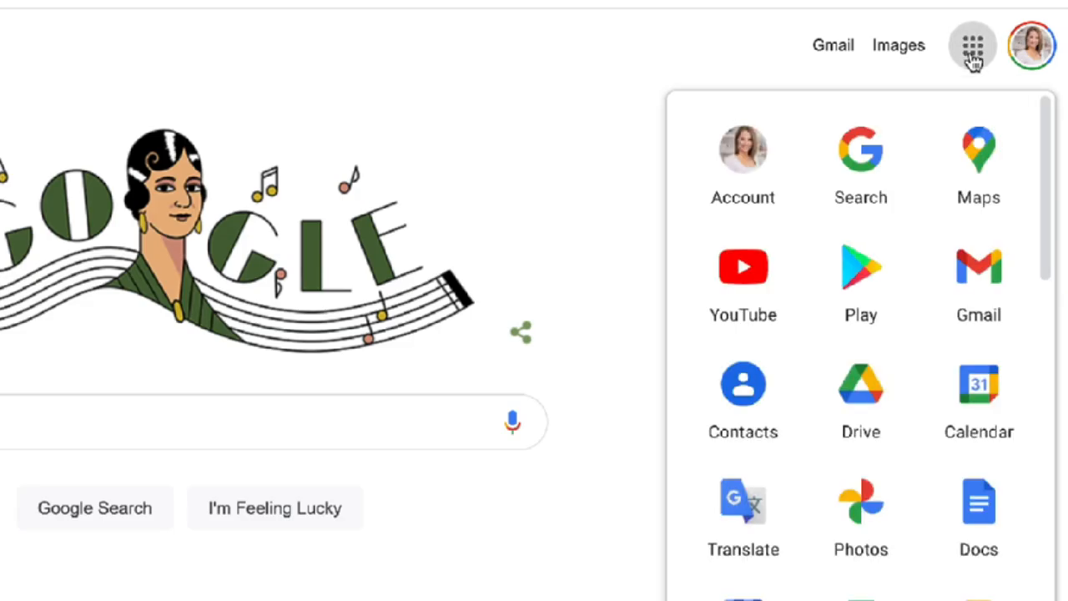
pyautogui.moveTo(861, 396)
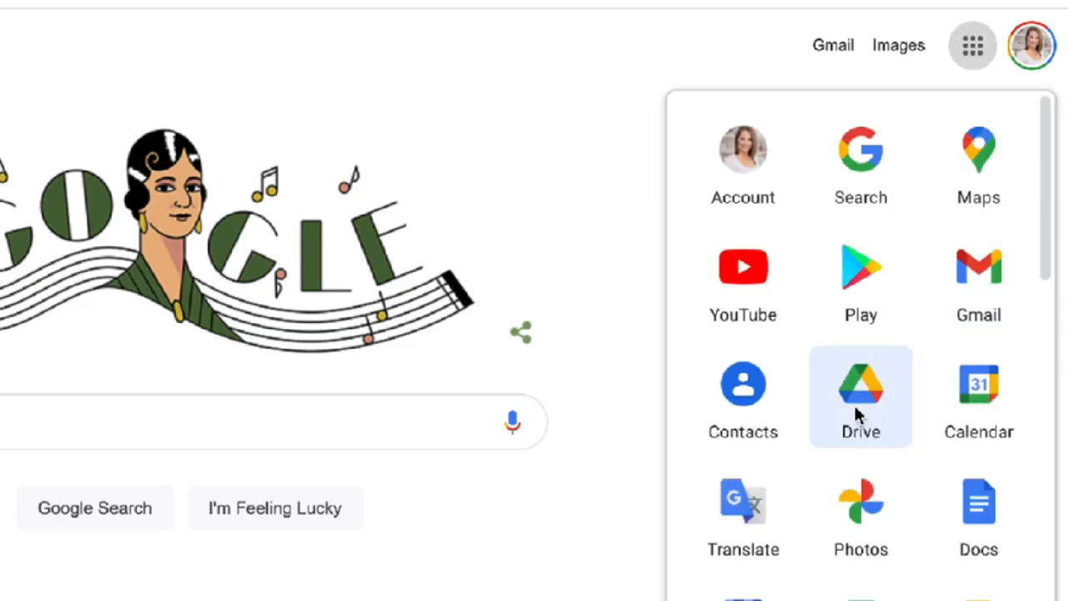
pyautogui.click(861, 396)
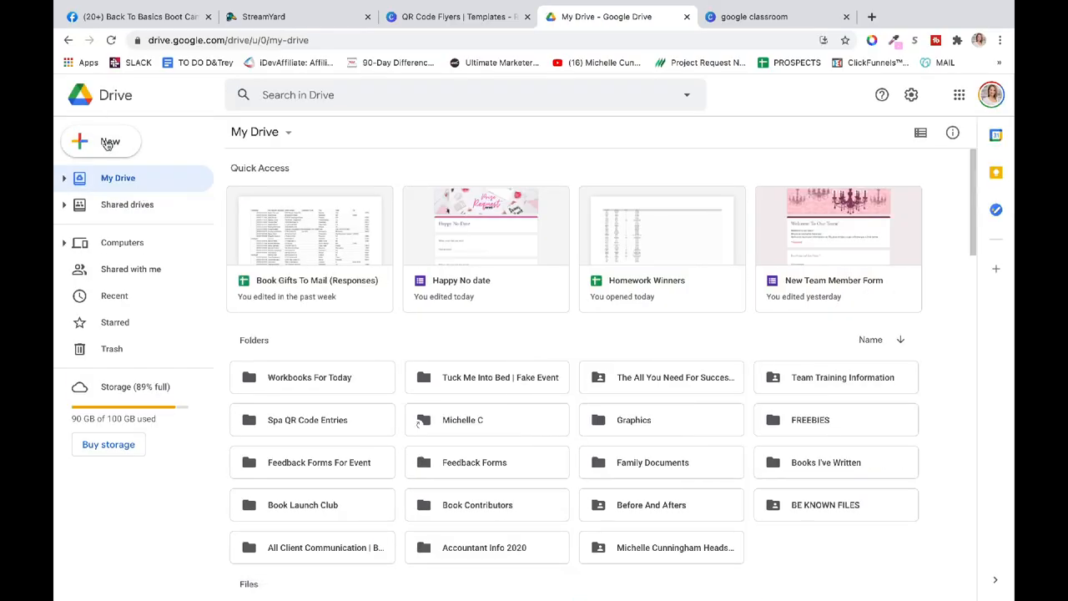
pyautogui.click(100, 142)
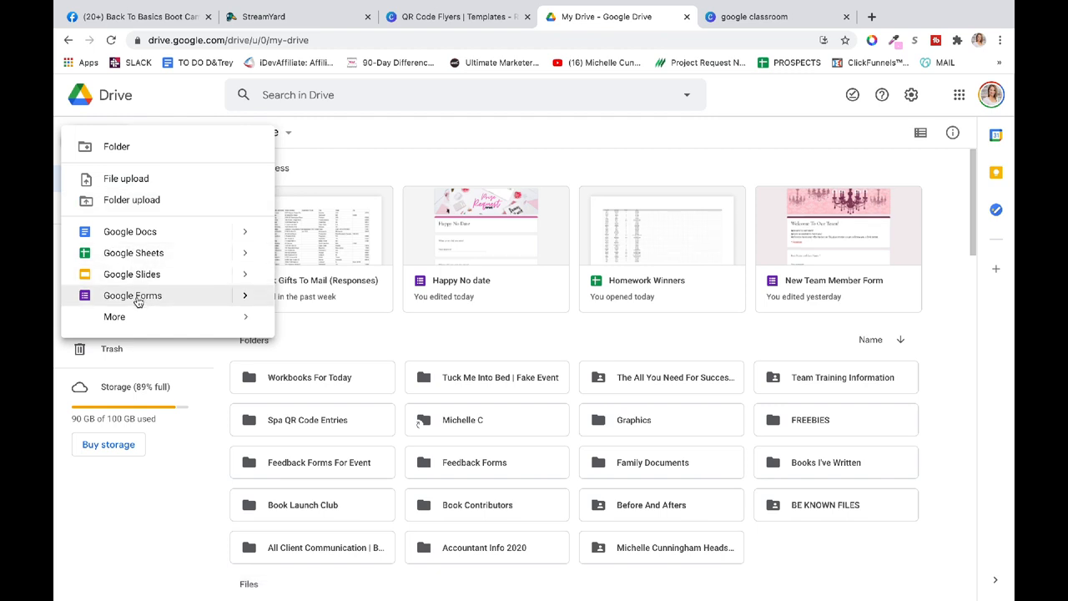
pyautogui.click(132, 296)
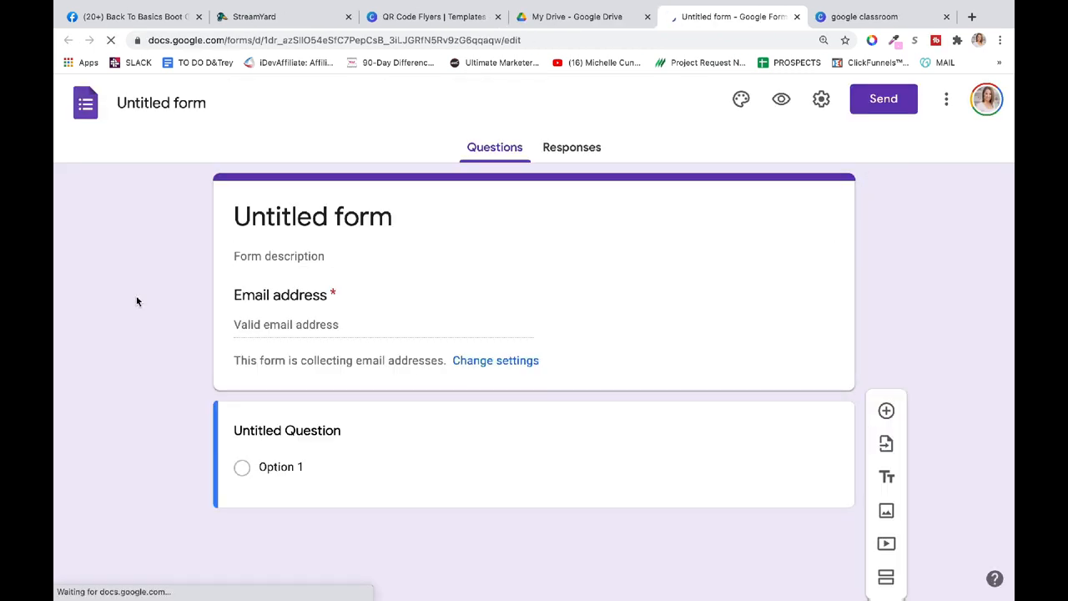
# Step: Title the form 'Enter to win a pampering session'
pyautogui.click(288, 430)
pyautogui.write('Enter to win a')
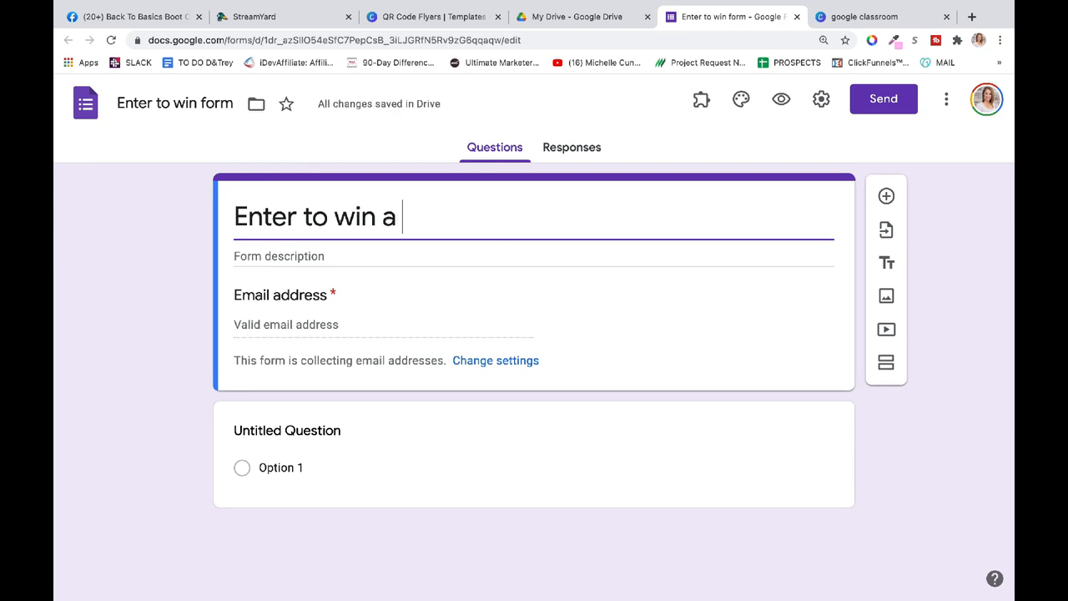
pyautogui.write('pa')
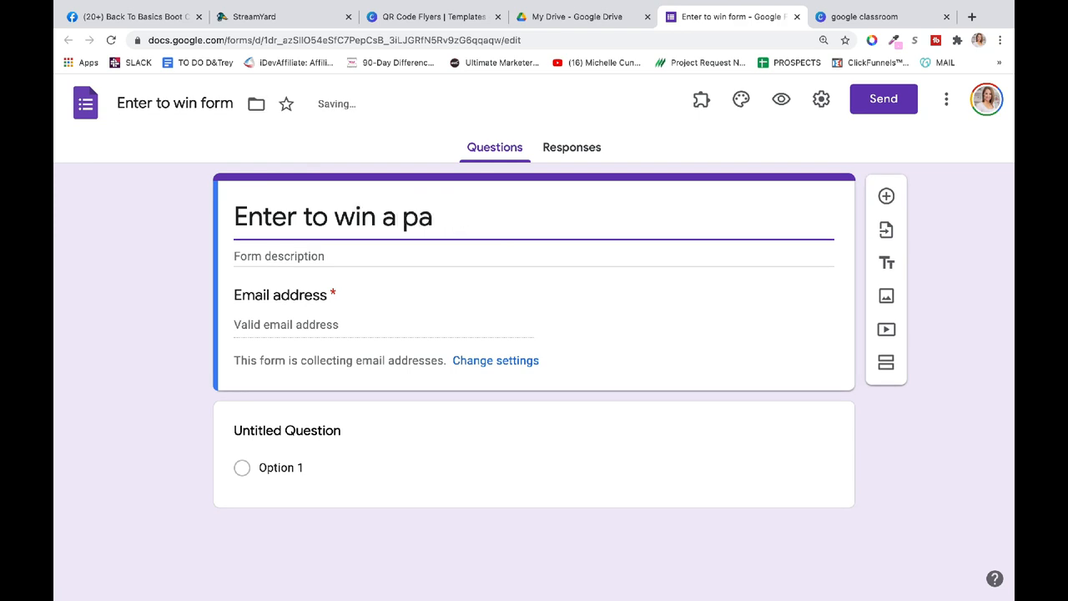
pyautogui.write('mpering Se')
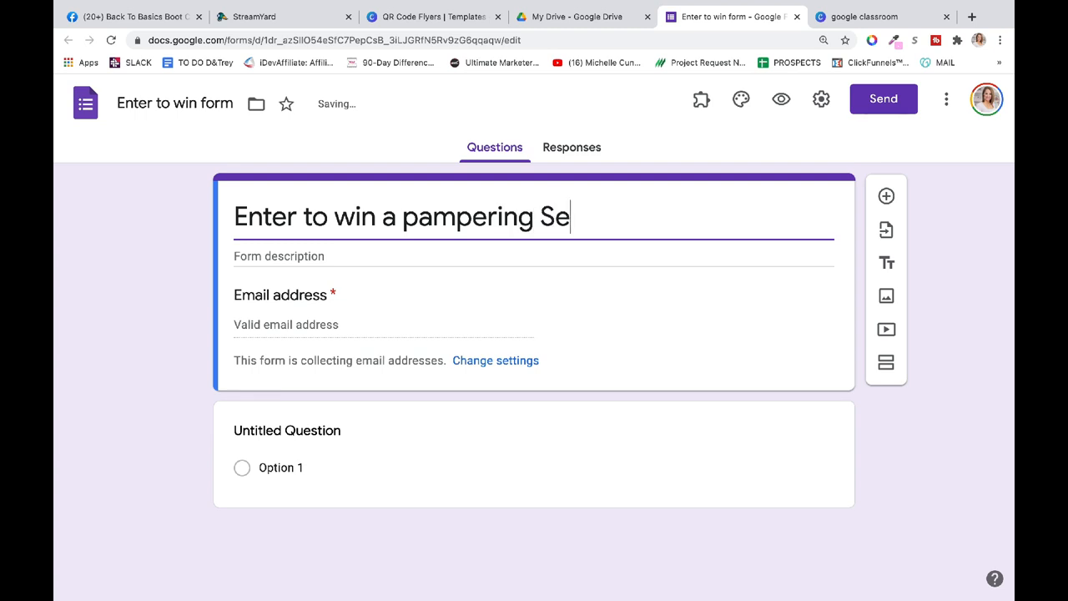
pyautogui.write('ssion')
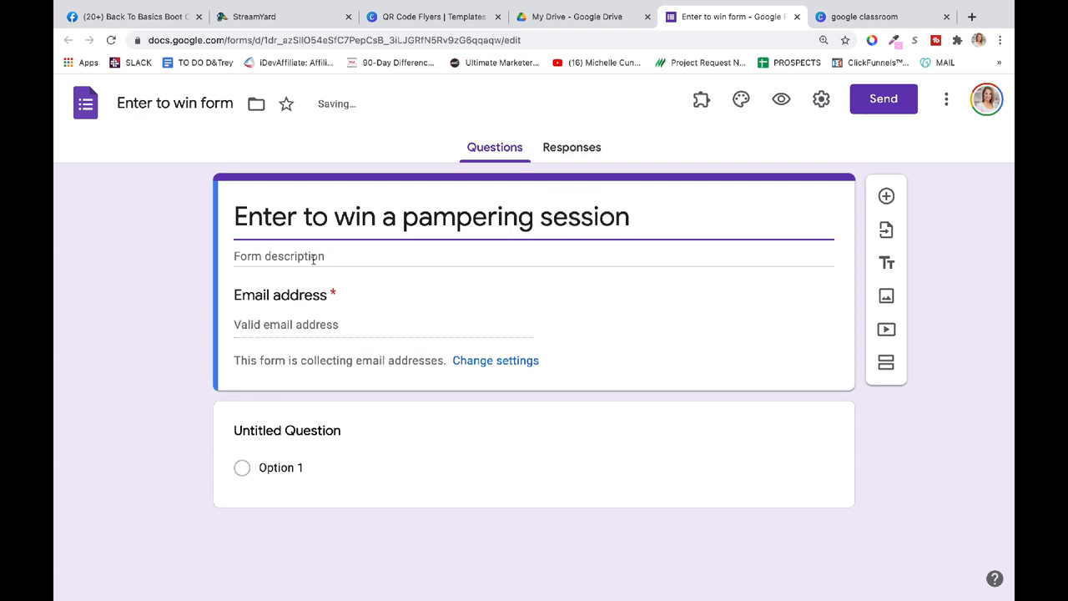
# Step: Add a description asking for name and number to receive a free pampering session
pyautogui.write('Enter your name a')
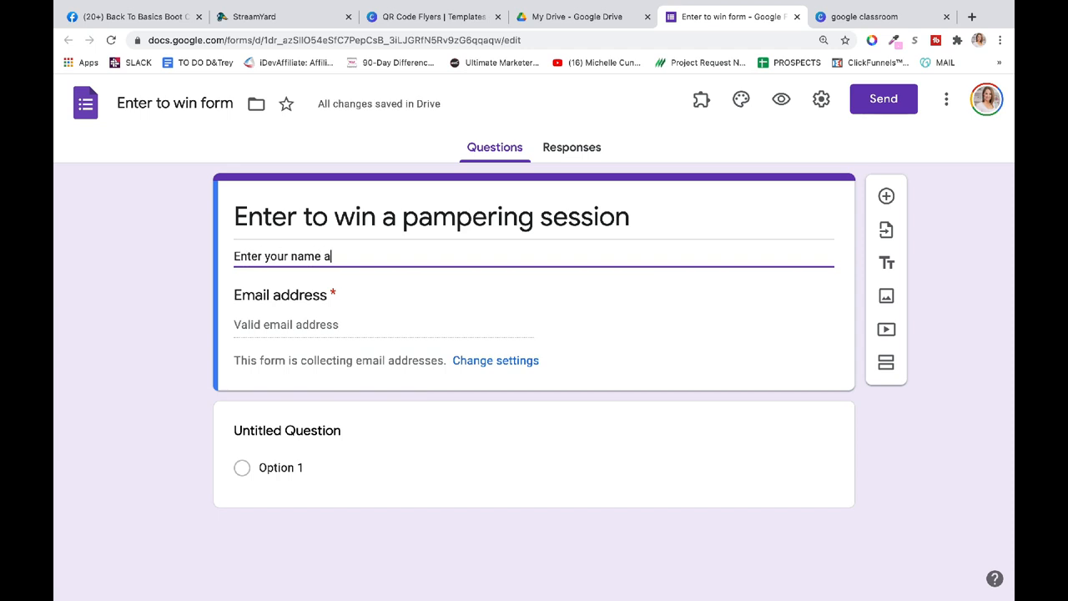
pyautogui.write('nd number to receive')
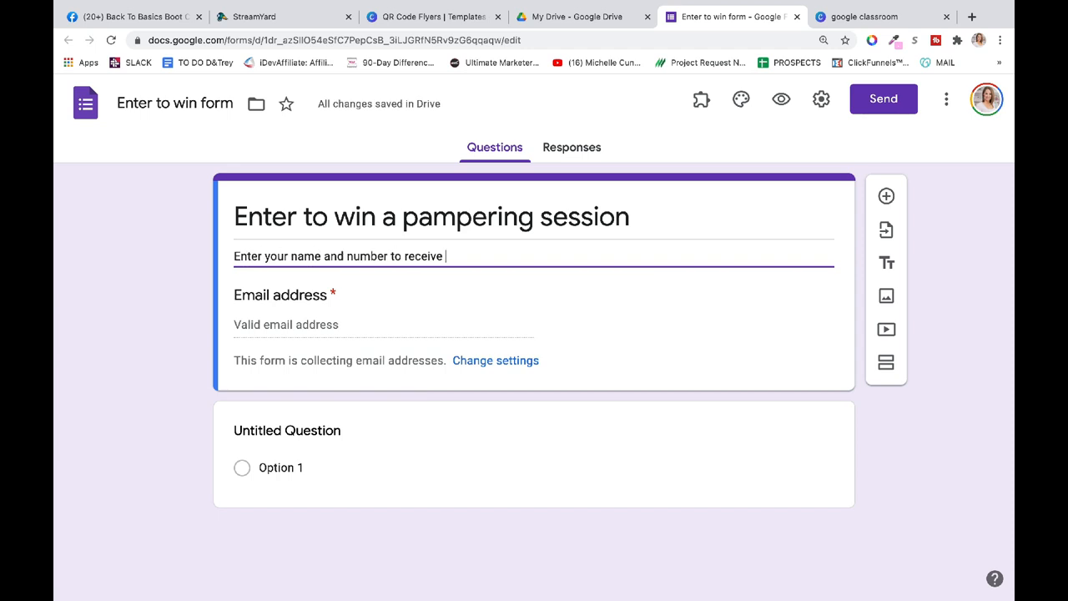
pyautogui.write('a free pampering sess')
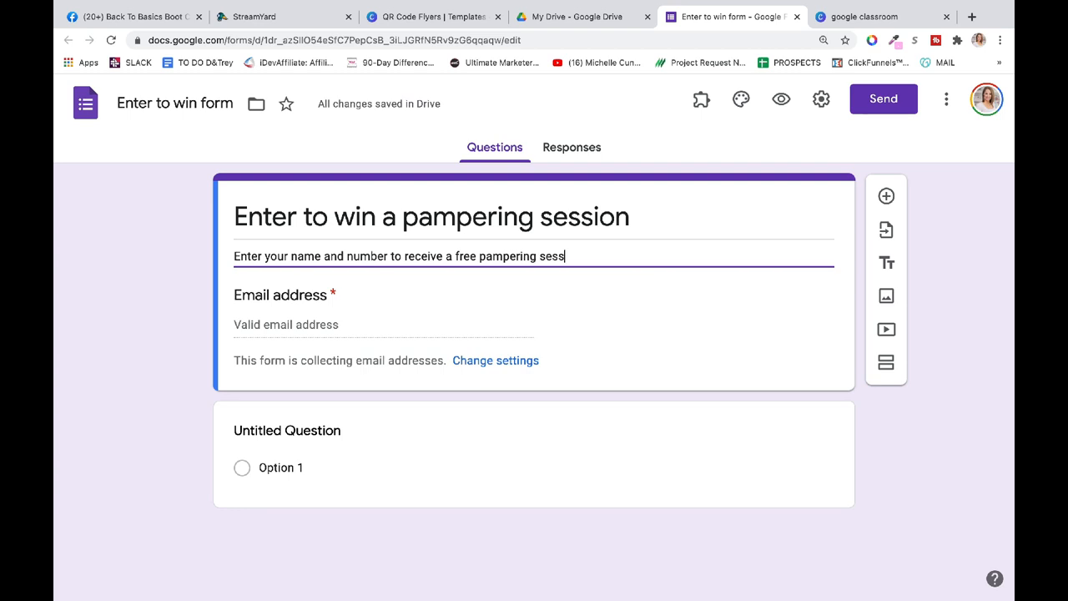
pyautogui.click(495, 359)
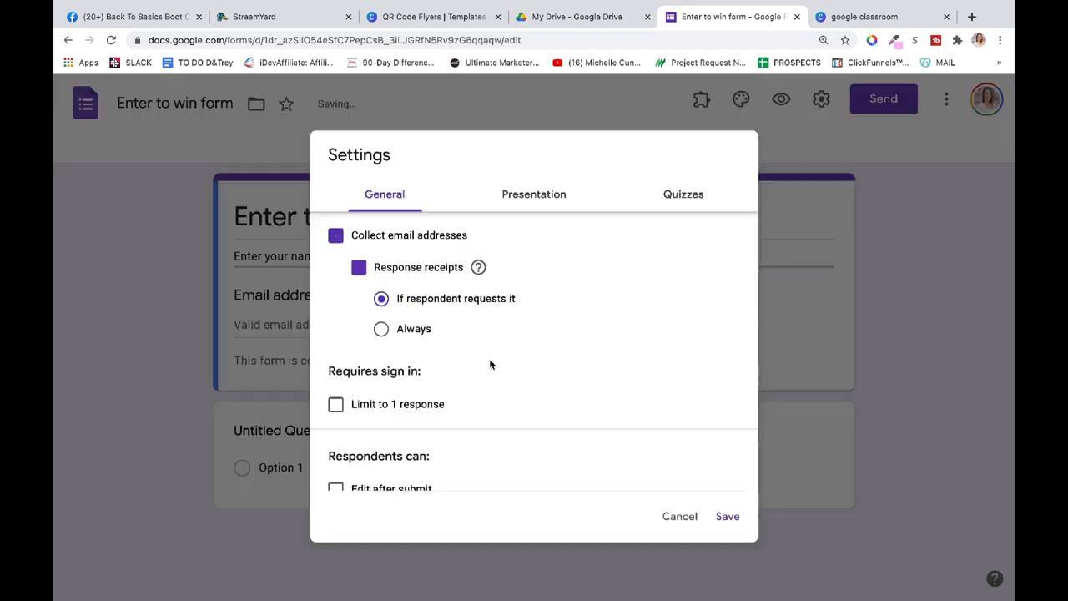
# Step: Stop collecting emails and add 'First and last name' and 'Cell Phone' questions
pyautogui.click(335, 234)
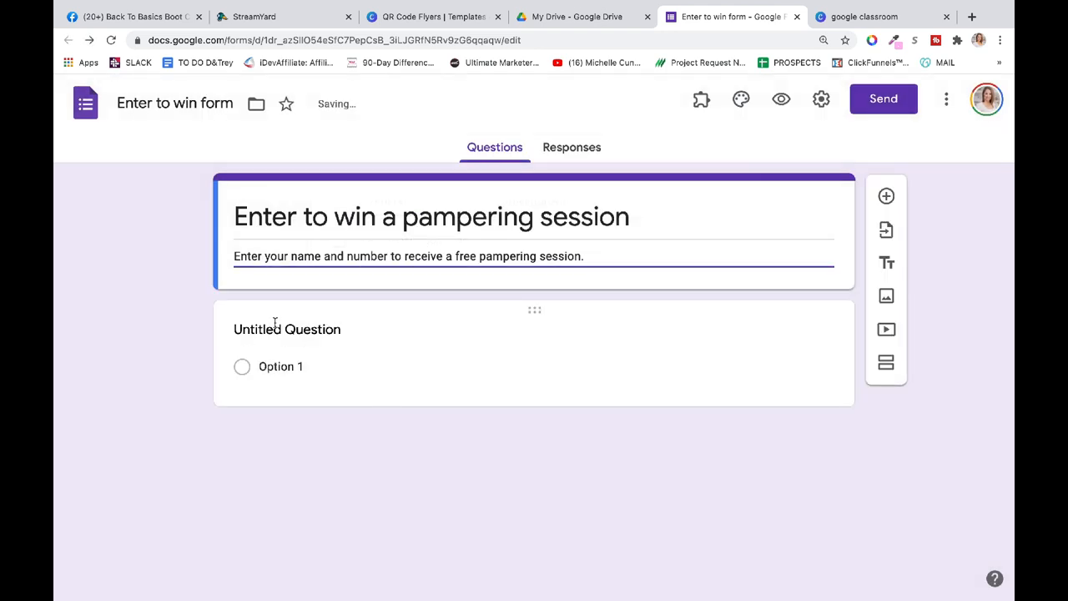
pyautogui.write('First and last name')
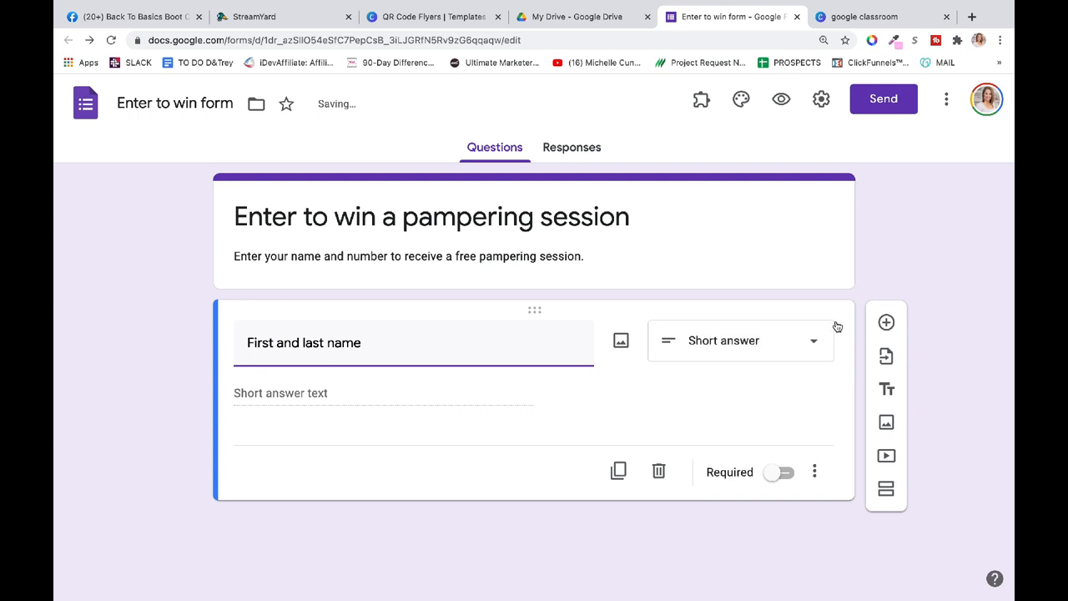
pyautogui.click(886, 324)
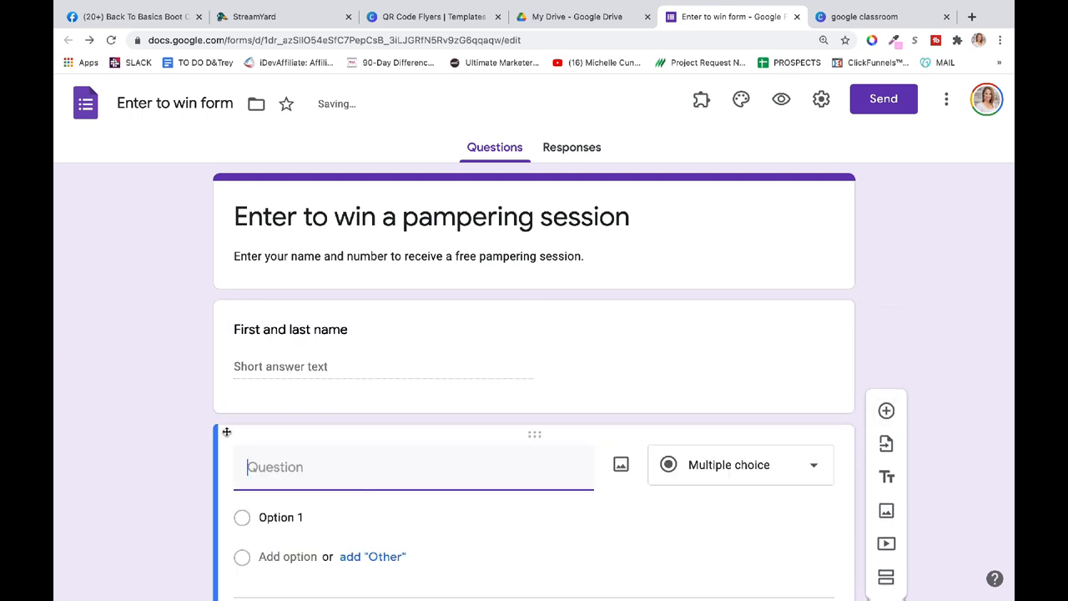
pyautogui.write('Cell Phone')
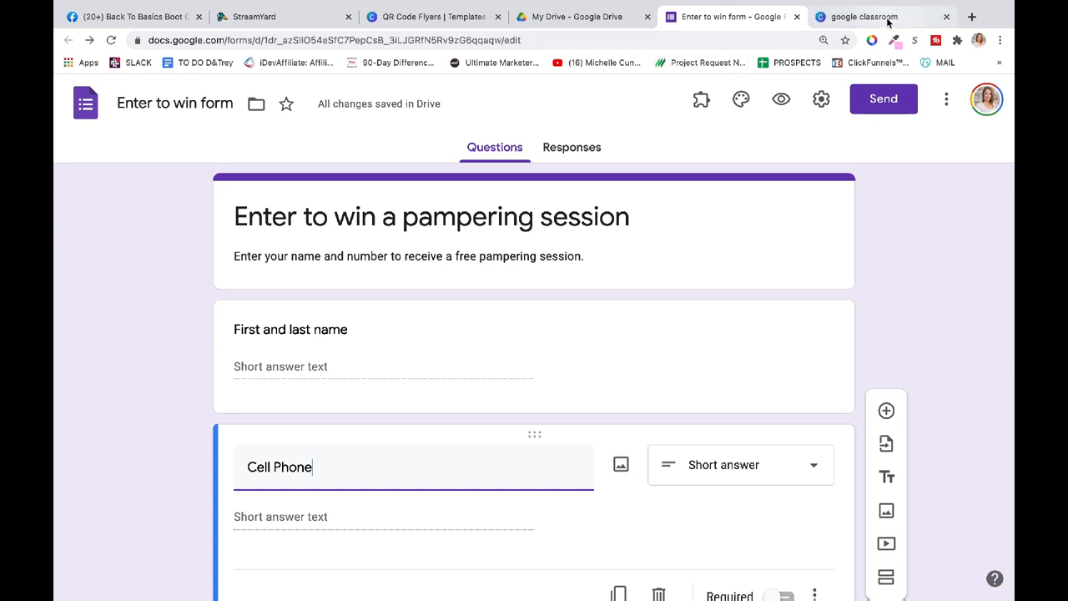
# Step: Filter Canva templates to Google Classroom Header and open the purple welcome template
pyautogui.click(863, 16)
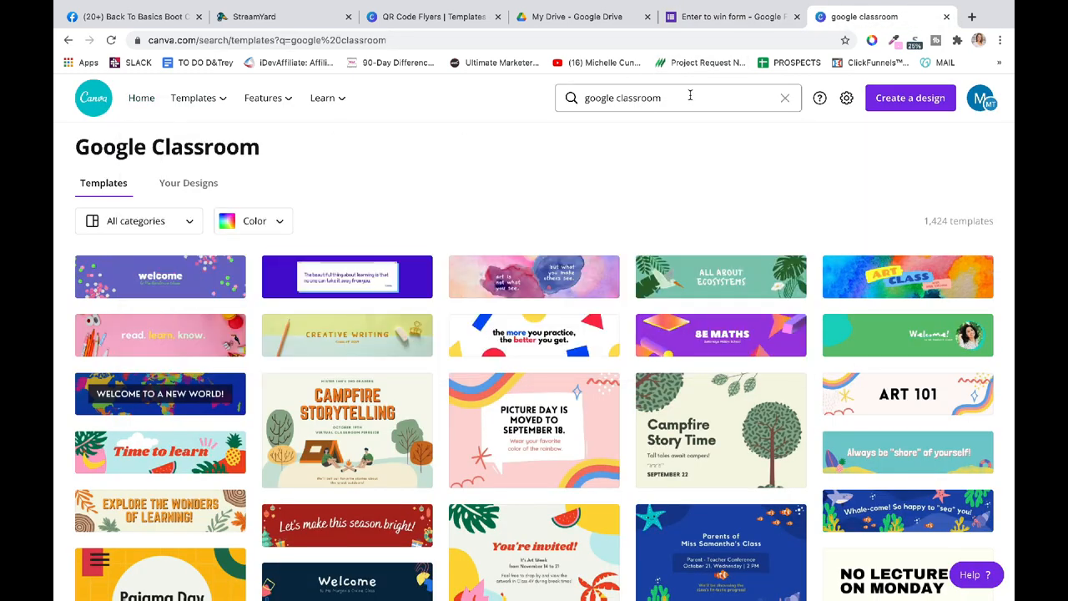
pyautogui.scroll(-3)
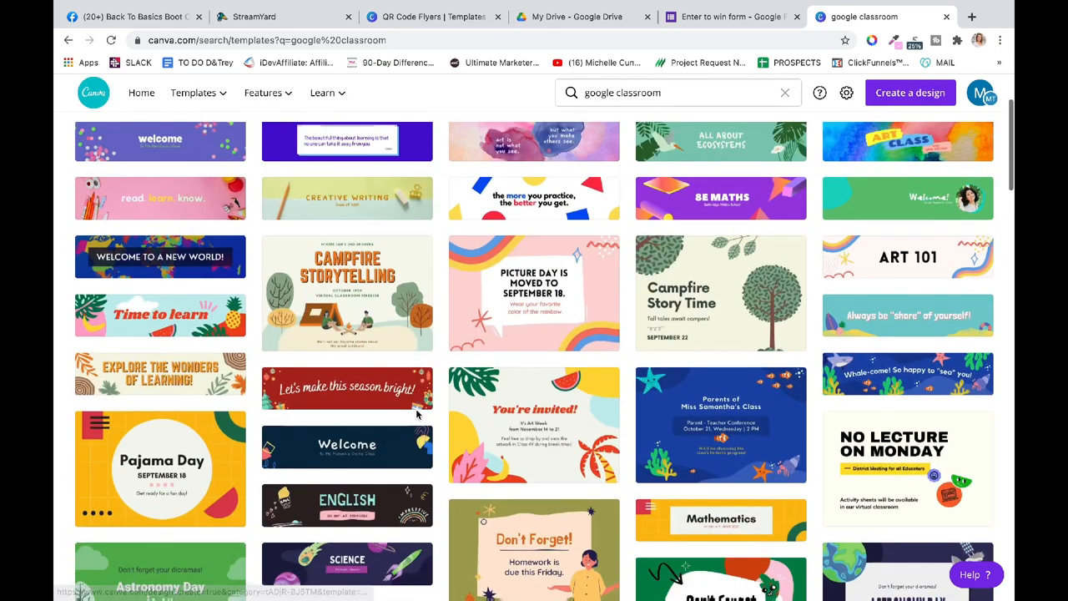
pyautogui.click(676, 93)
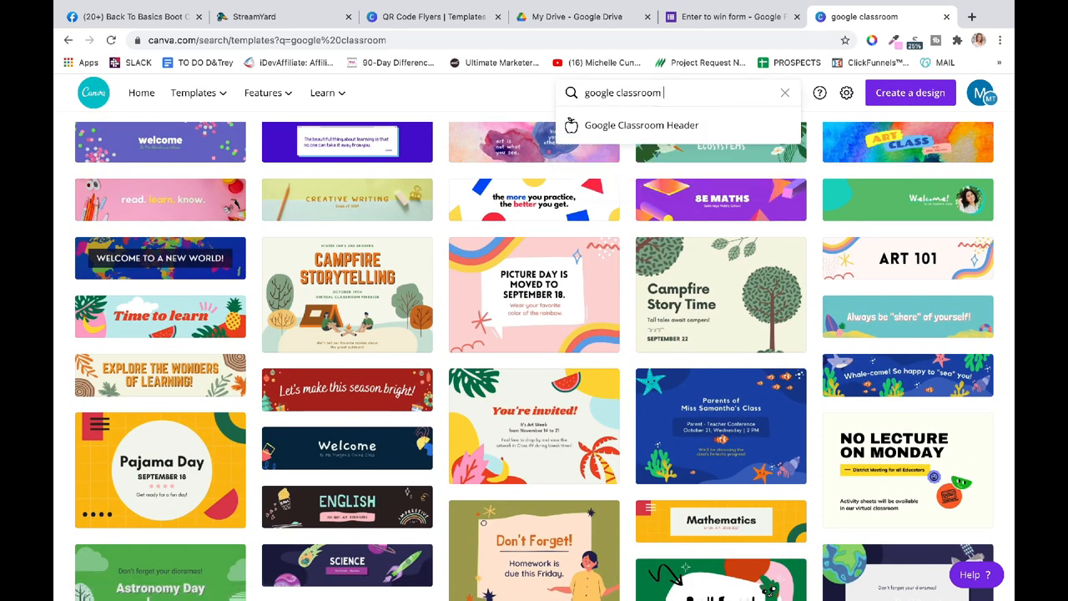
pyautogui.click(640, 124)
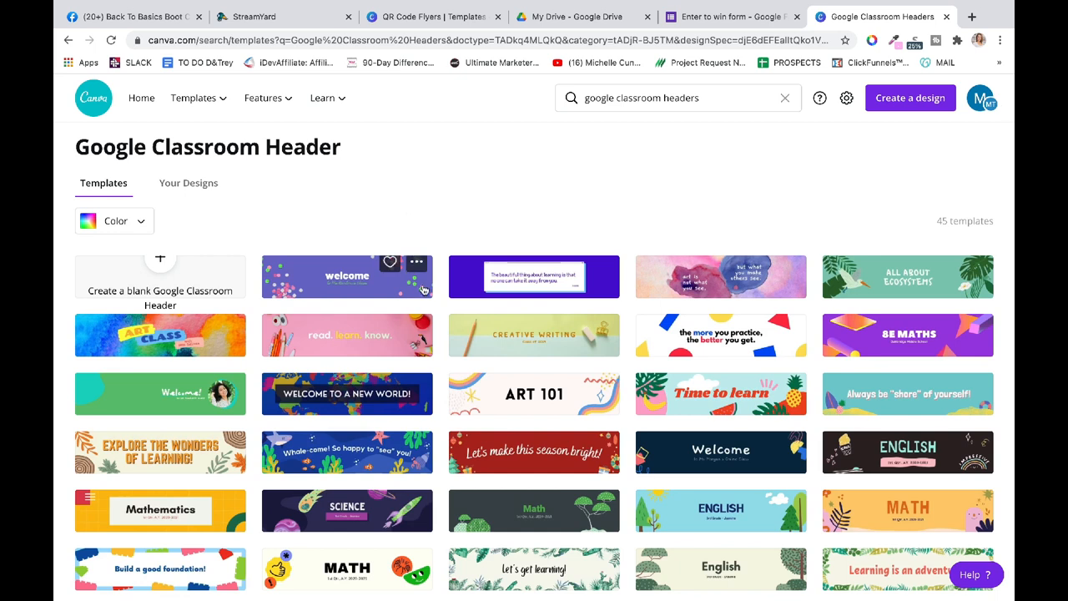
pyautogui.click(346, 276)
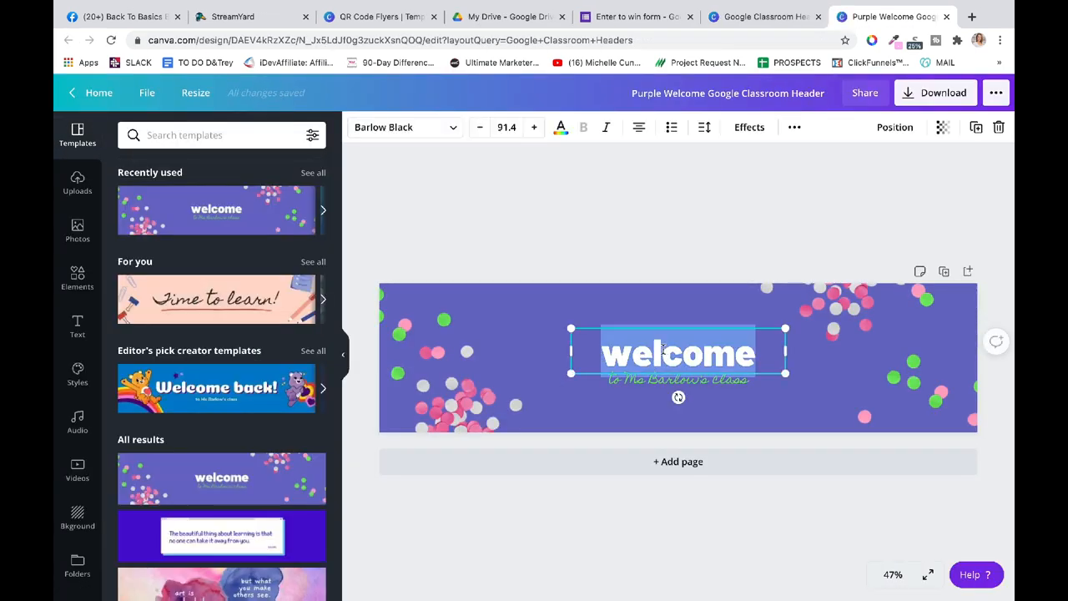
# Step: Change the headline to 'enter to win' and save the PNG download
pyautogui.write('enter to win')
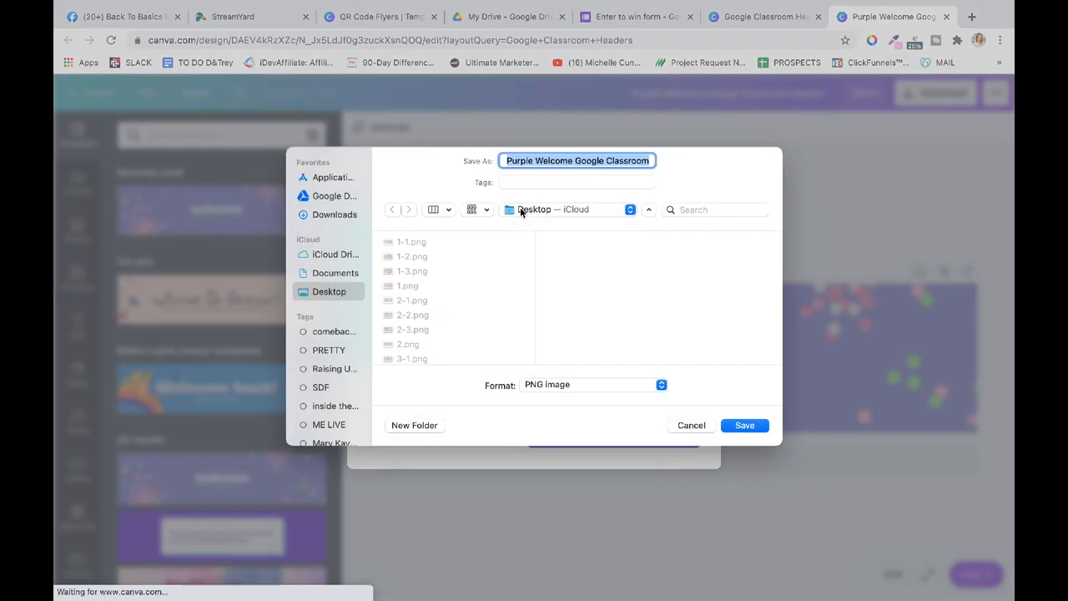
pyautogui.click(744, 424)
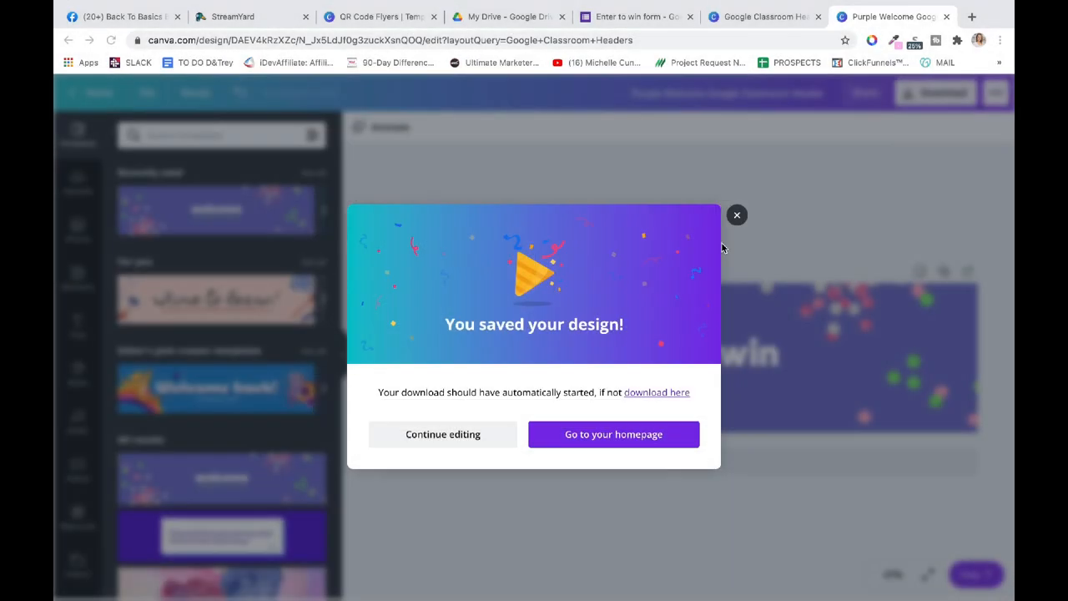
# Step: Upload the downloaded Canva 'enter to win' PNG as the form's header image
pyautogui.click(636, 16)
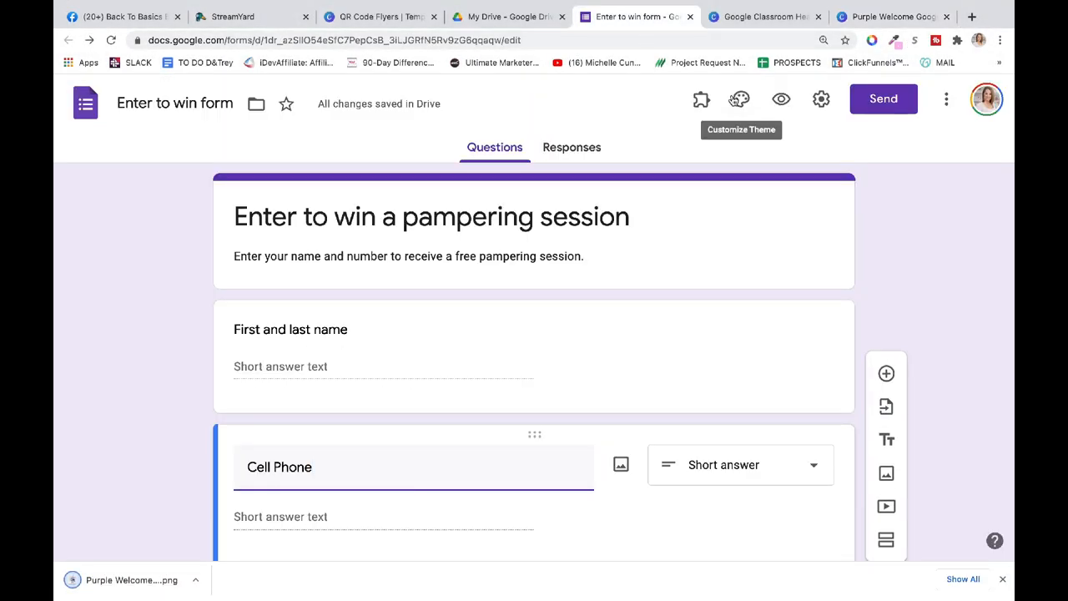
pyautogui.click(740, 100)
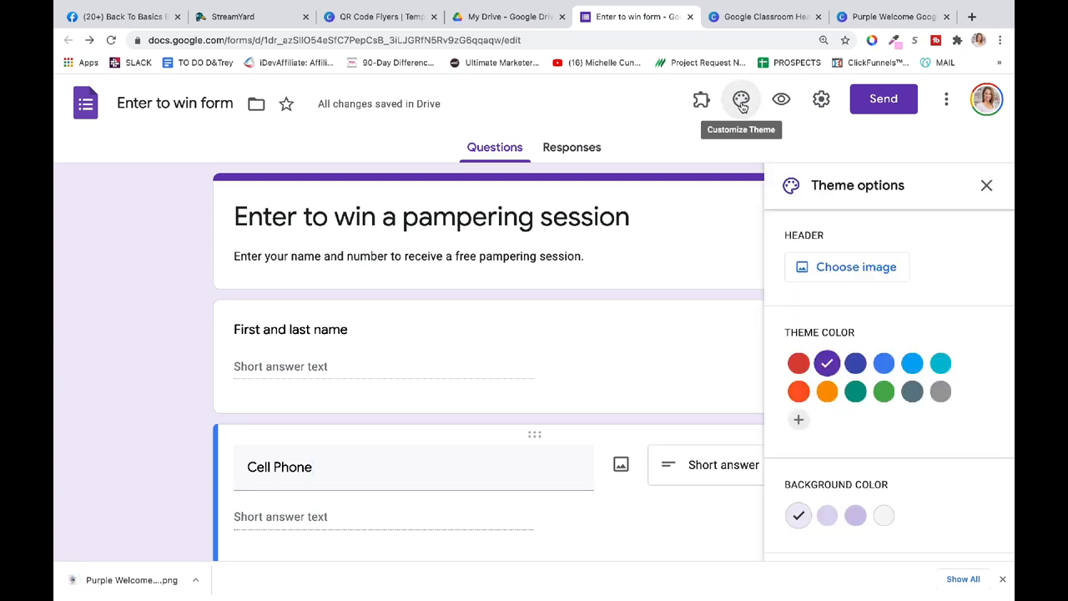
pyautogui.click(847, 267)
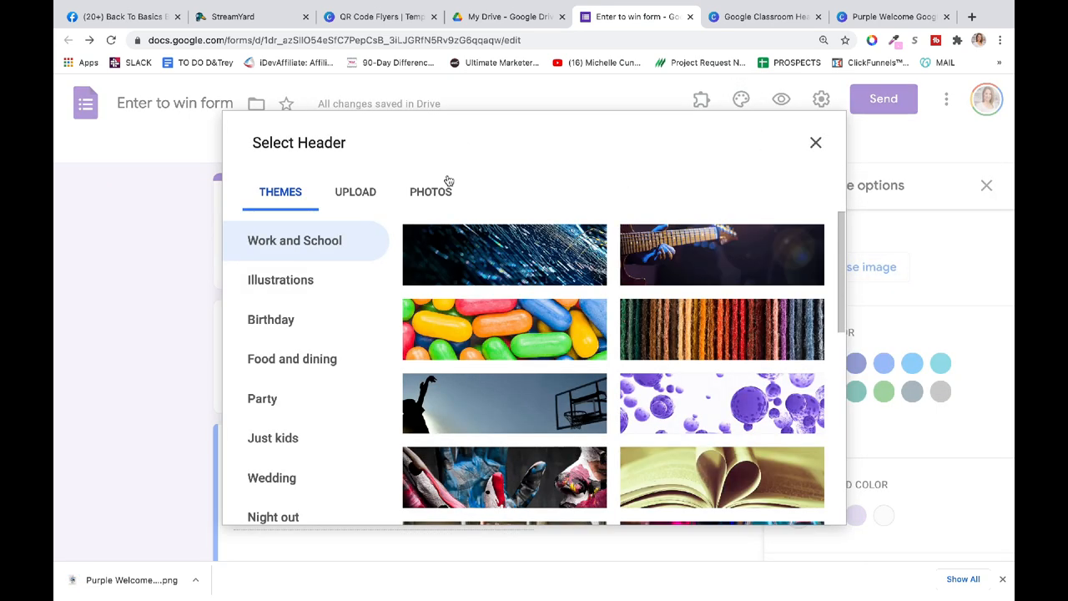
pyautogui.click(356, 192)
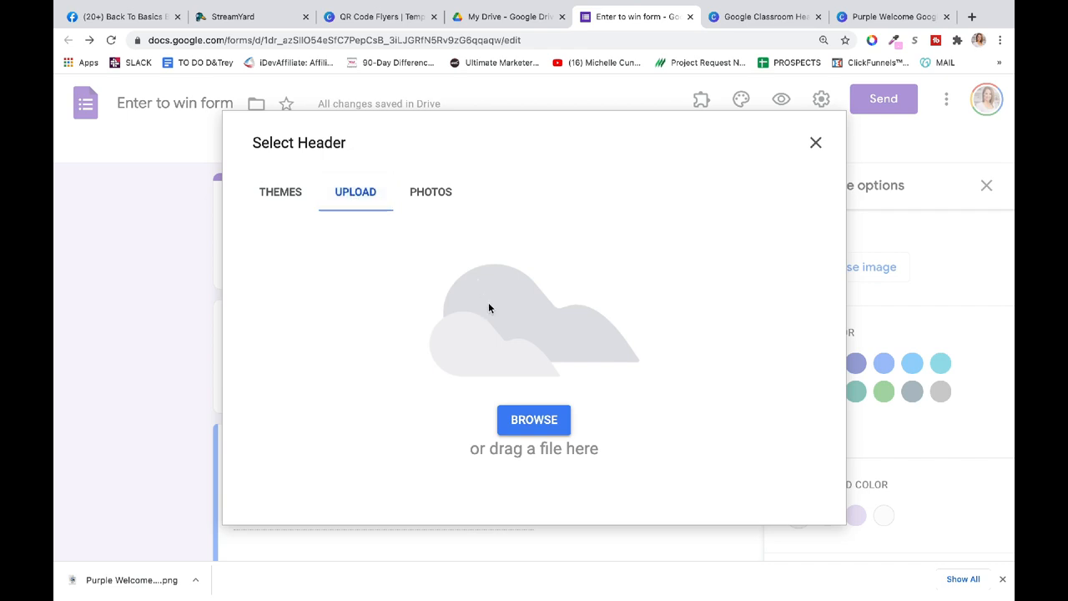
pyautogui.click(534, 420)
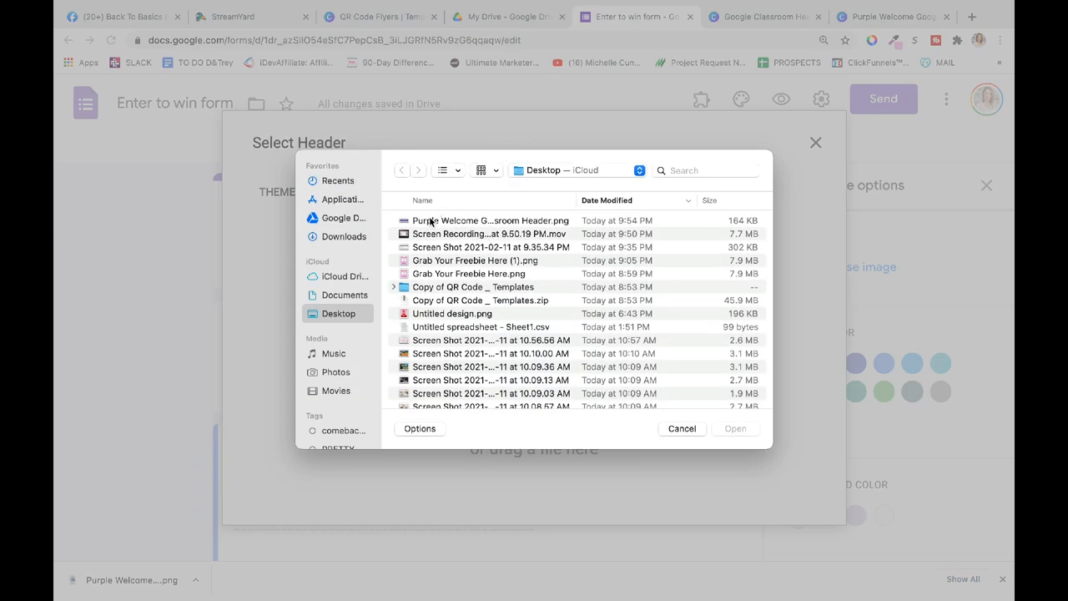
pyautogui.click(682, 428)
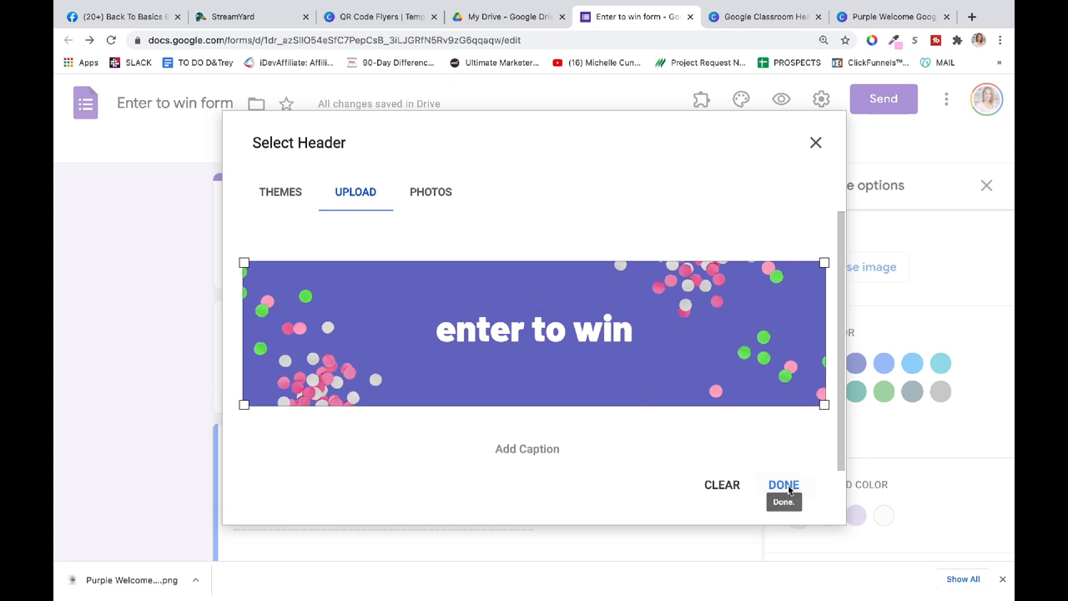
pyautogui.click(783, 485)
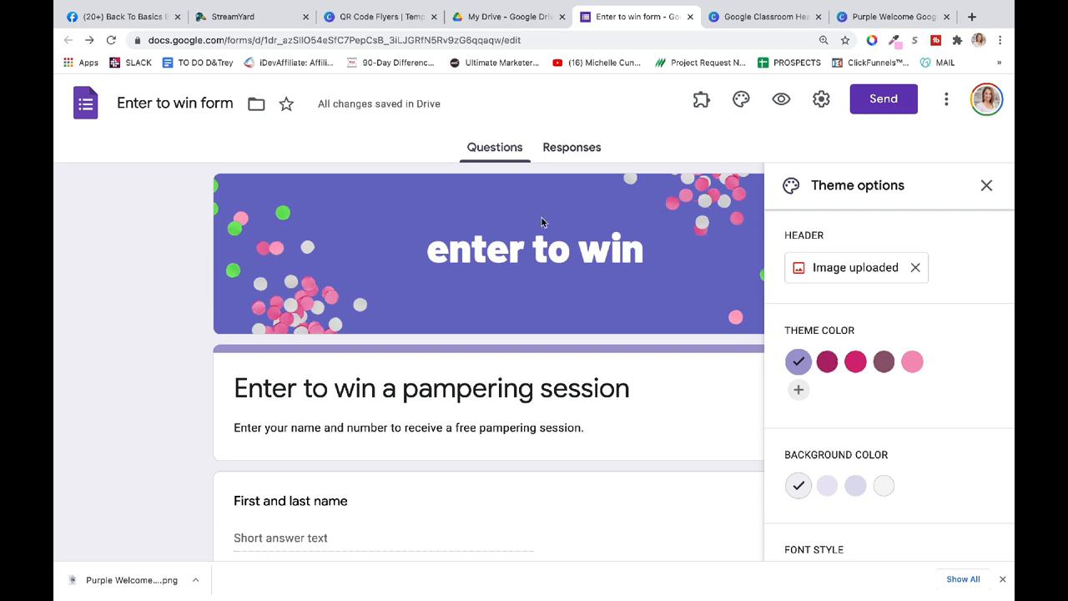
# Step: Set the form's theme colour to light pink
pyautogui.click(826, 361)
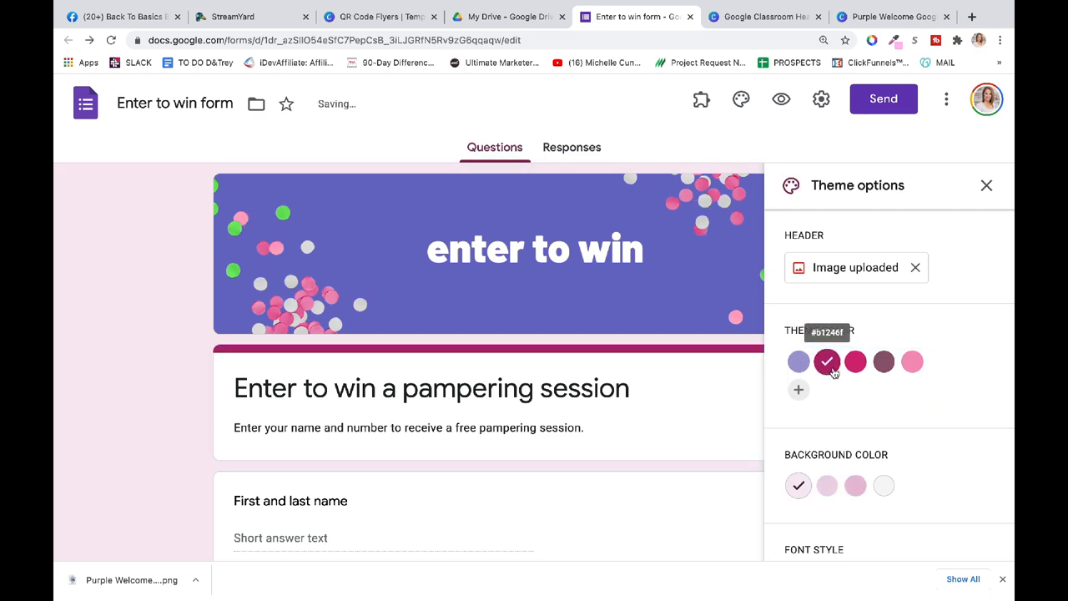
pyautogui.click(912, 361)
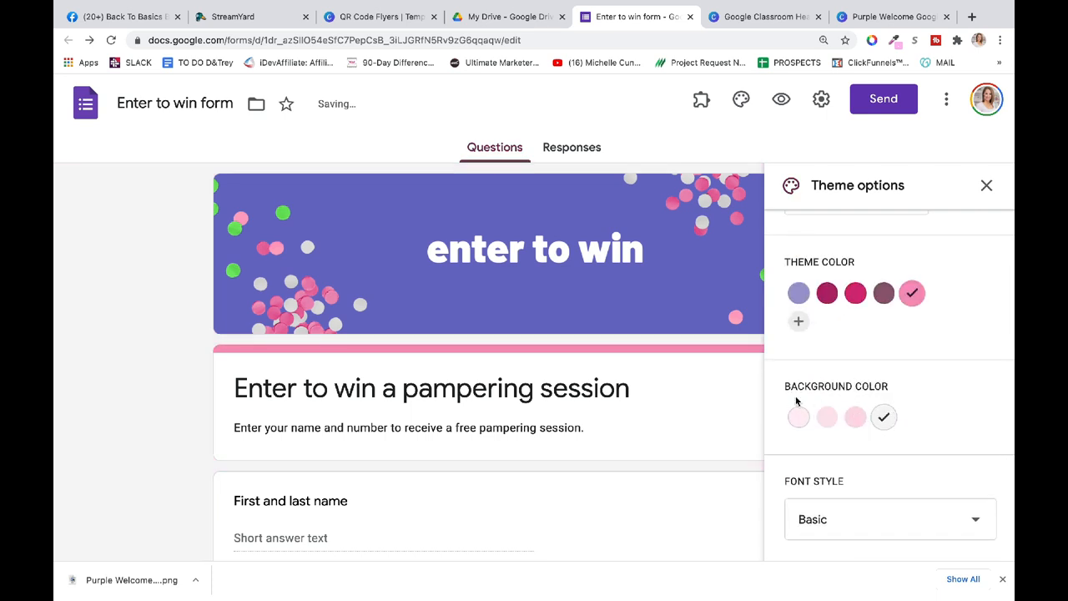
pyautogui.scroll(-3)
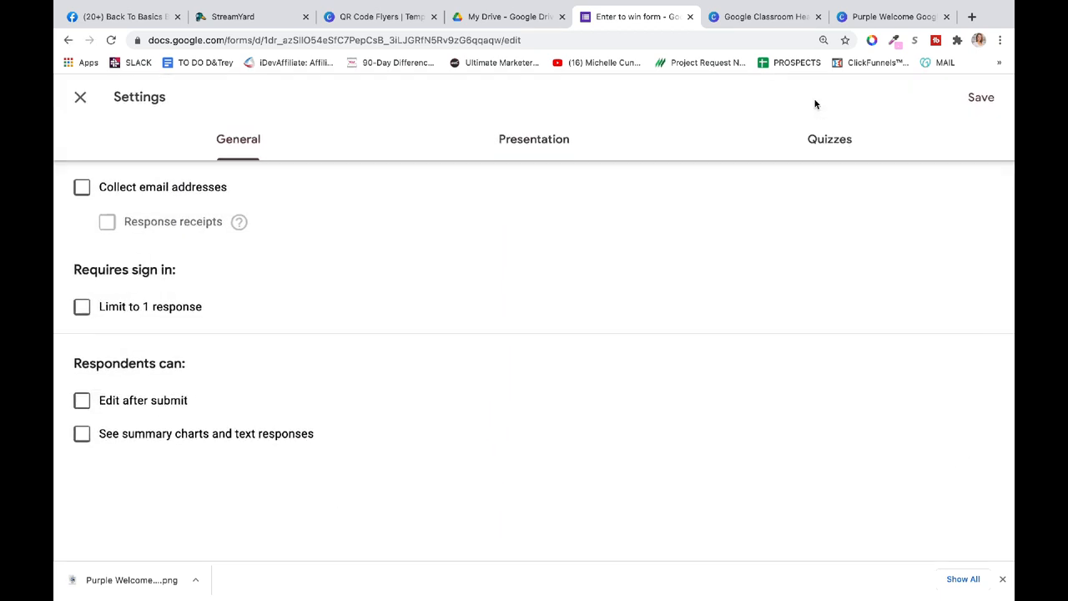
# Step: Write a congratulations confirmation message saying lucky winners are contacted within 30 days
pyautogui.click(533, 138)
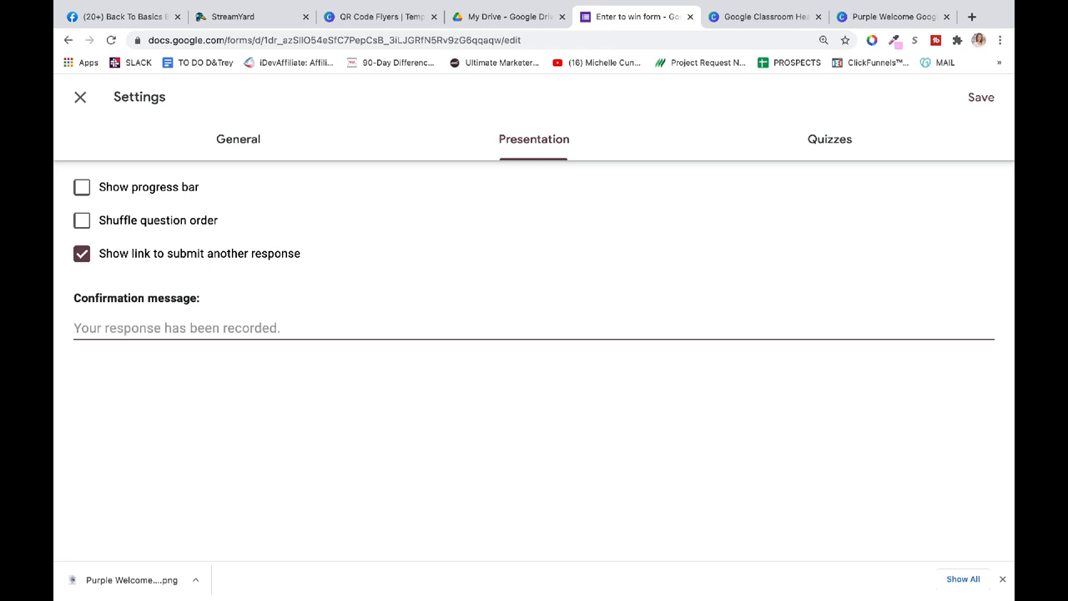
pyautogui.write('Congratulations!  We will contact you in the')
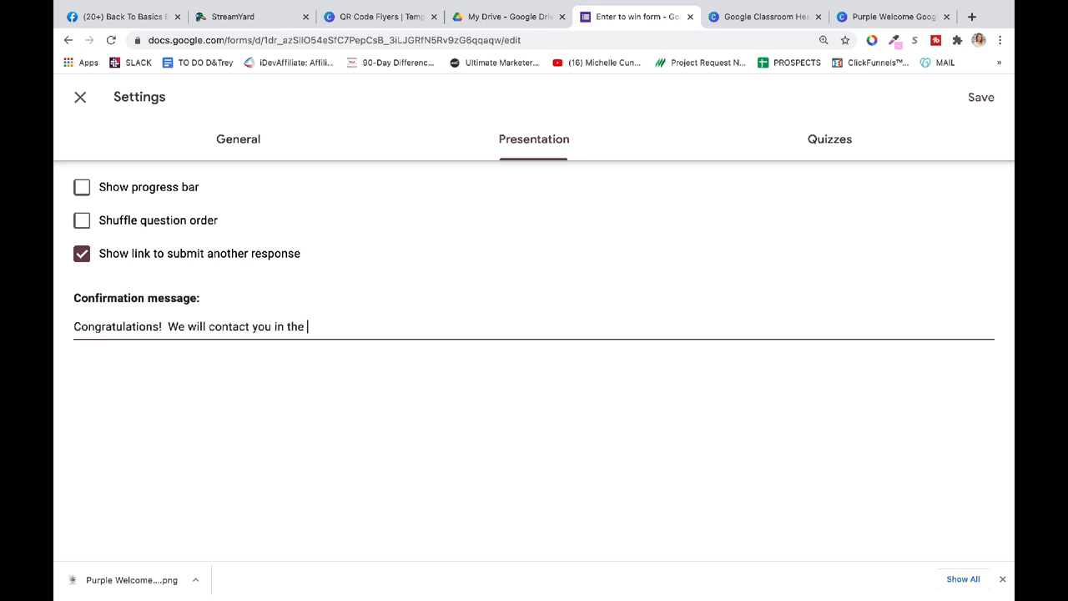
pyautogui.write('next 30 days if you are')
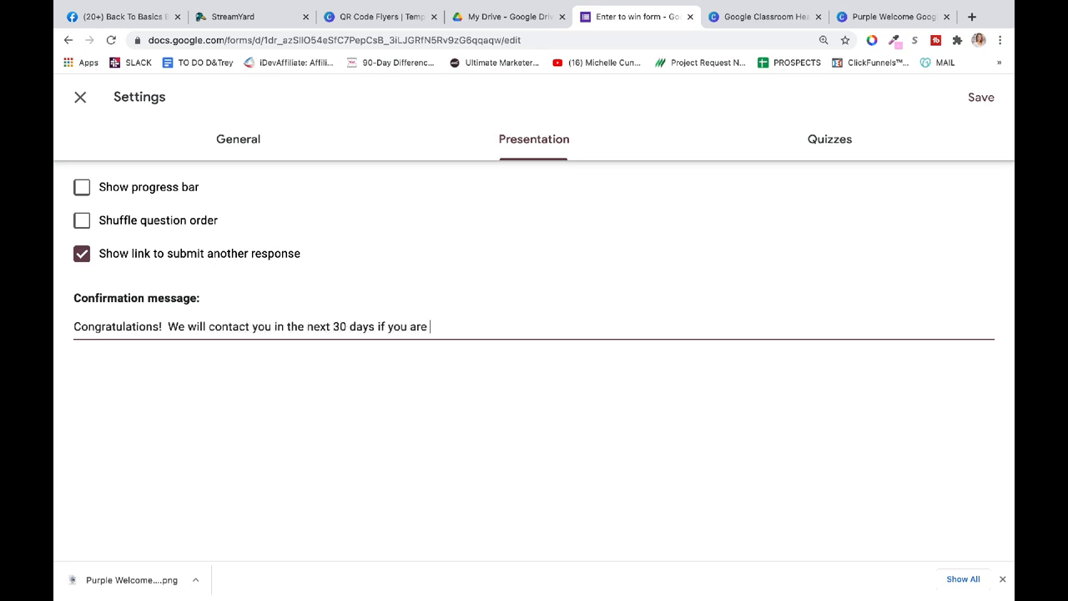
pyautogui.write('one of our luck')
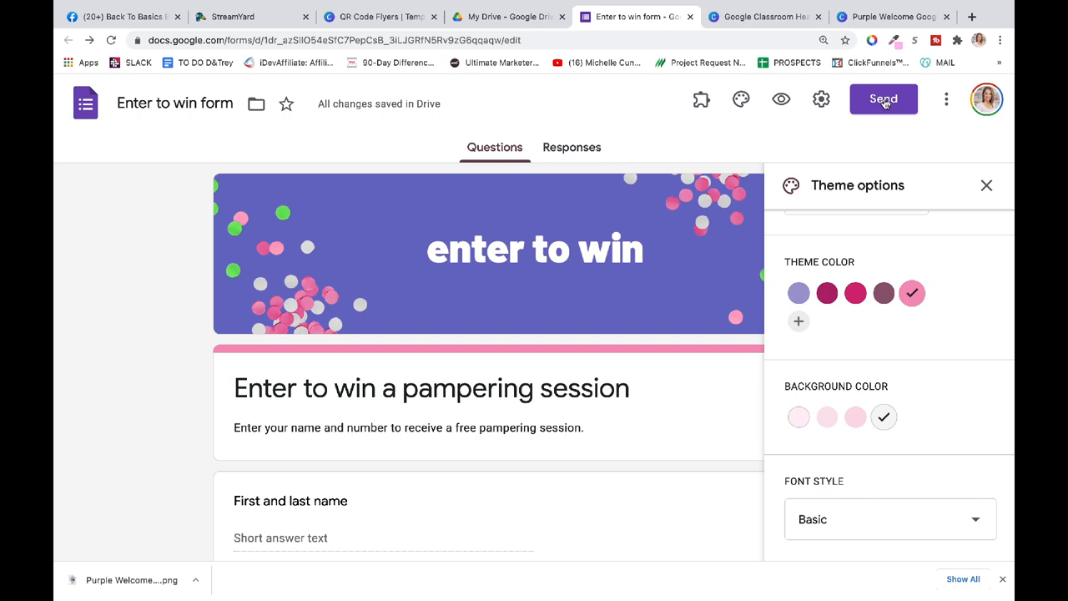
# Step: Copy a shortened forms.gle link to the form and open the live form
pyautogui.click(884, 100)
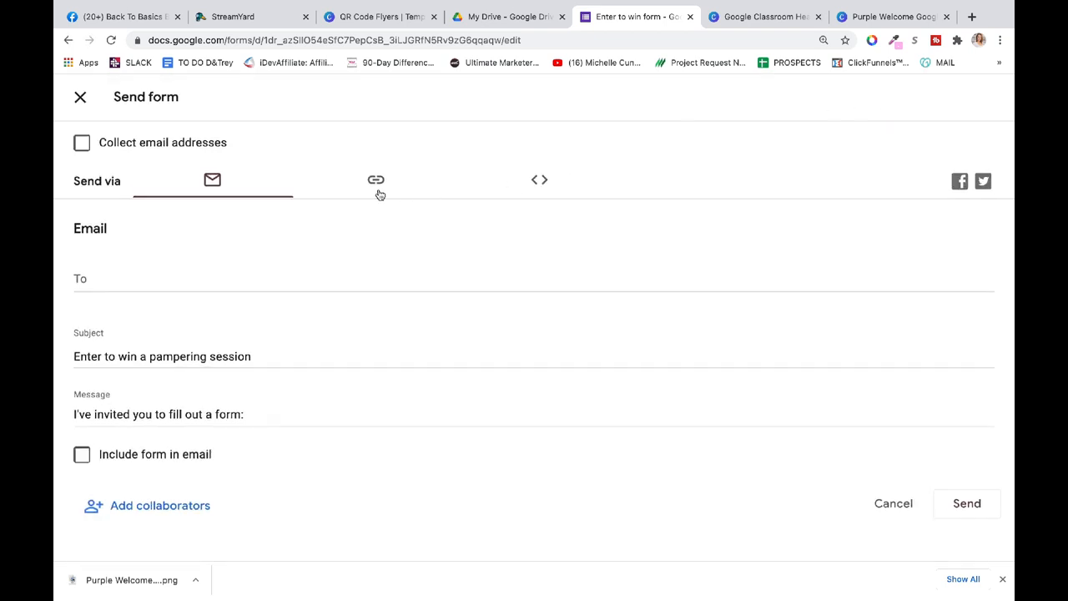
pyautogui.click(376, 180)
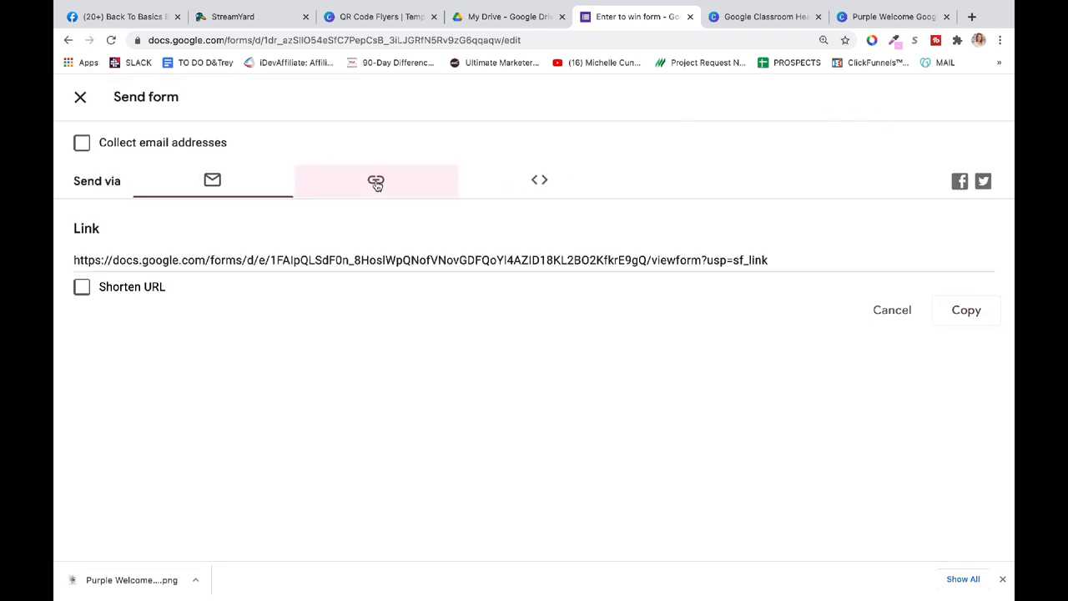
pyautogui.click(376, 181)
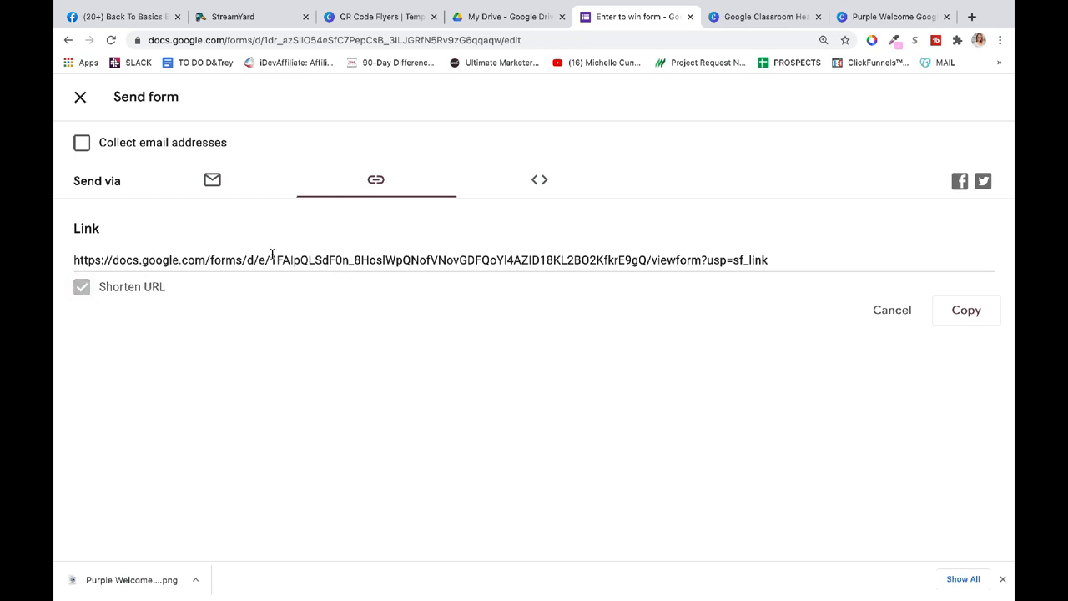
pyautogui.click(82, 286)
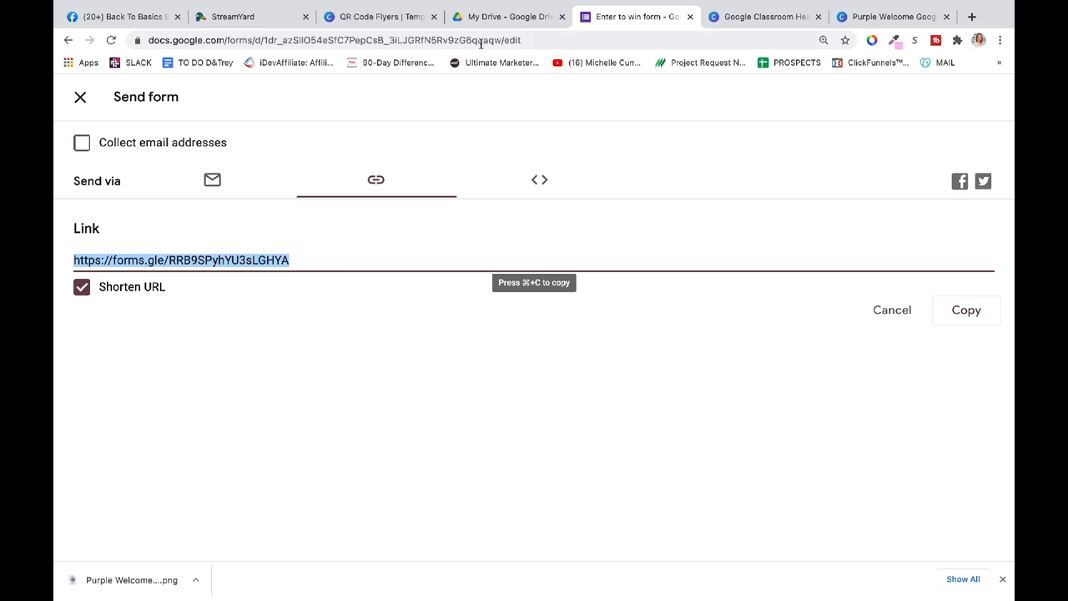
pyautogui.moveTo(373, 134)
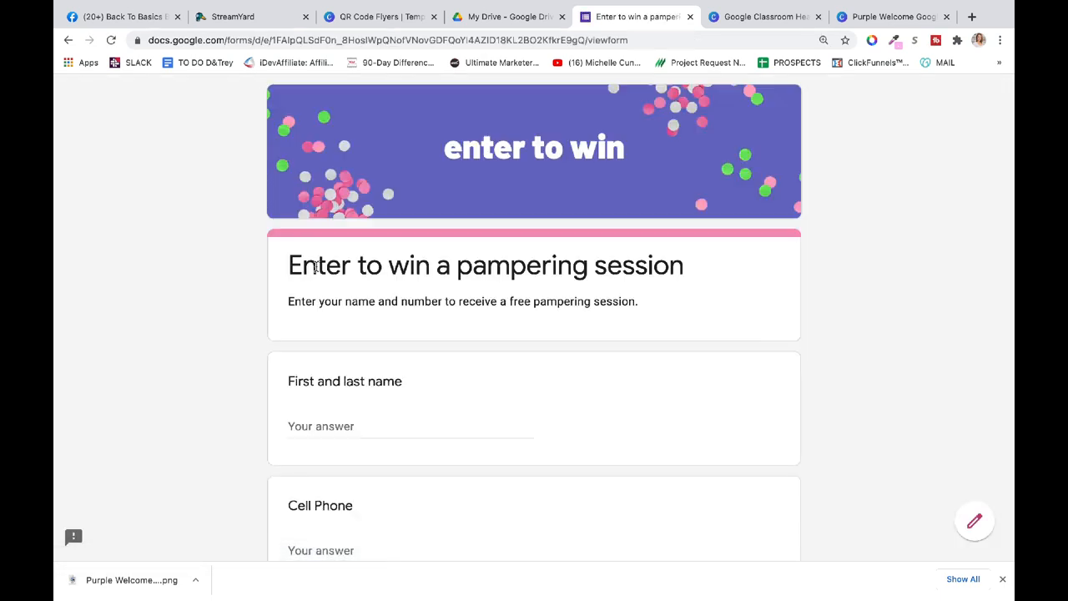
pyautogui.scroll(-3)
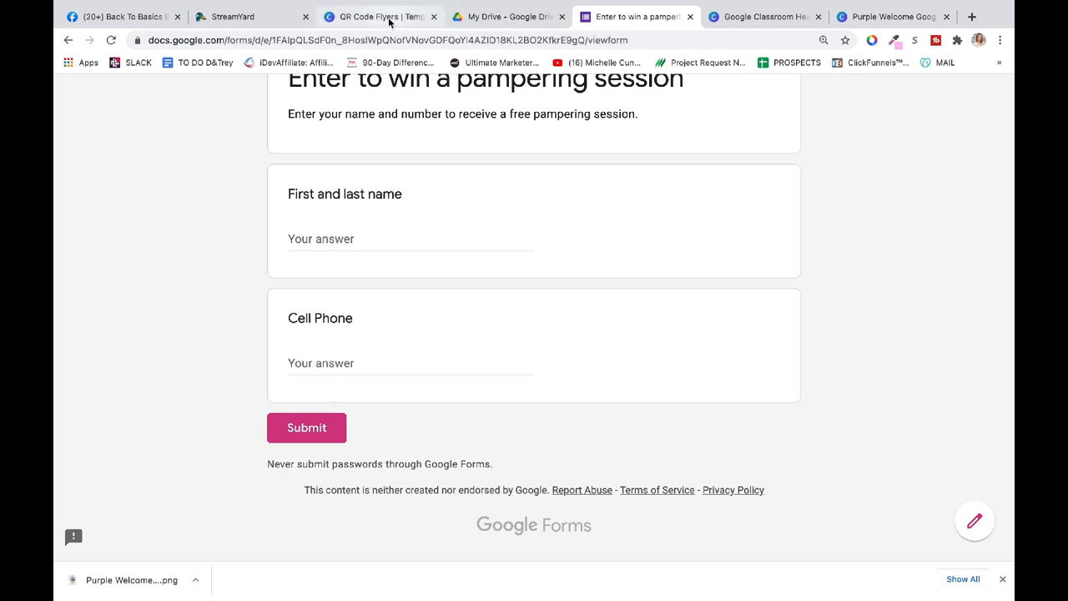
# Step: Generate a QR code for the form link on Canva's Thank you page
pyautogui.click(380, 17)
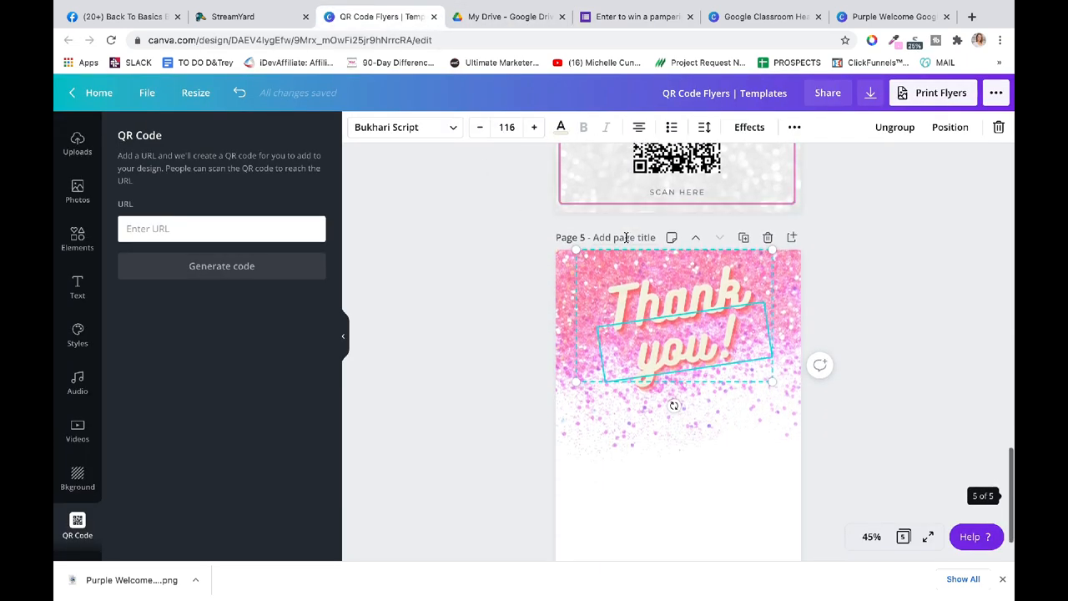
pyautogui.click(221, 229)
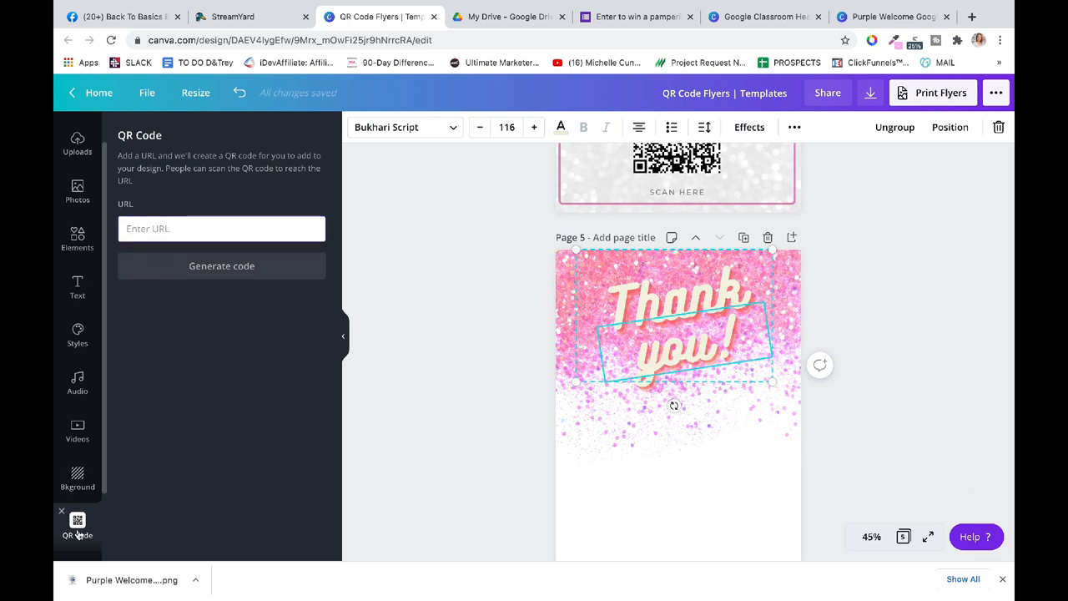
pyautogui.click(221, 228)
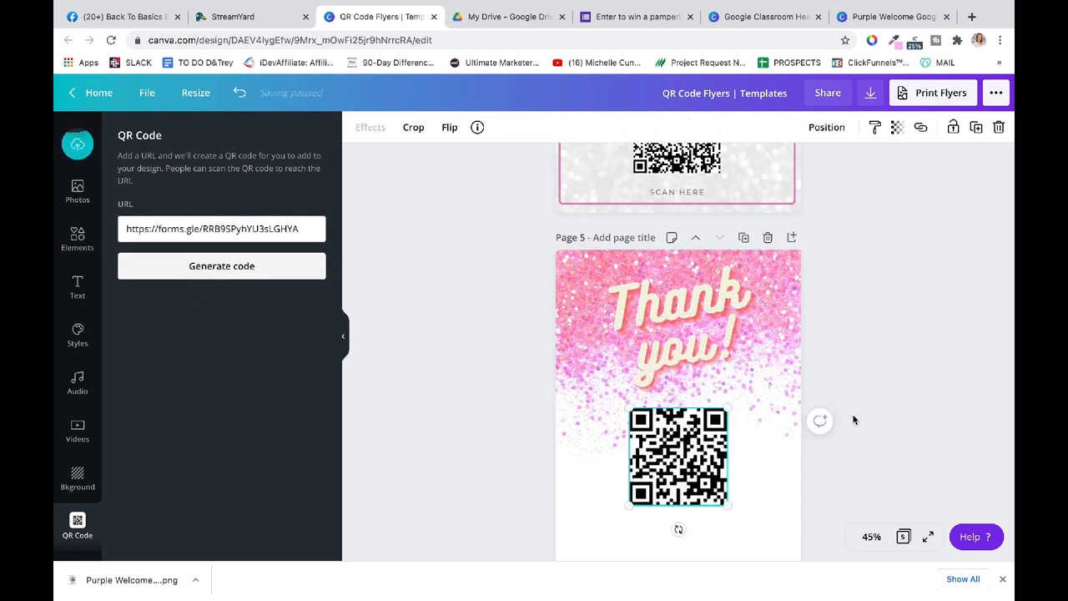
pyautogui.scroll(-3)
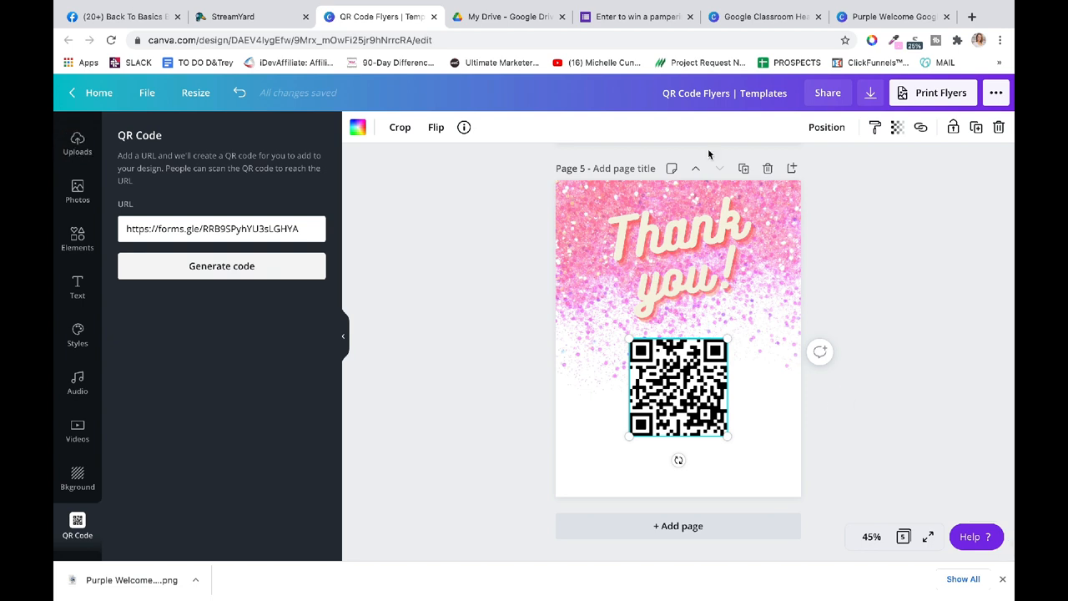
pyautogui.click(636, 17)
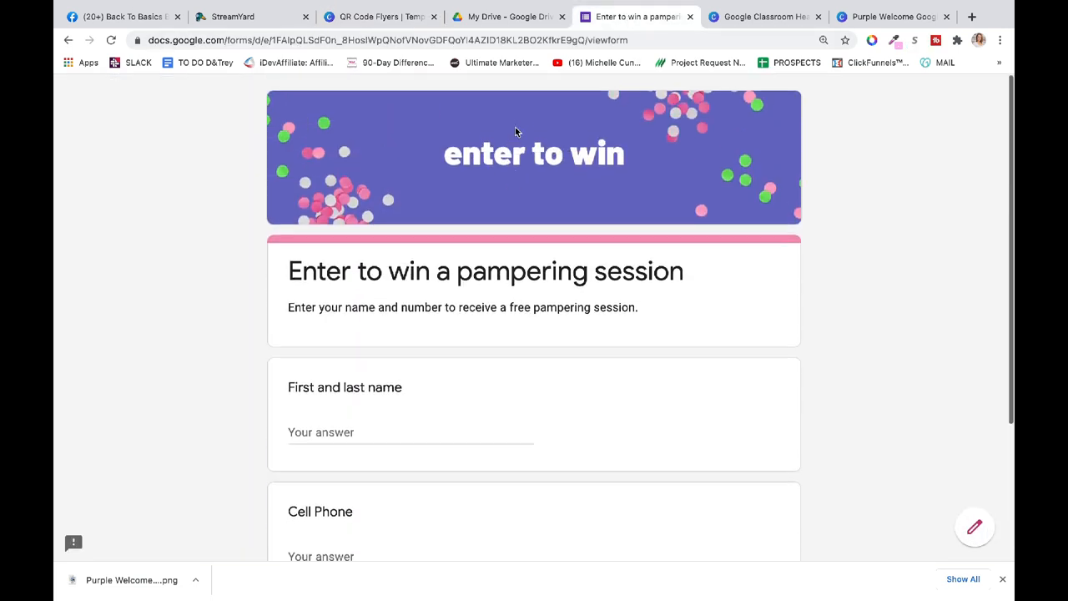
# Step: Review the live entry form, then bring back Canva's Google Classroom Header templates
pyautogui.scroll(-3)
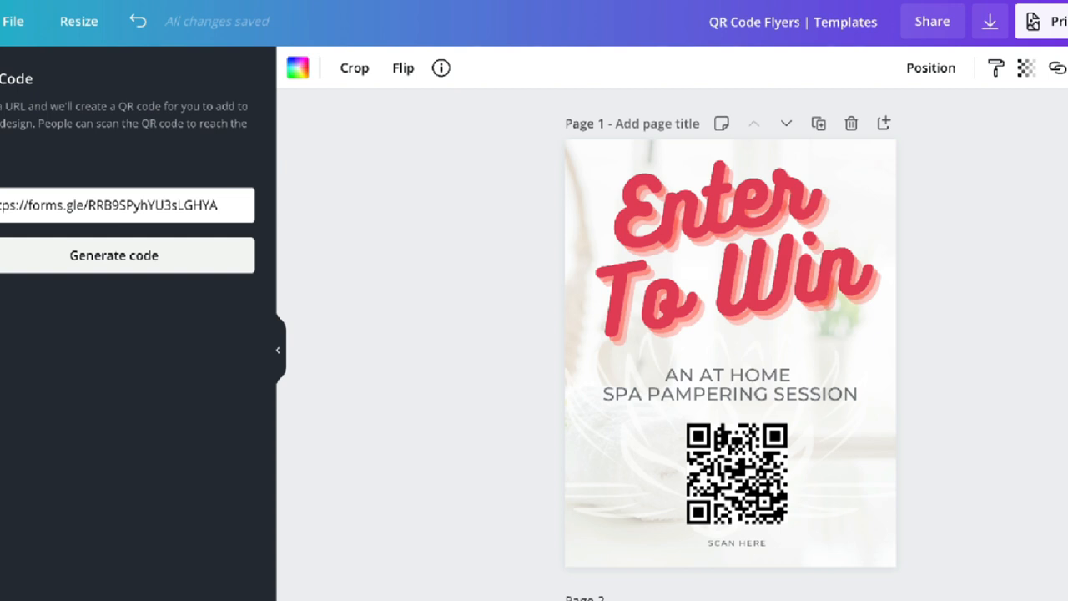
pyautogui.click(726, 242)
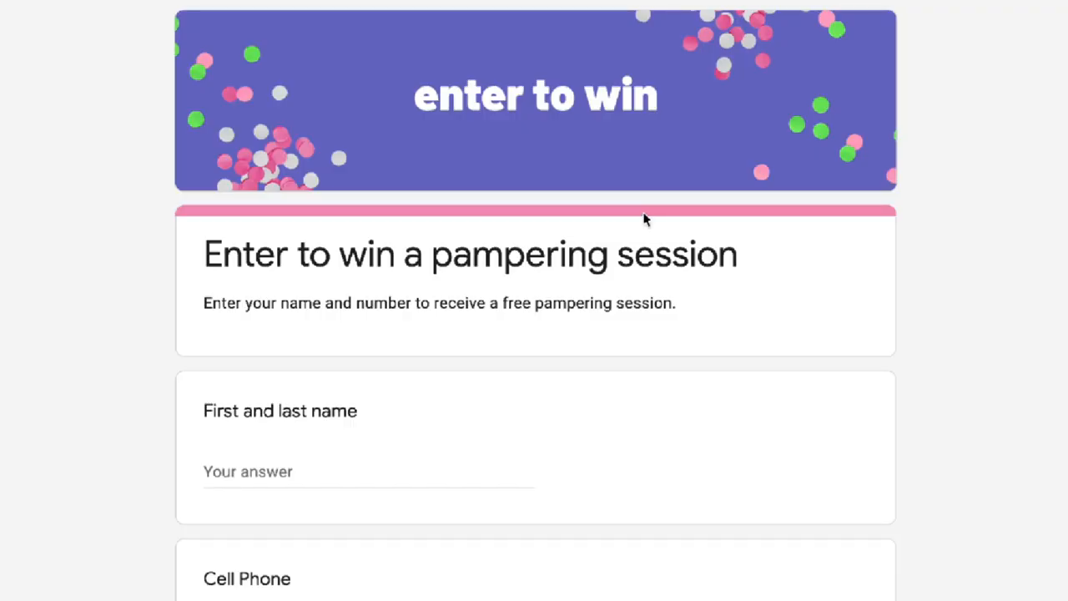
pyautogui.moveTo(551, 189)
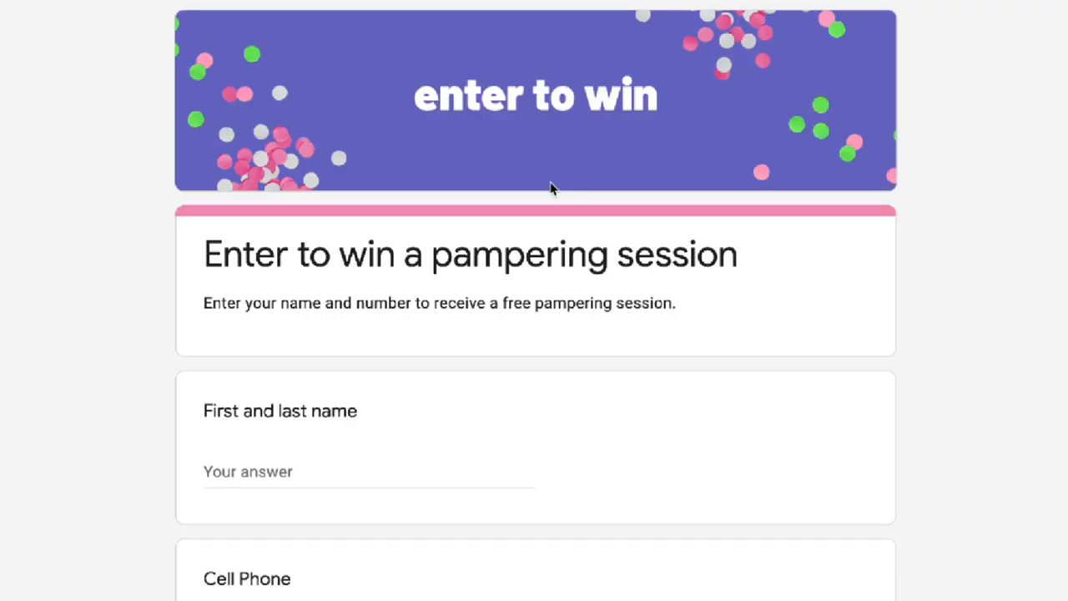
pyautogui.click(763, 17)
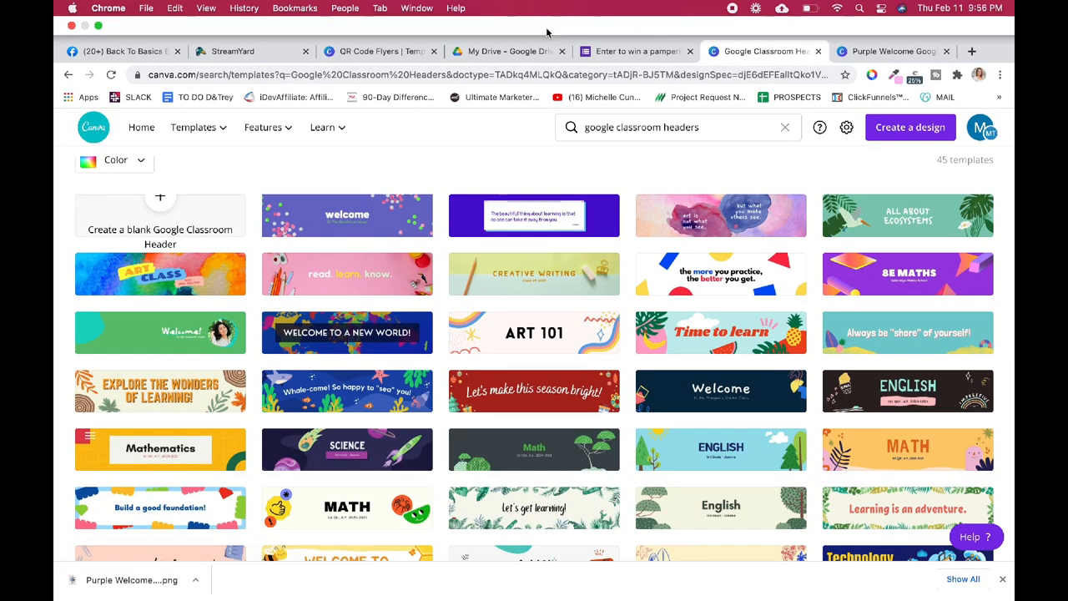
# Step: Review the Enter To Win flyer's QR code page, then return to Google Drive's My Drive
pyautogui.click(636, 16)
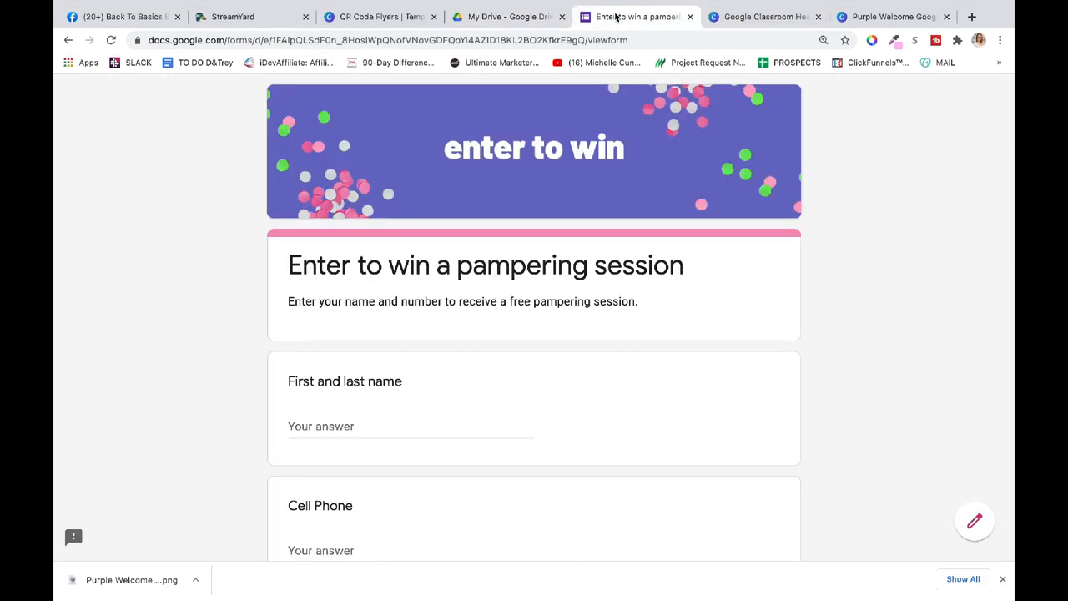
pyautogui.click(380, 16)
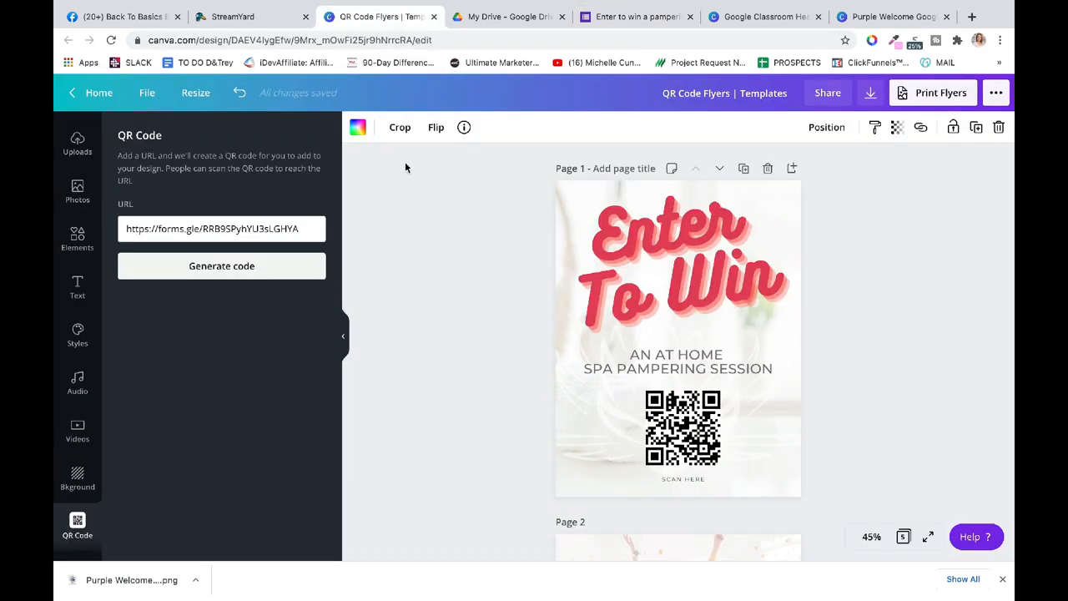
pyautogui.moveTo(434, 217)
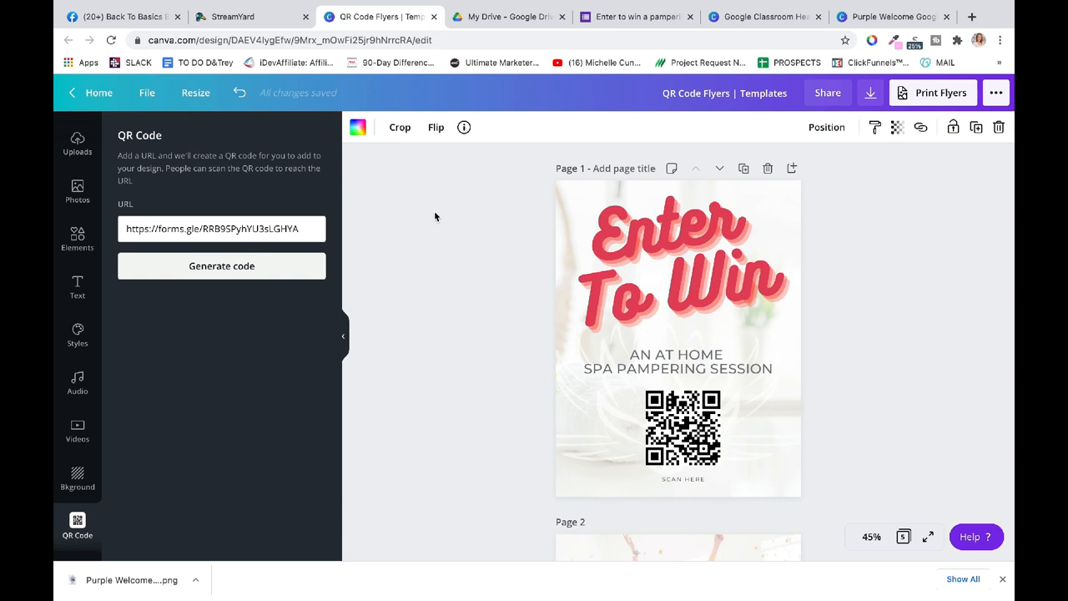
pyautogui.click(676, 259)
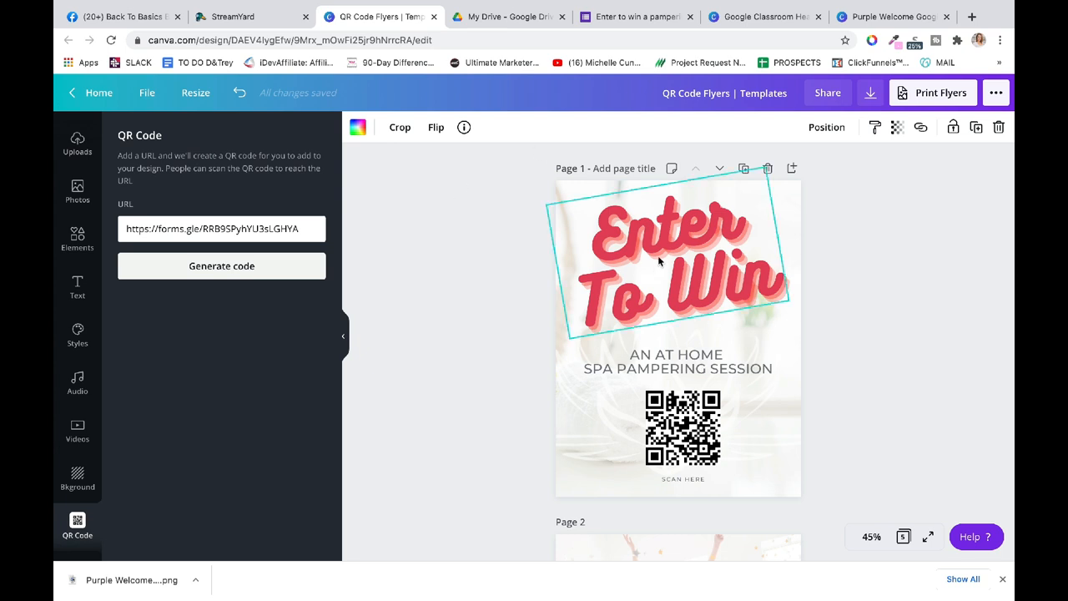
pyautogui.click(509, 17)
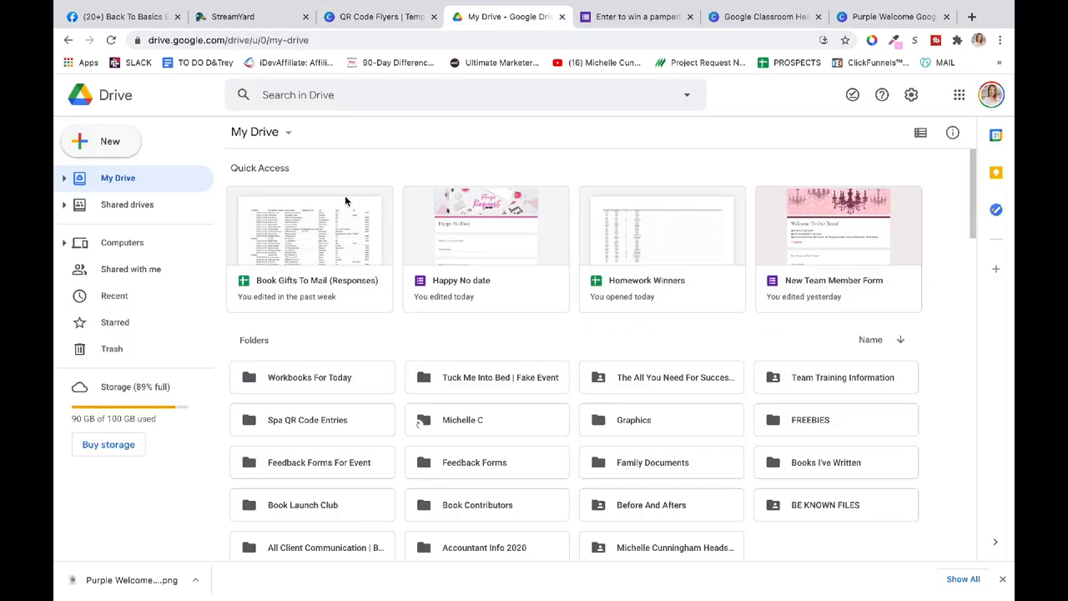
# Step: Create a new My Drive folder named 'My Entry Form At Salad kraze'
pyautogui.click(100, 141)
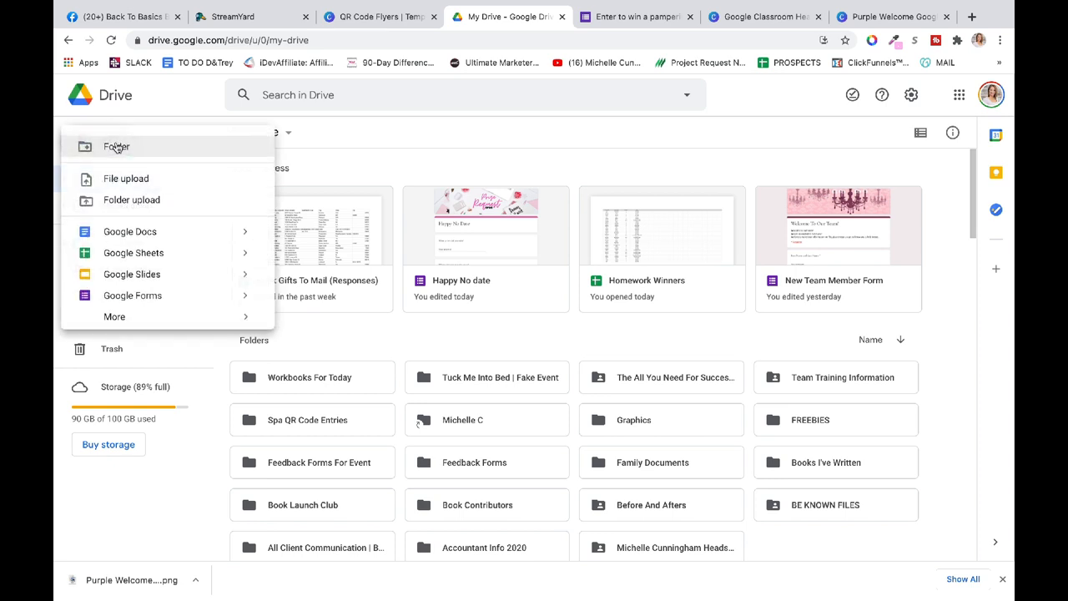
pyautogui.moveTo(184, 159)
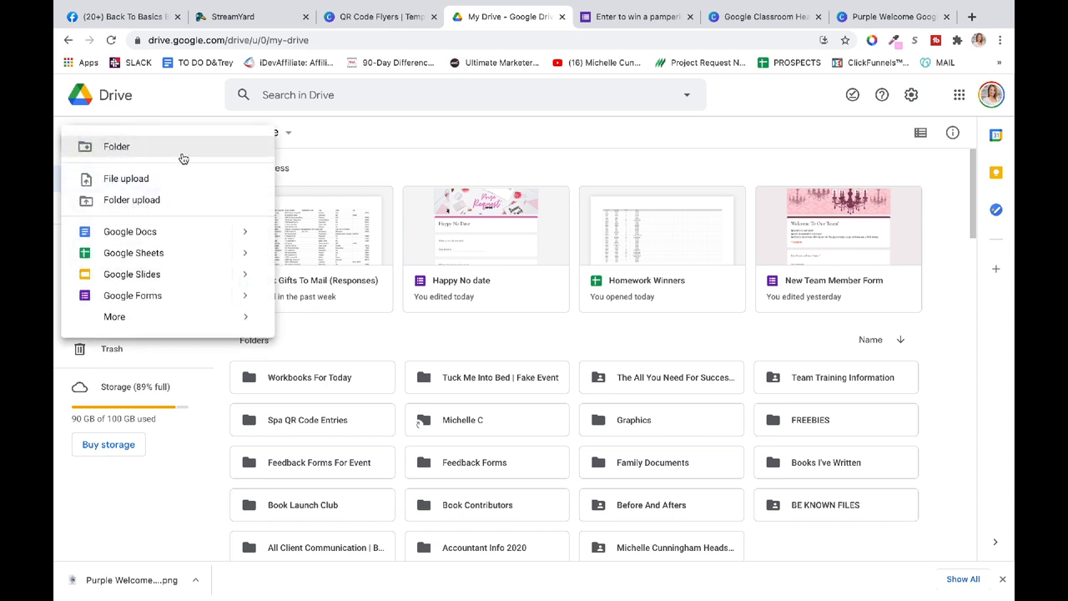
pyautogui.moveTo(116, 151)
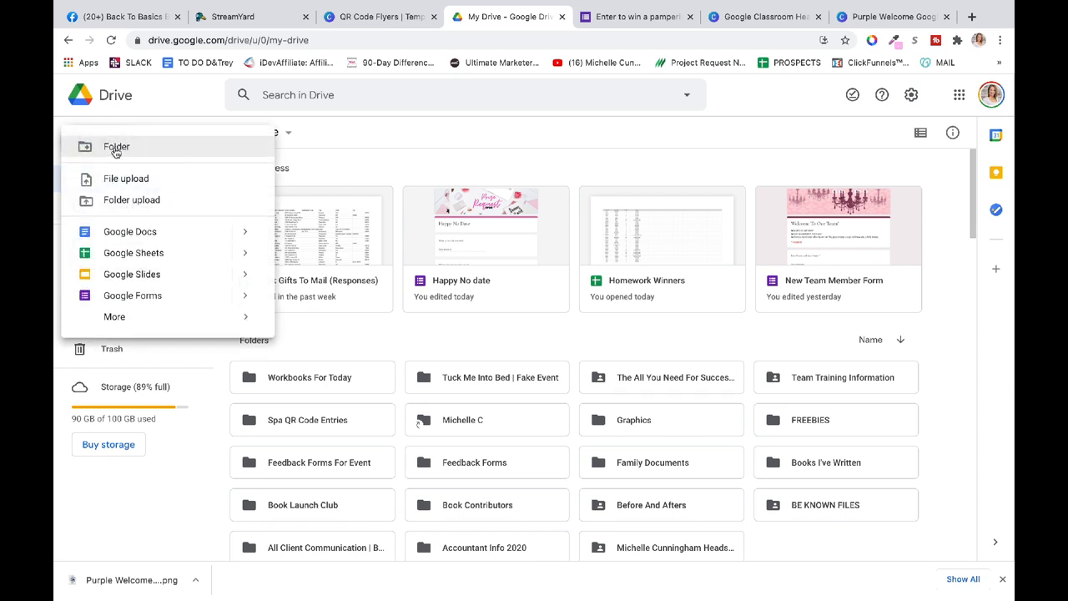
pyautogui.click(116, 147)
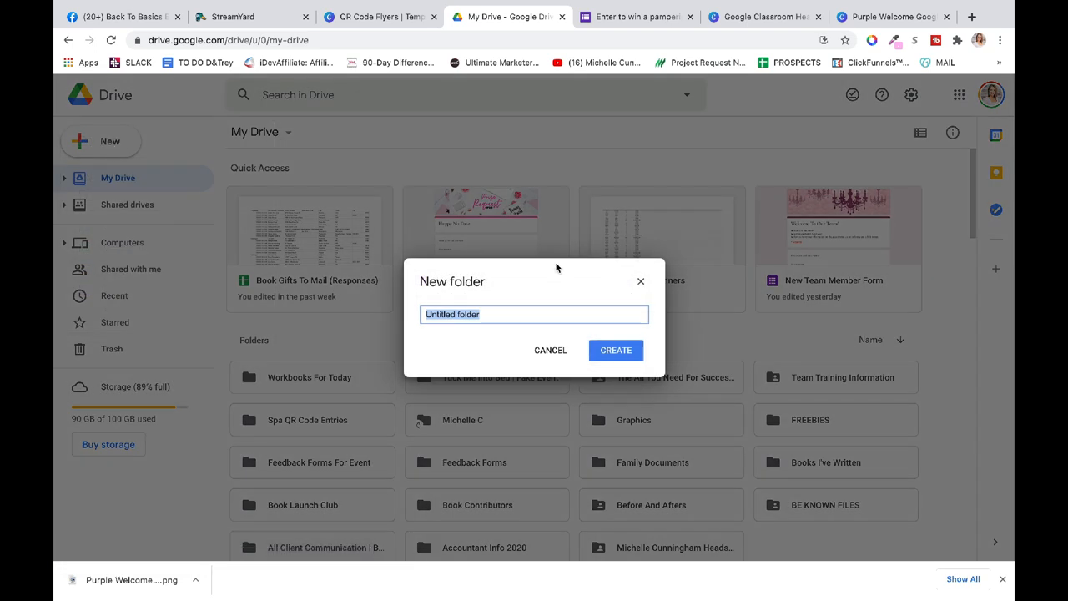
pyautogui.write('My Entry')
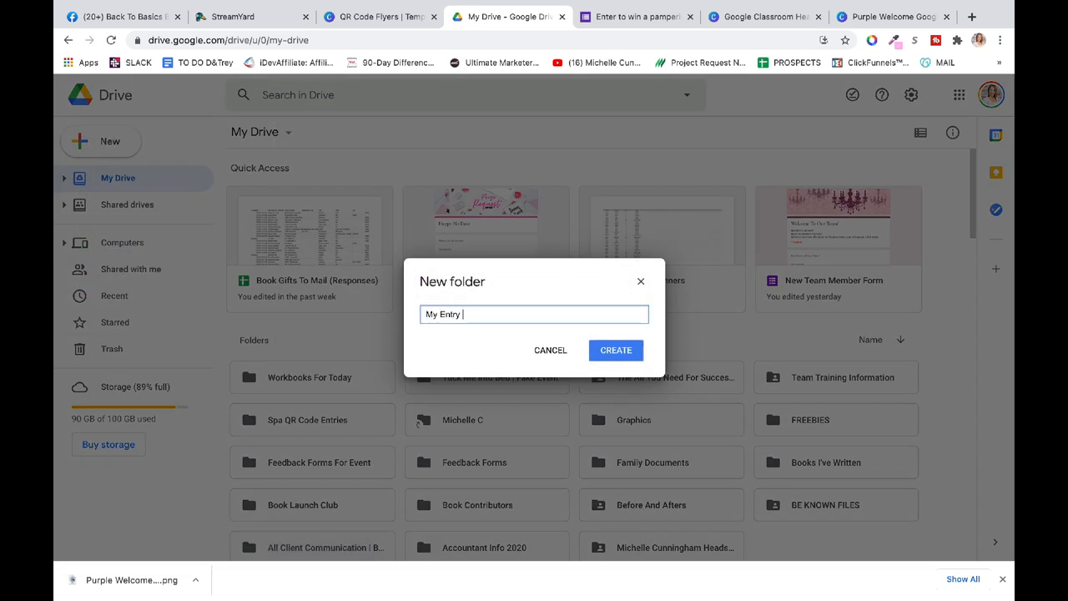
pyautogui.write('Form At Salad')
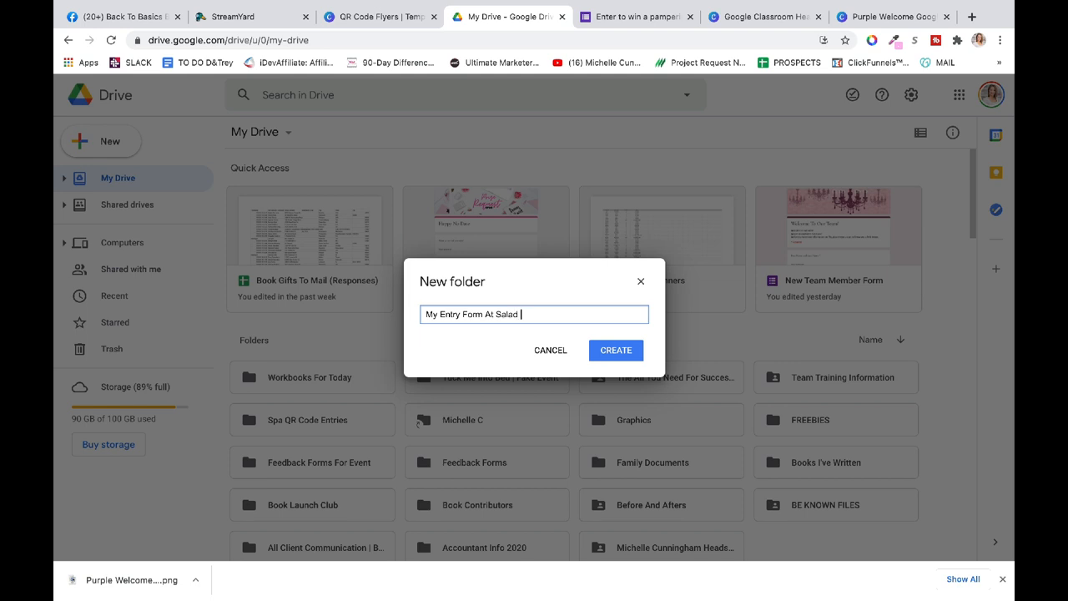
pyautogui.write('kraze')
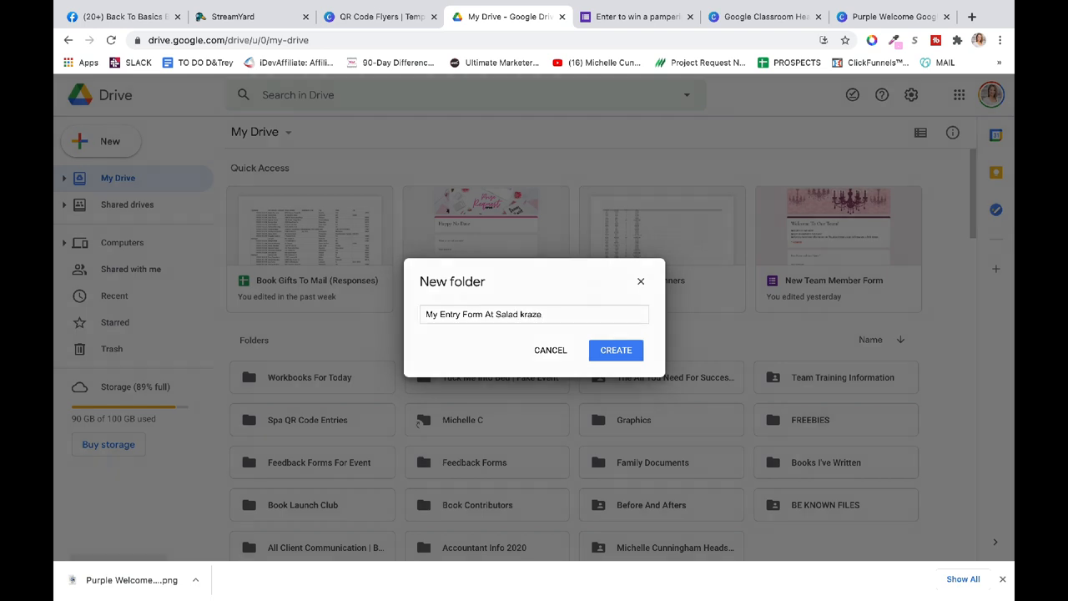
pyautogui.click(616, 350)
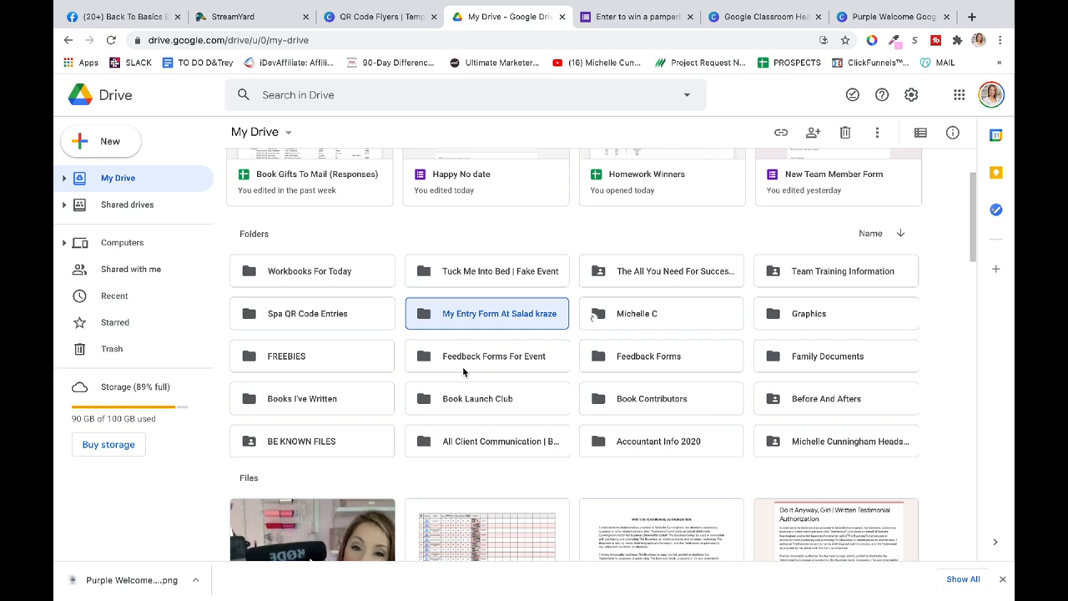
pyautogui.moveTo(482, 315)
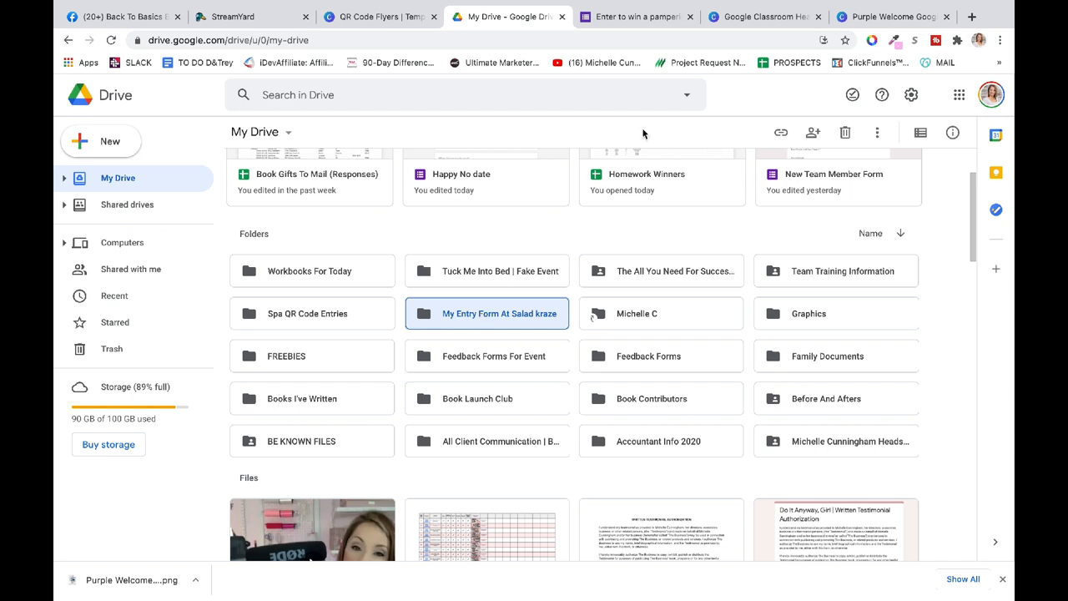
# Step: Open Google Drive in a second tab from google.com's apps grid
pyautogui.click(636, 17)
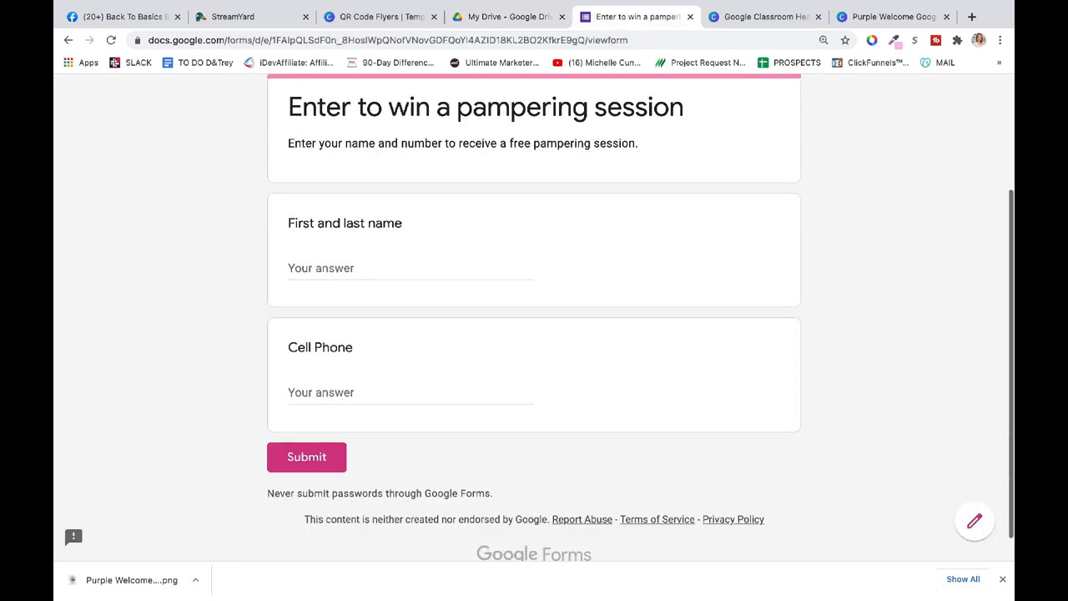
pyautogui.click(501, 17)
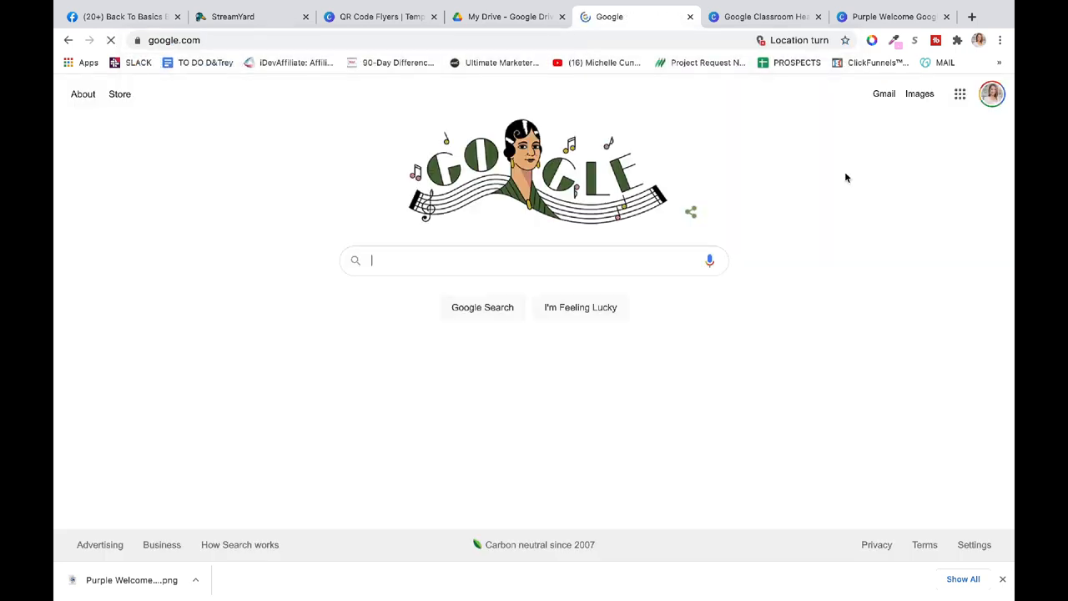
pyautogui.click(960, 94)
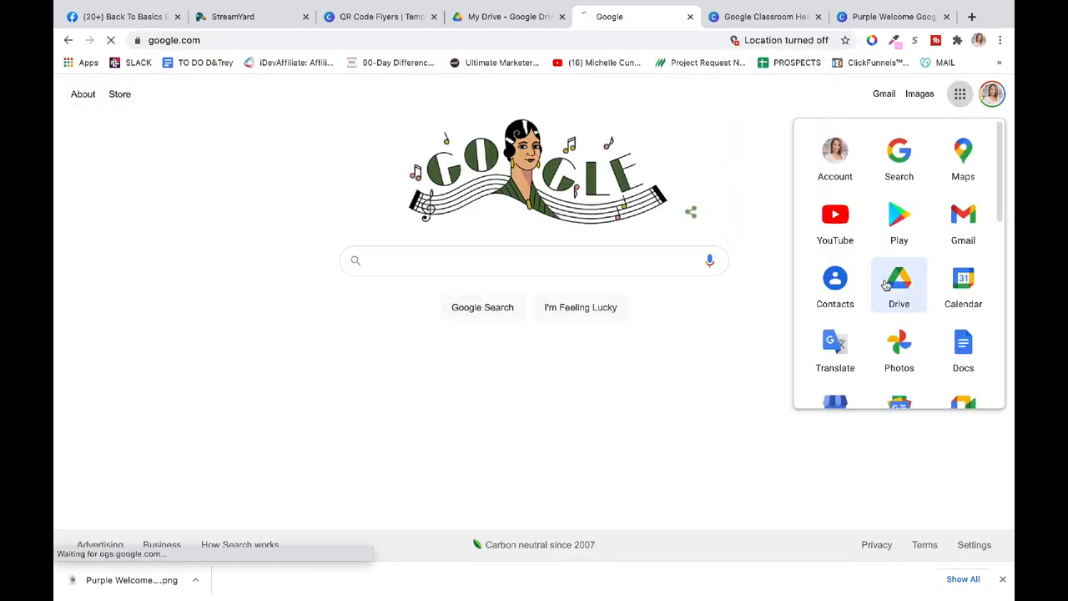
pyautogui.click(899, 283)
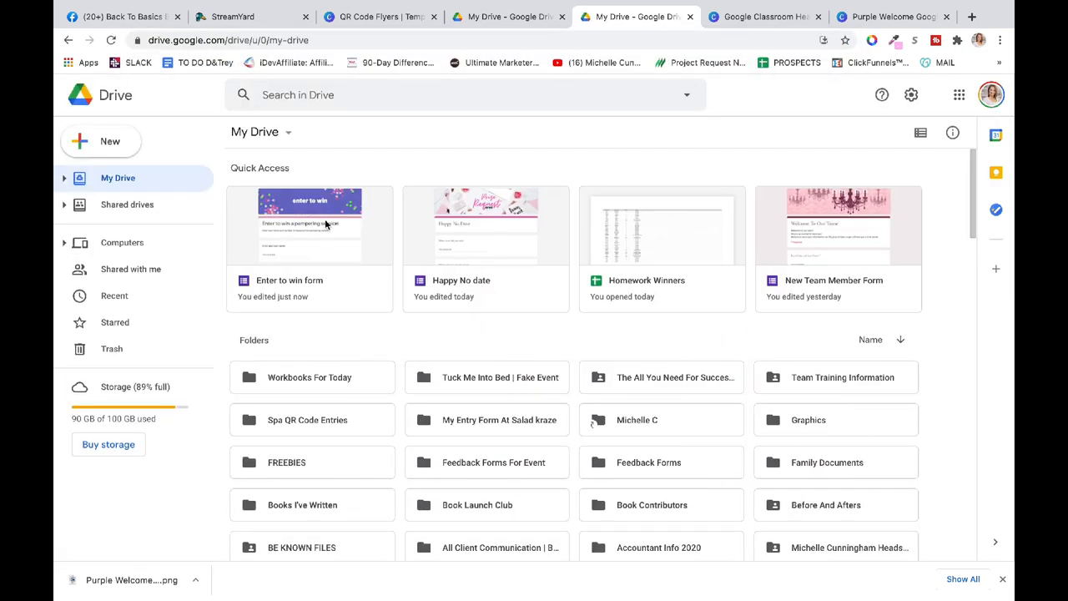
# Step: Move the Enter to win form into the Salad kraze folder and create its responses spreadsheet
pyautogui.doubleClick(310, 225)
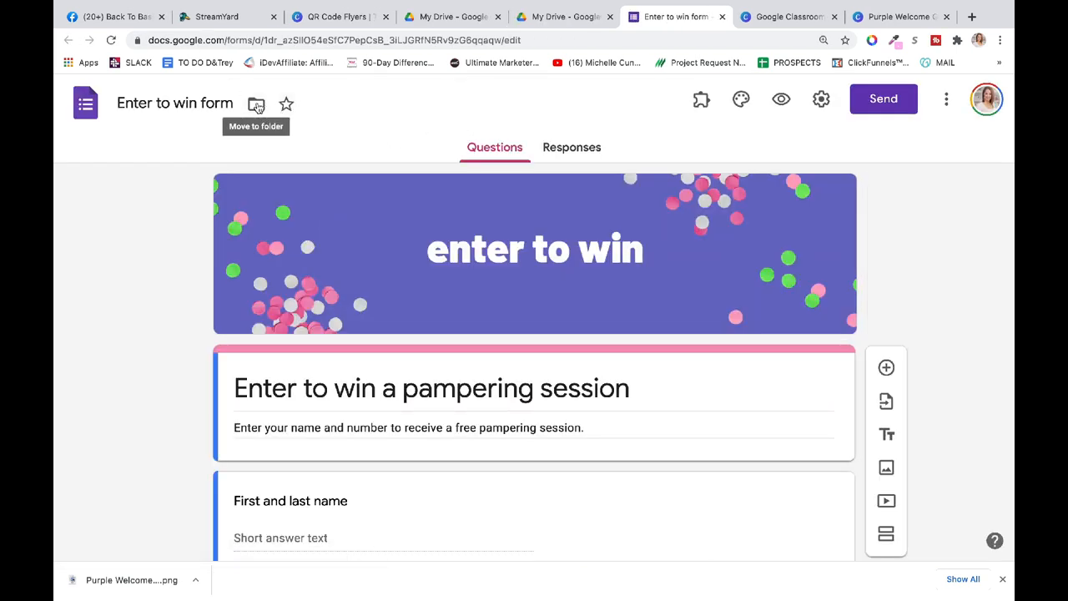
pyautogui.click(257, 103)
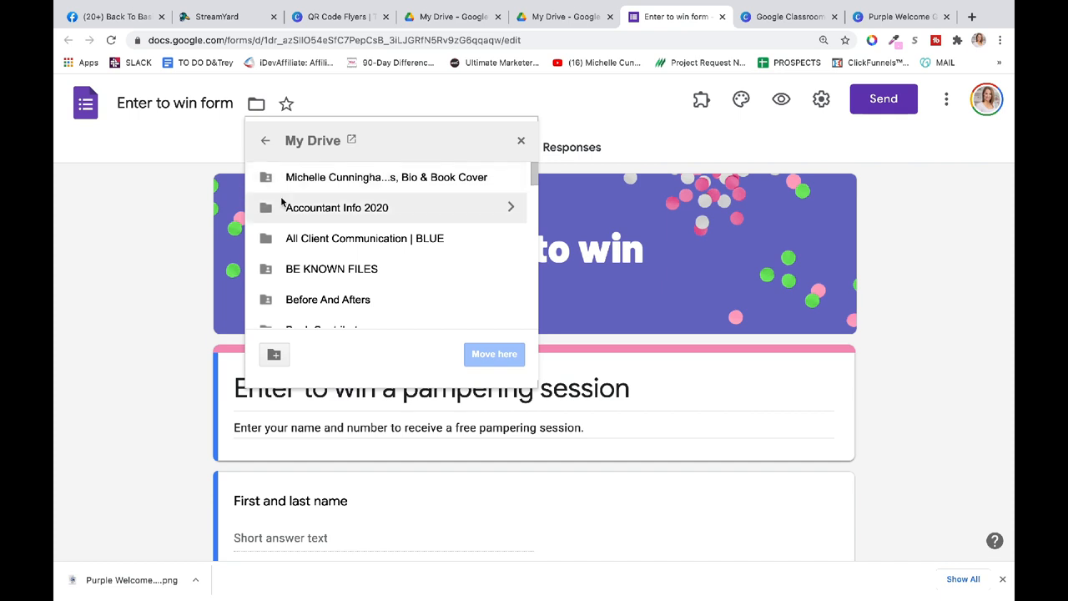
pyautogui.scroll(-3)
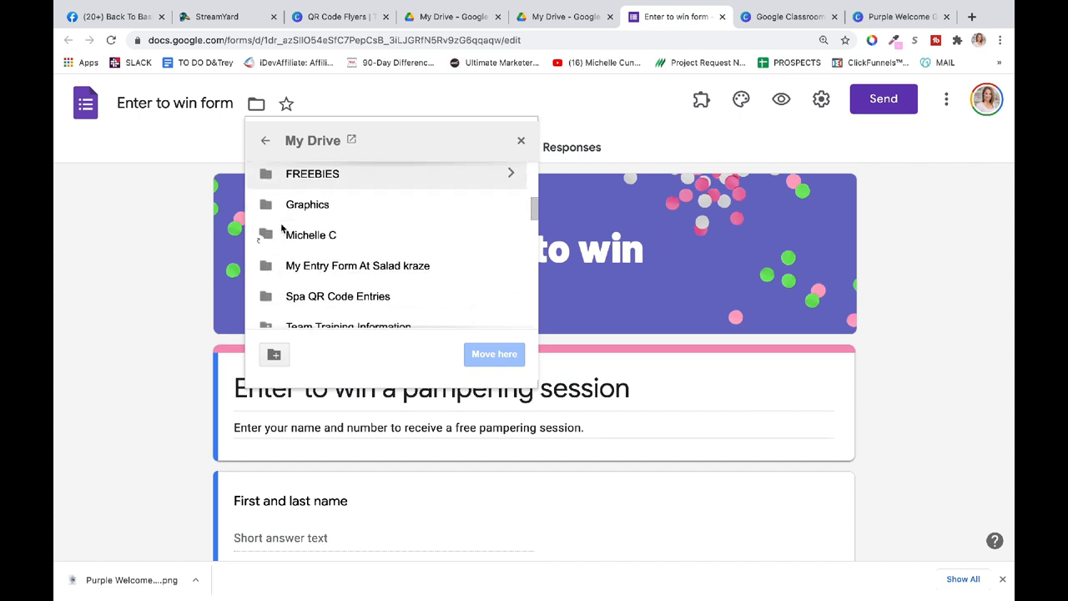
pyautogui.click(495, 354)
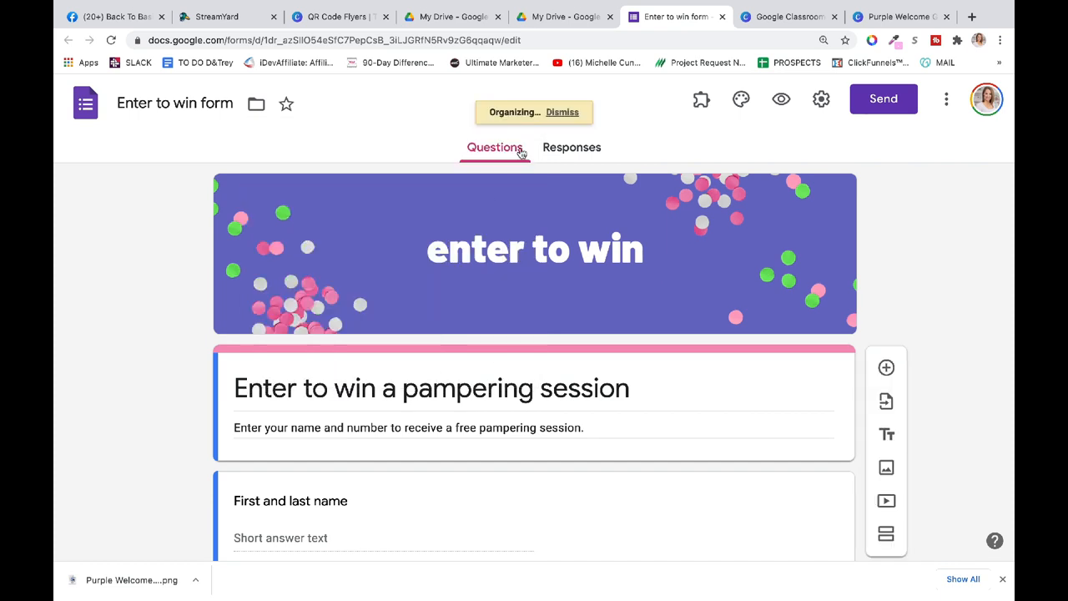
pyautogui.click(571, 147)
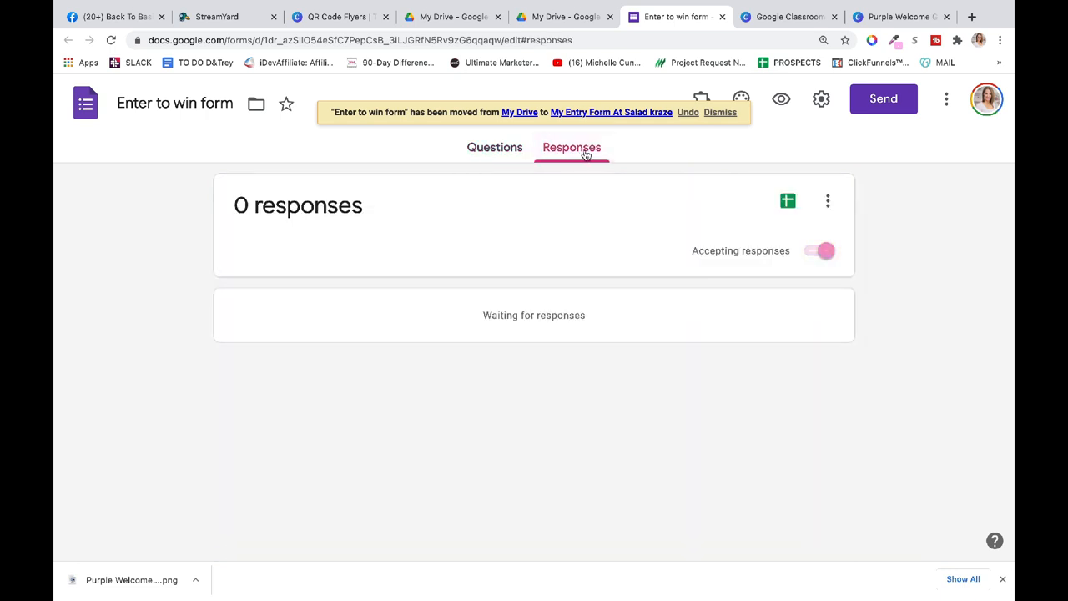
pyautogui.moveTo(787, 201)
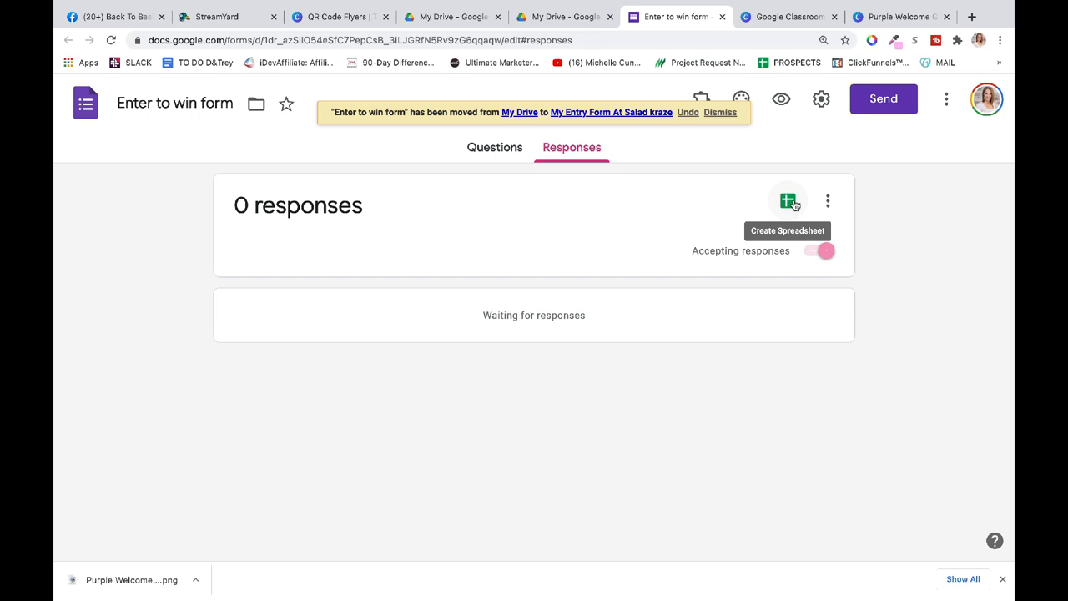
pyautogui.click(787, 200)
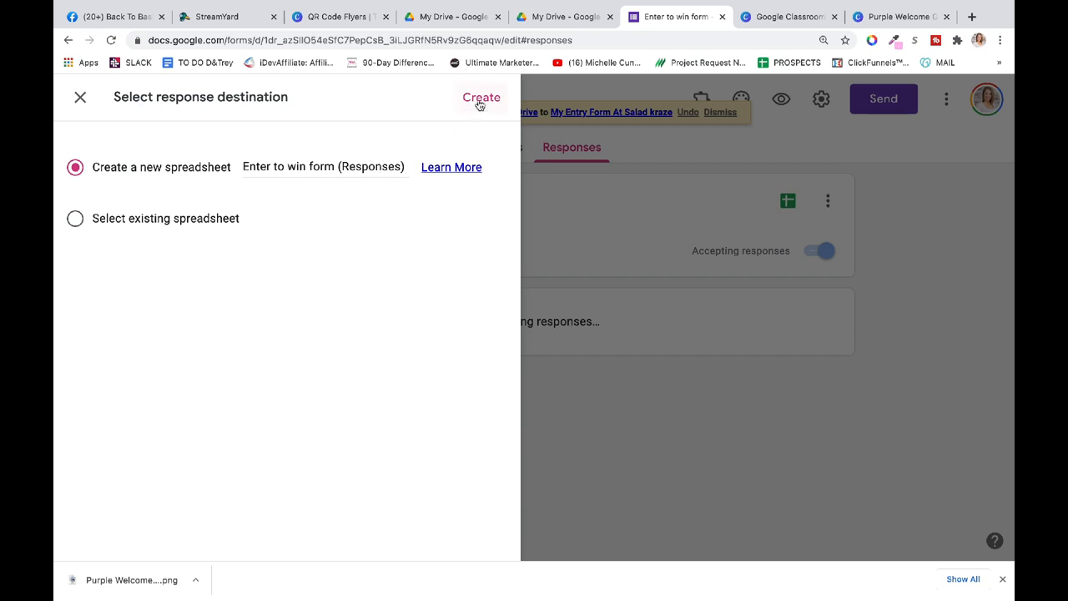
pyautogui.click(481, 97)
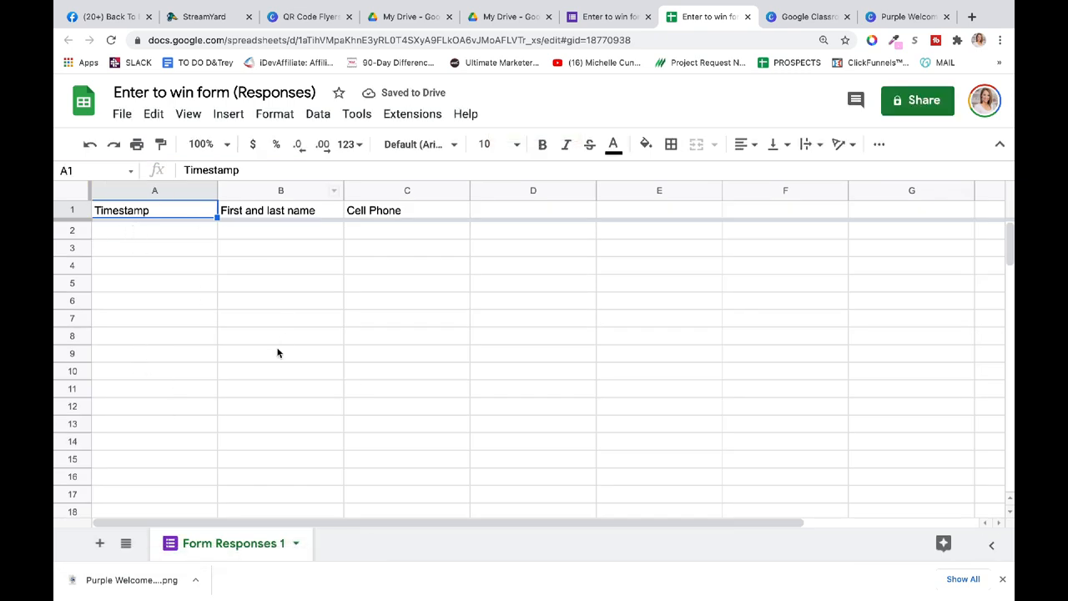
# Step: Open the My Entry Form At Salad kraze folder to confirm the form and responses sheet
pyautogui.click(509, 16)
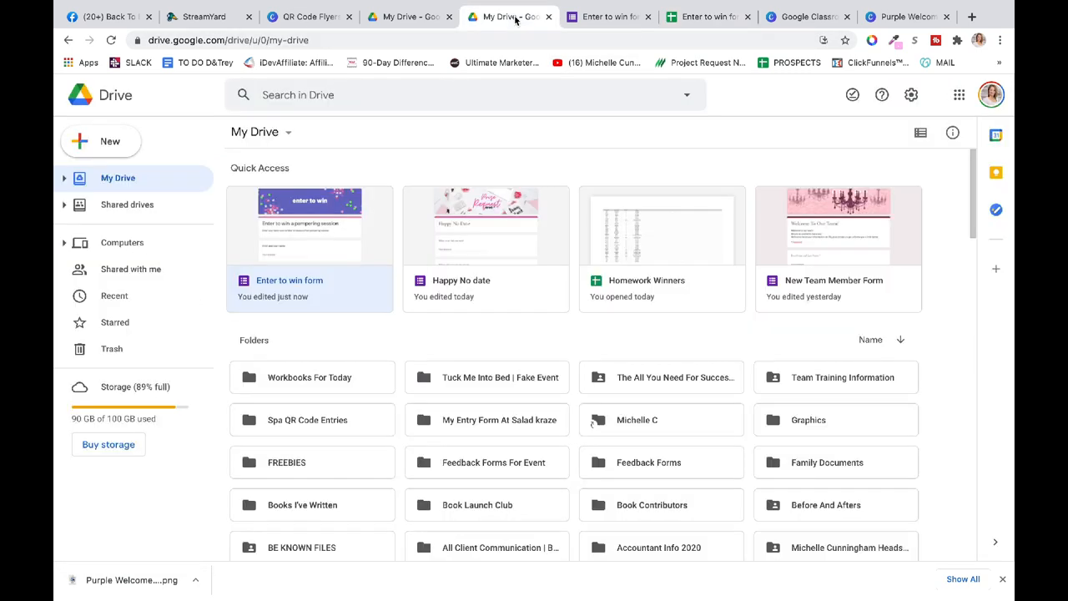
pyautogui.scroll(-3)
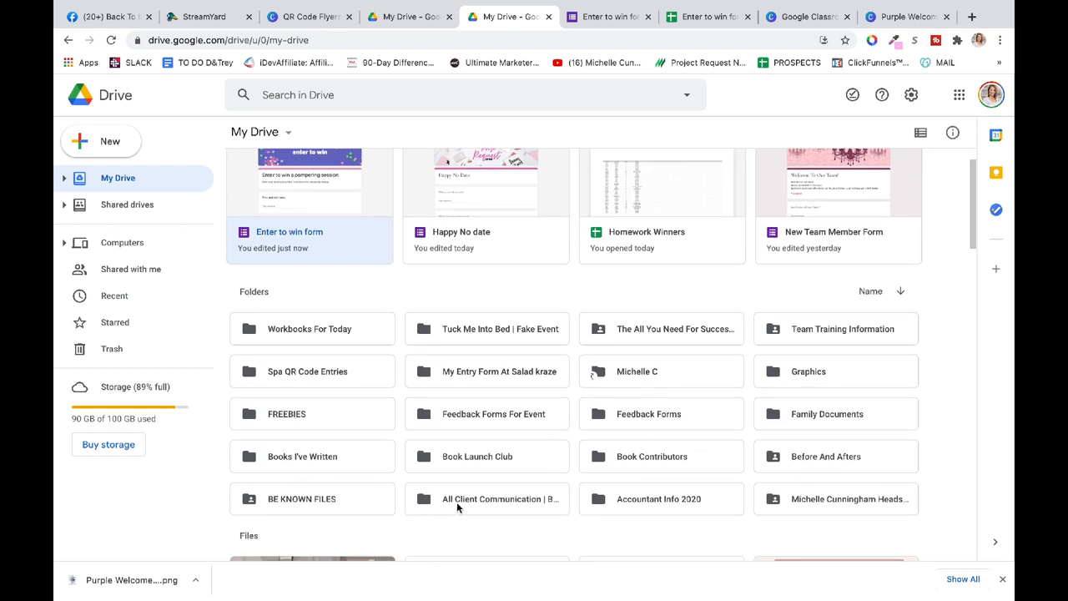
pyautogui.click(499, 371)
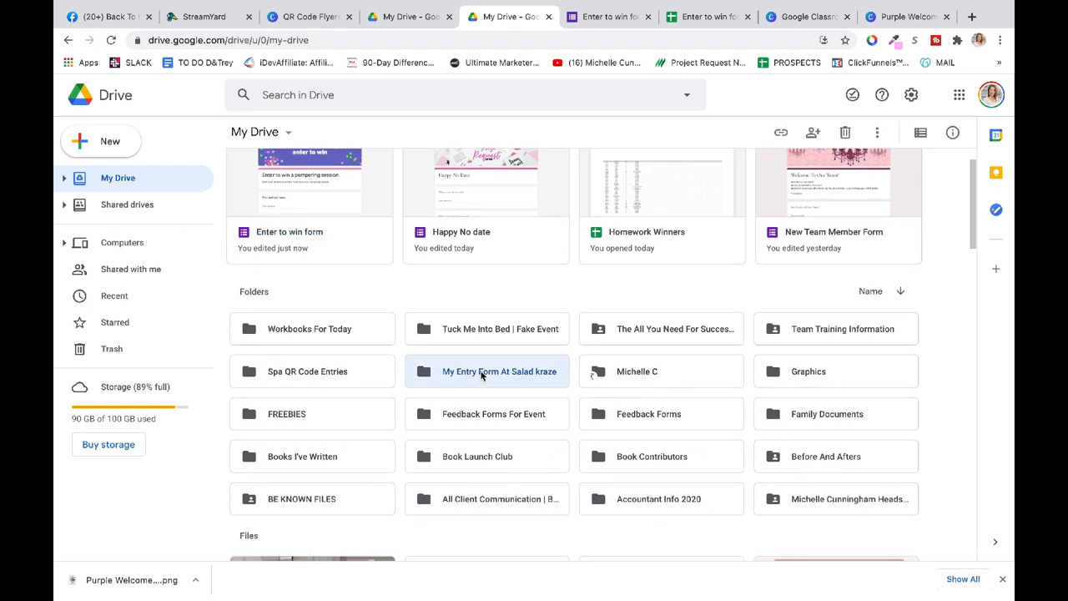
pyautogui.doubleClick(499, 371)
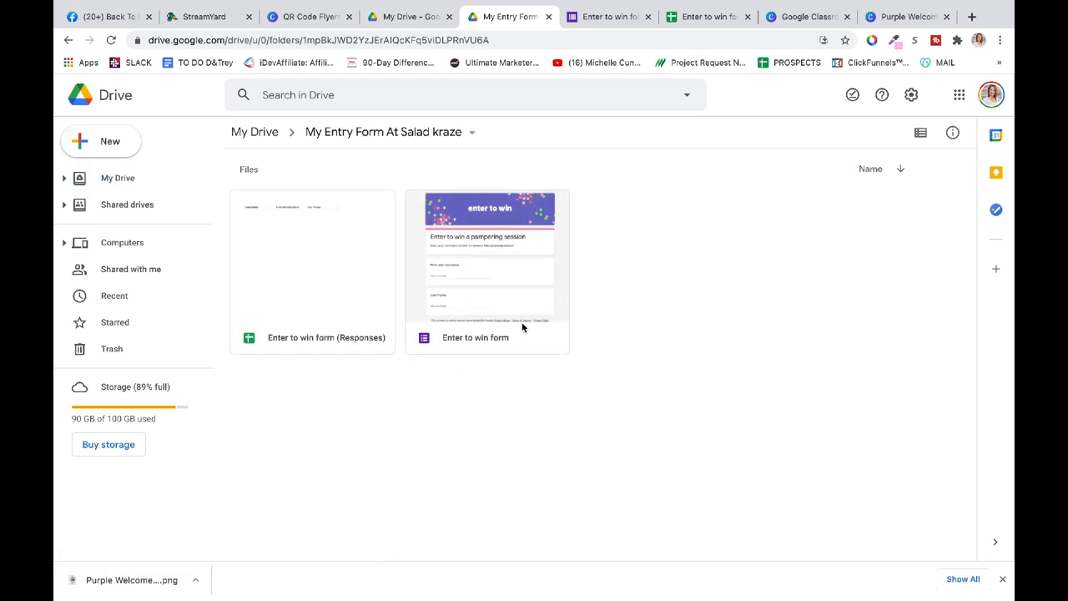
pyautogui.moveTo(534, 302)
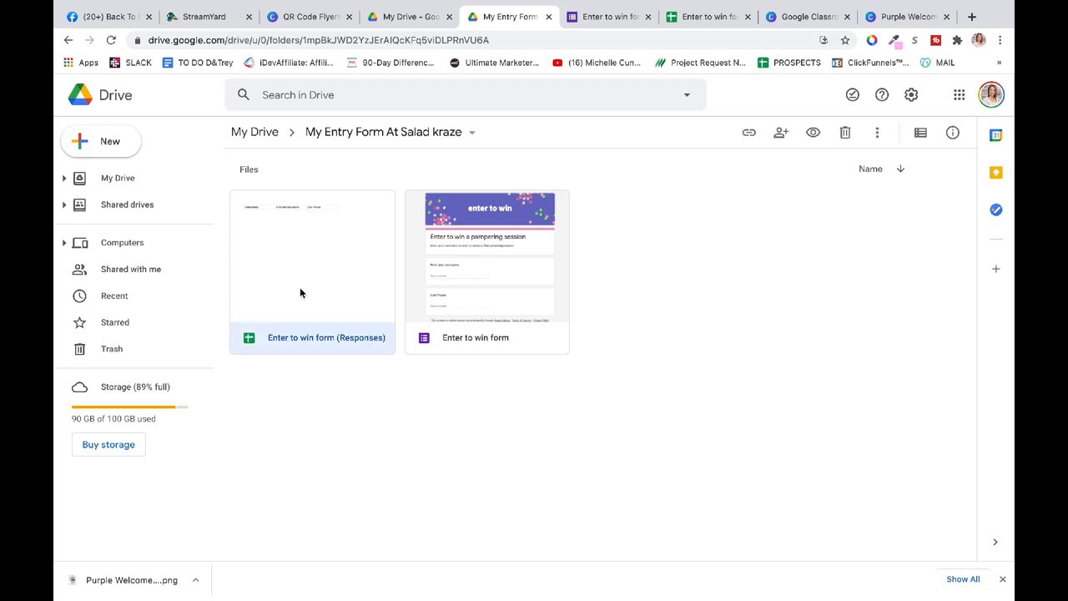
pyautogui.moveTo(628, 297)
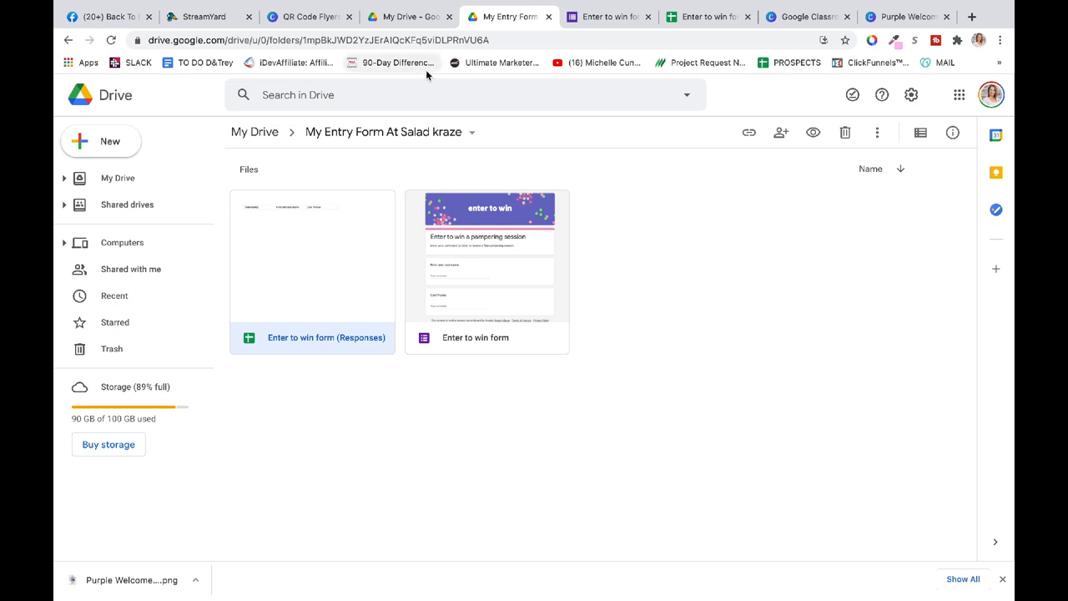
pyautogui.click(309, 17)
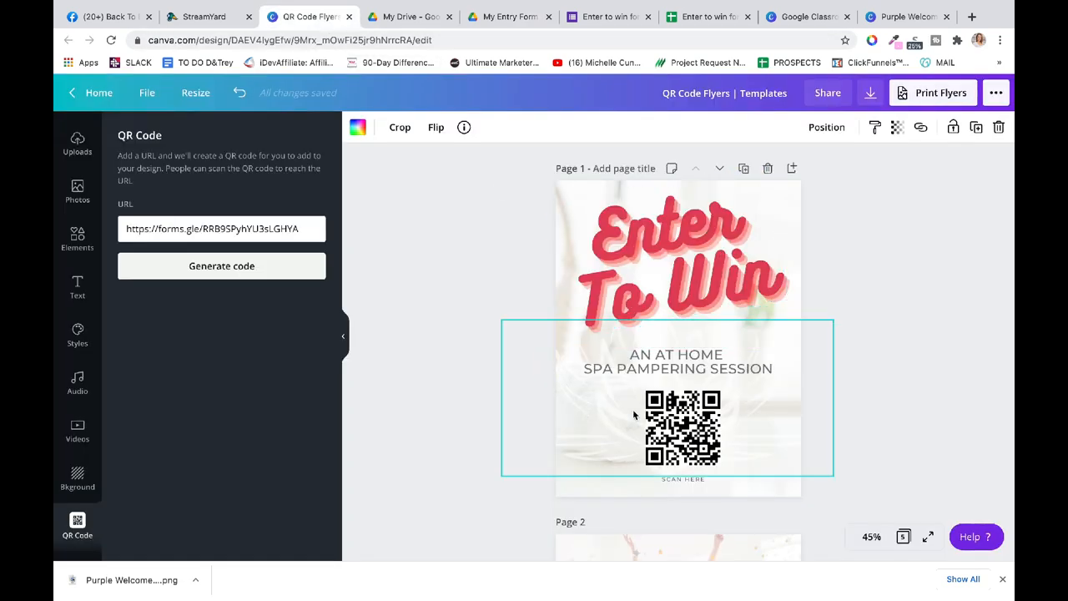
# Step: Reposition the QR code beneath the Enter To Win headline on page 3
pyautogui.scroll(-3)
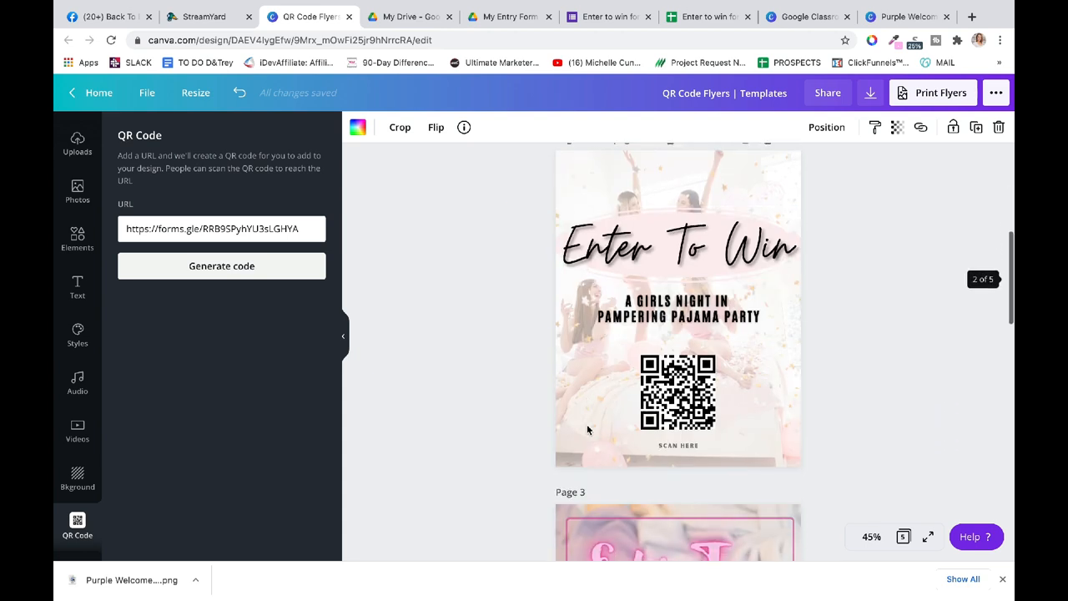
pyautogui.scroll(-3)
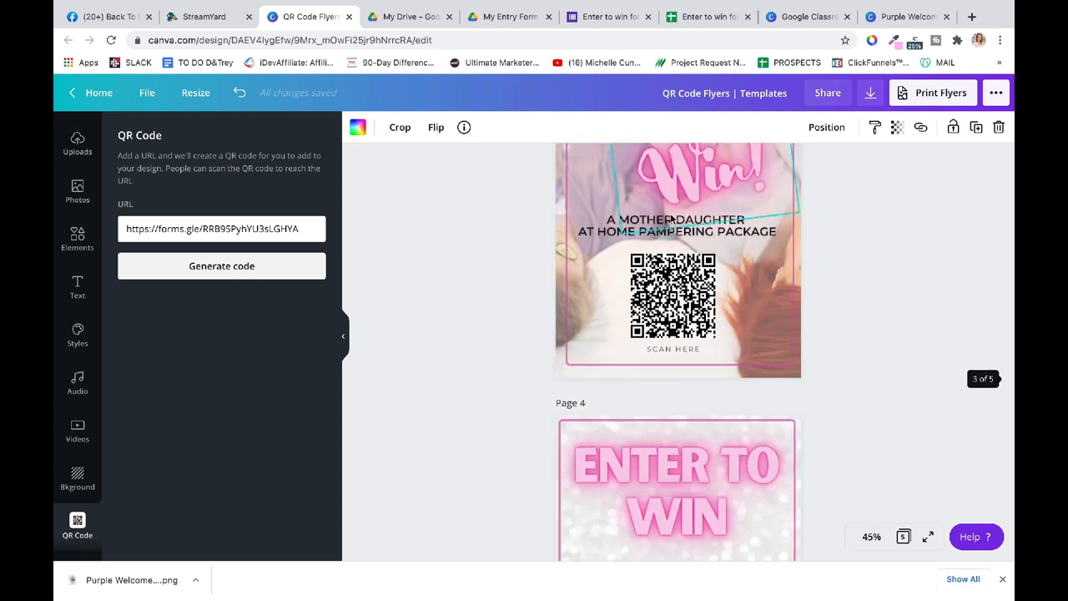
pyautogui.click(678, 234)
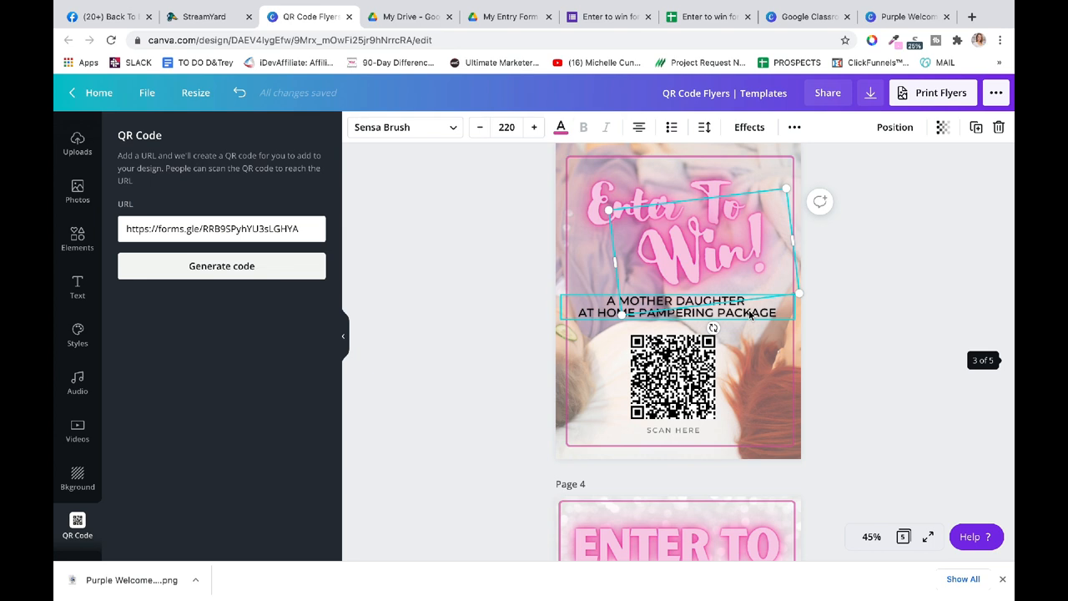
pyautogui.click(674, 380)
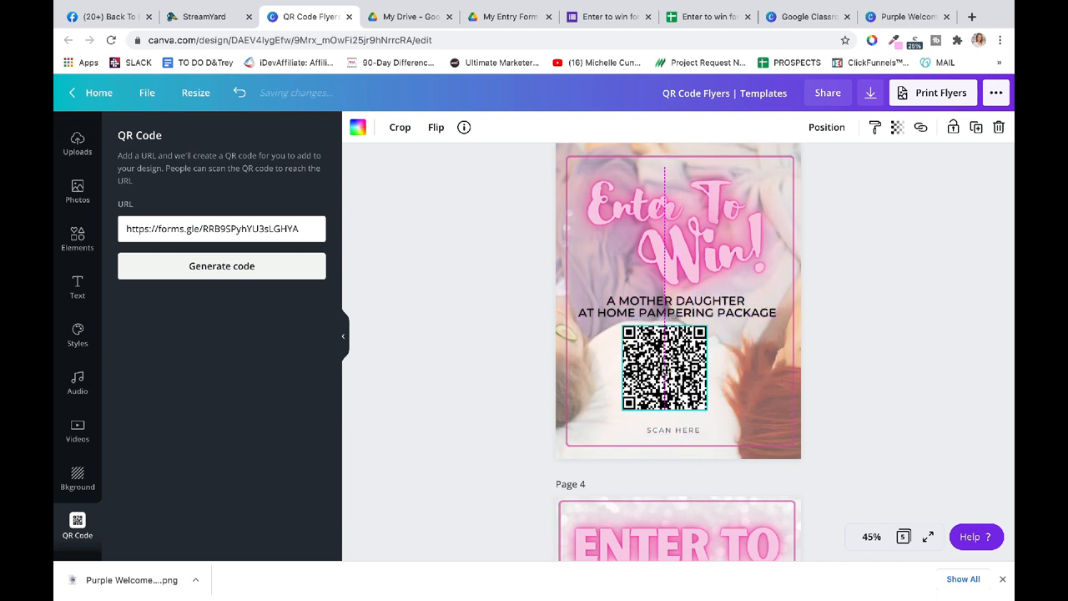
pyautogui.click(663, 370)
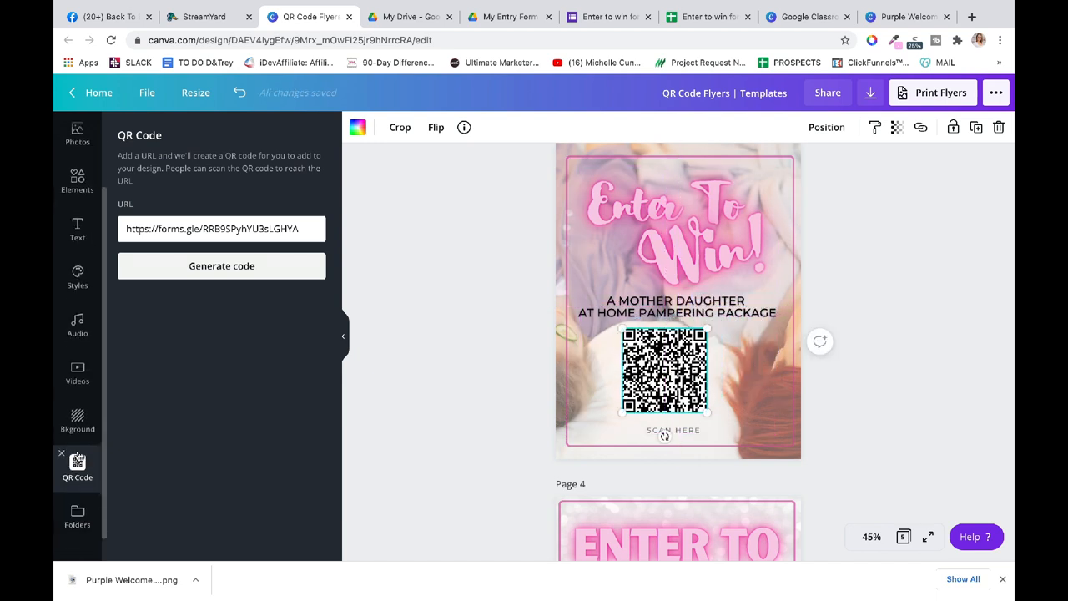
# Step: Return to the QR code generator and edit the form link field
pyautogui.click(77, 513)
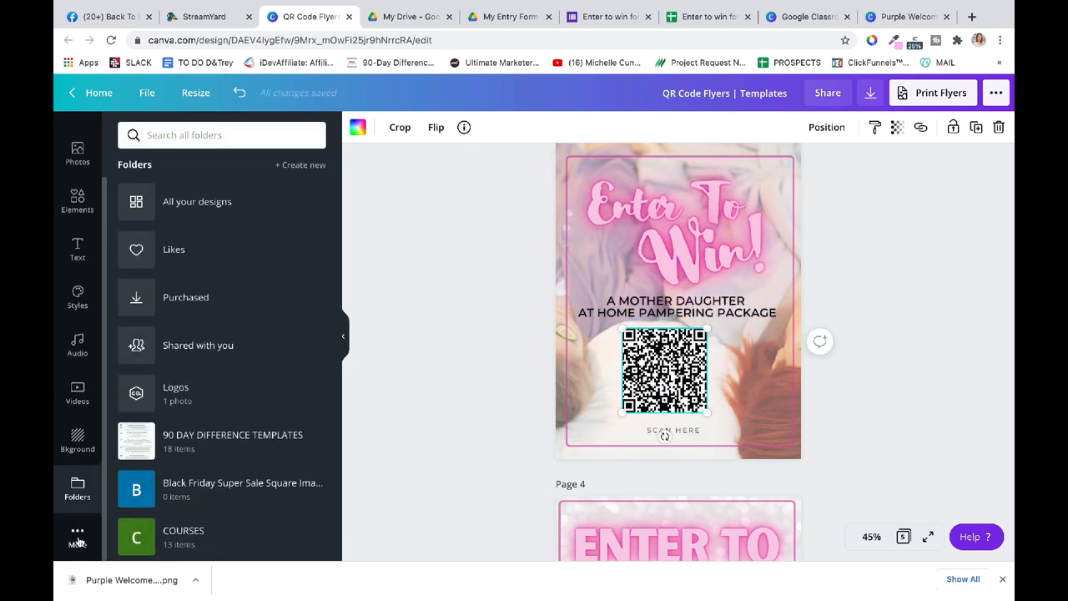
pyautogui.click(76, 488)
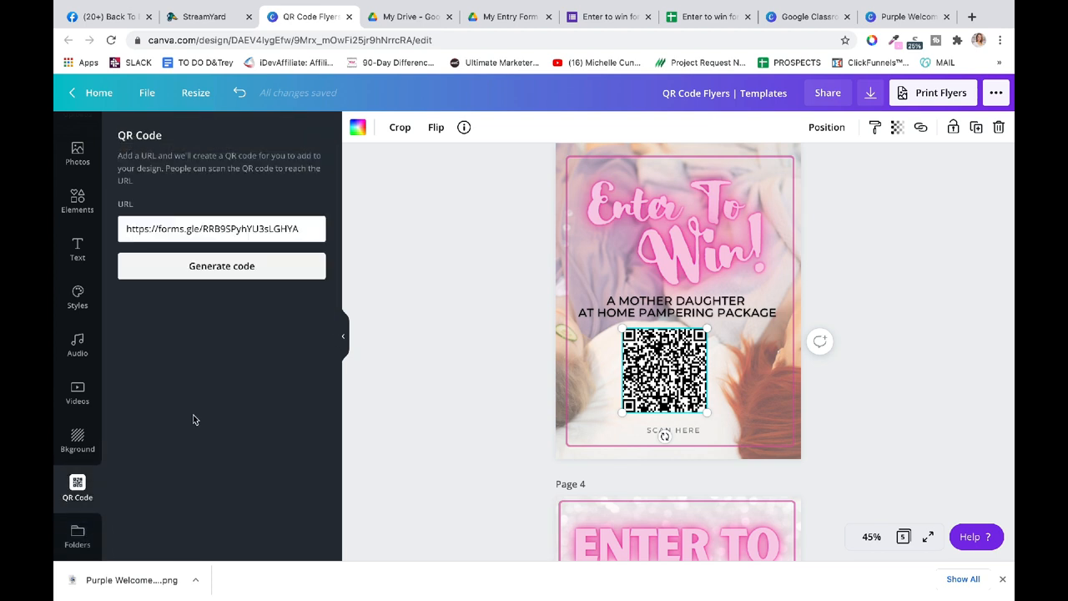
pyautogui.click(221, 229)
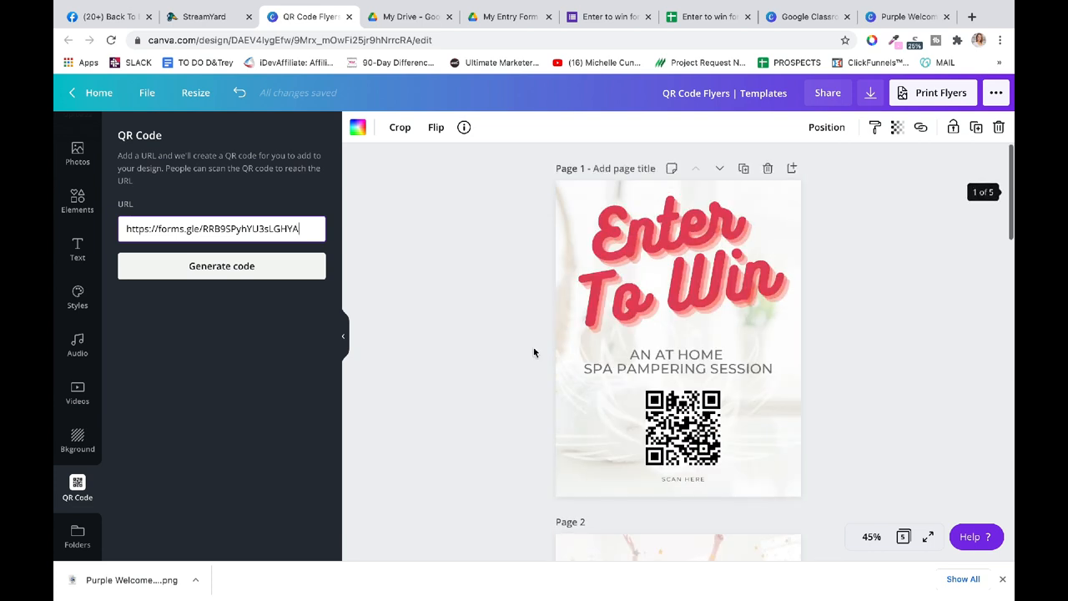
# Step: Recolour page 5's ENTER TO WIN headline from pink to grey
pyautogui.scroll(-3)
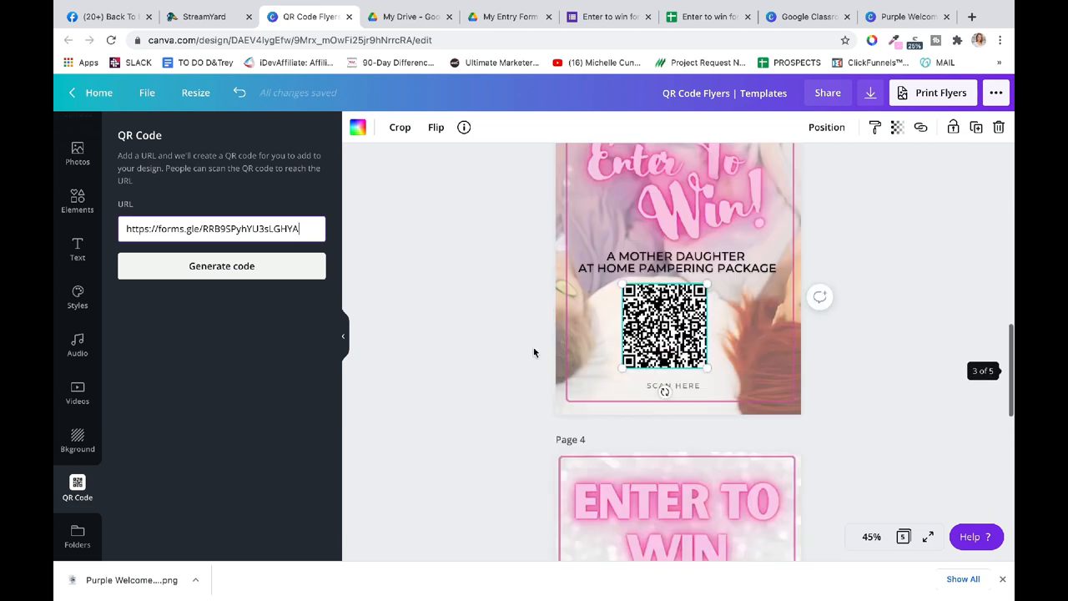
pyautogui.scroll(-3)
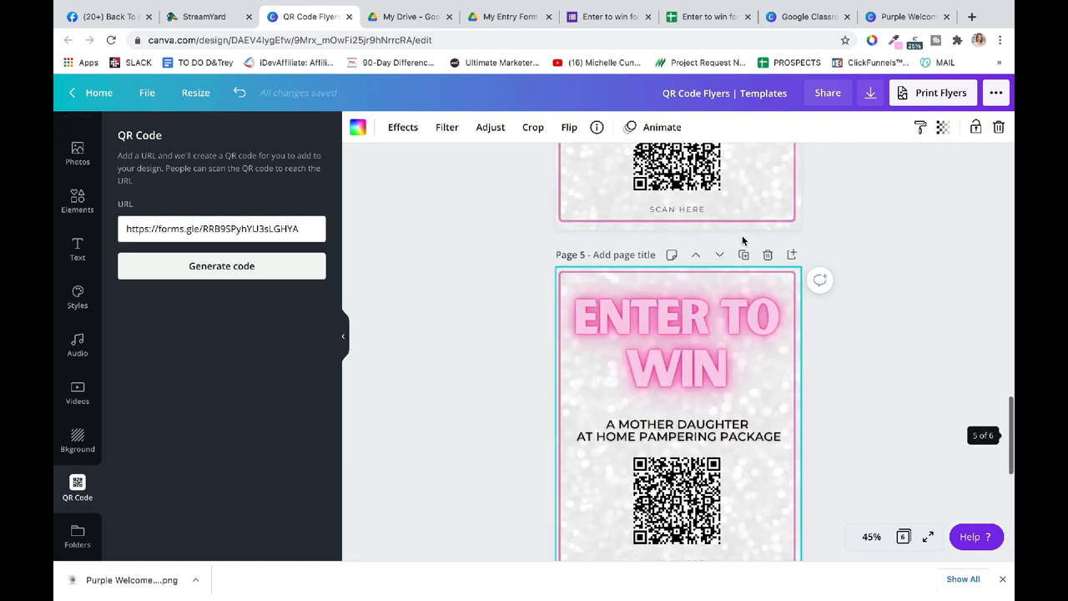
pyautogui.click(677, 317)
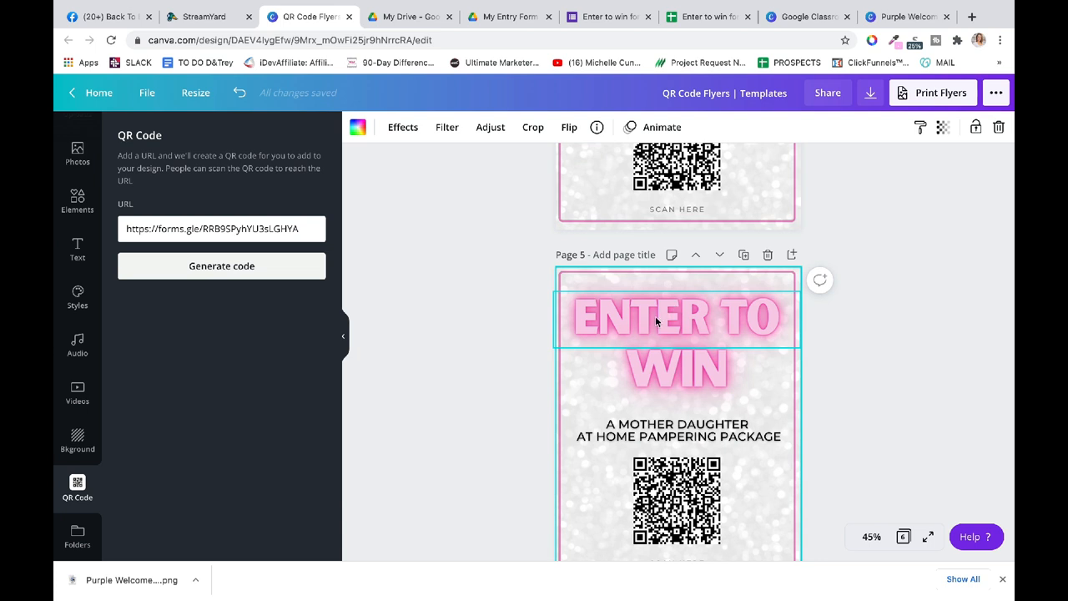
pyautogui.click(676, 317)
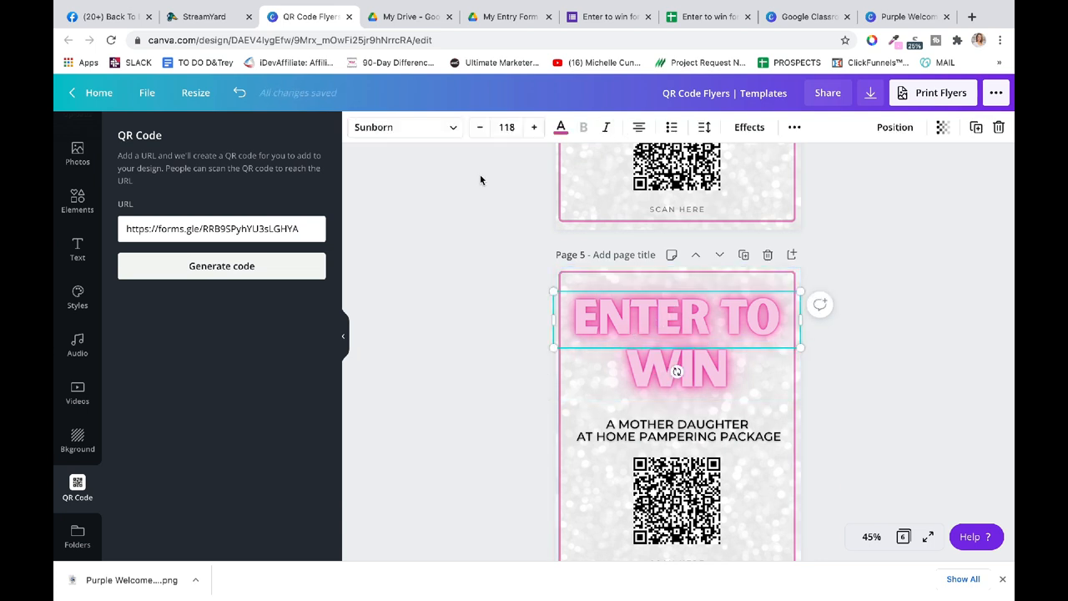
pyautogui.click(560, 127)
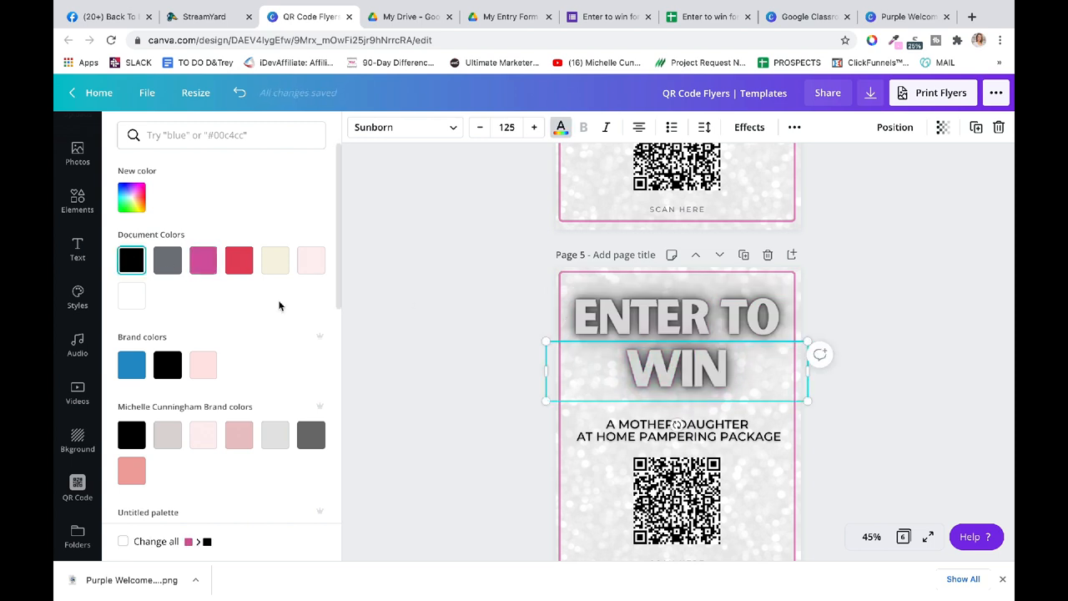
# Step: Close the colour choices and browse Elements and the text options
pyautogui.click(77, 488)
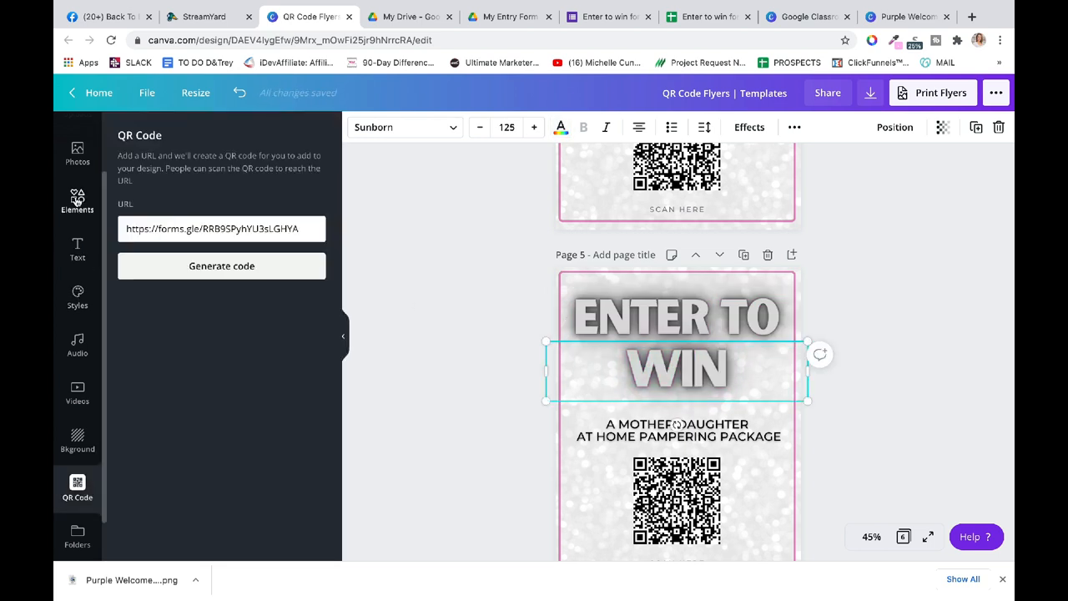
pyautogui.click(77, 153)
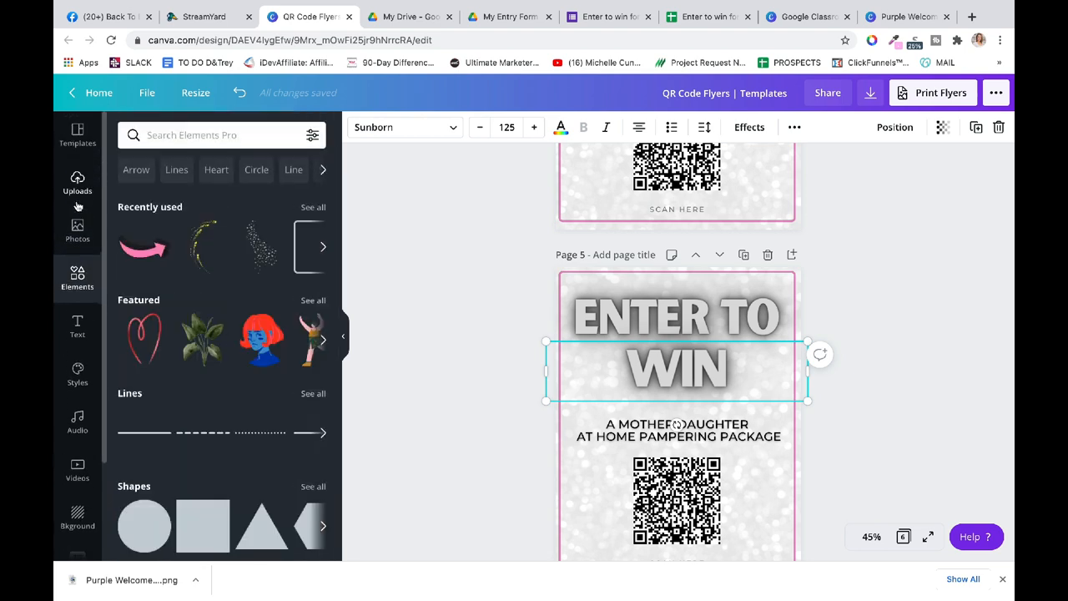
pyautogui.moveTo(77, 286)
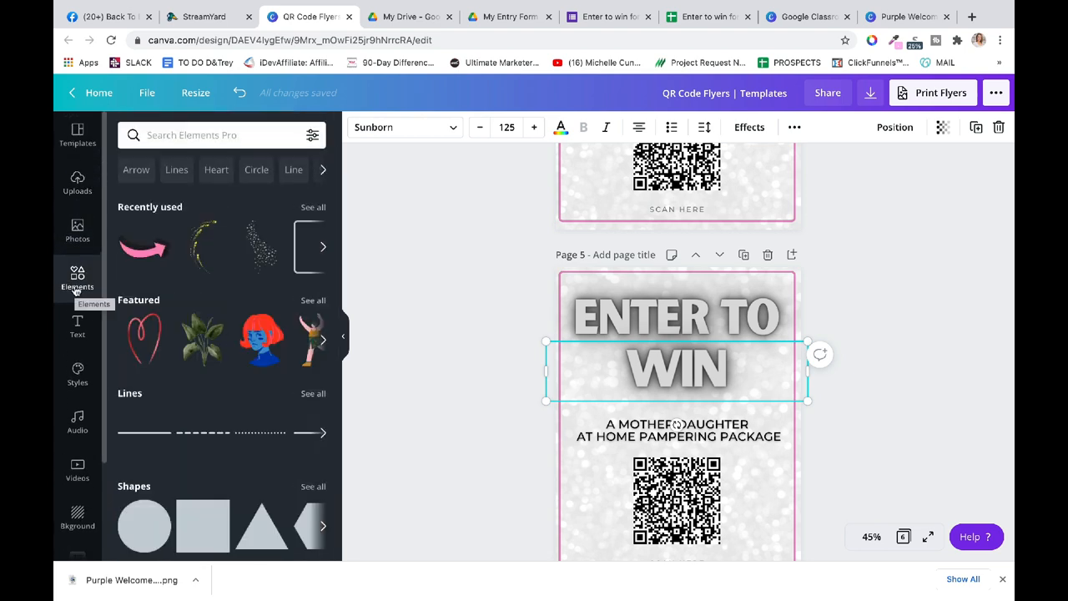
pyautogui.click(77, 326)
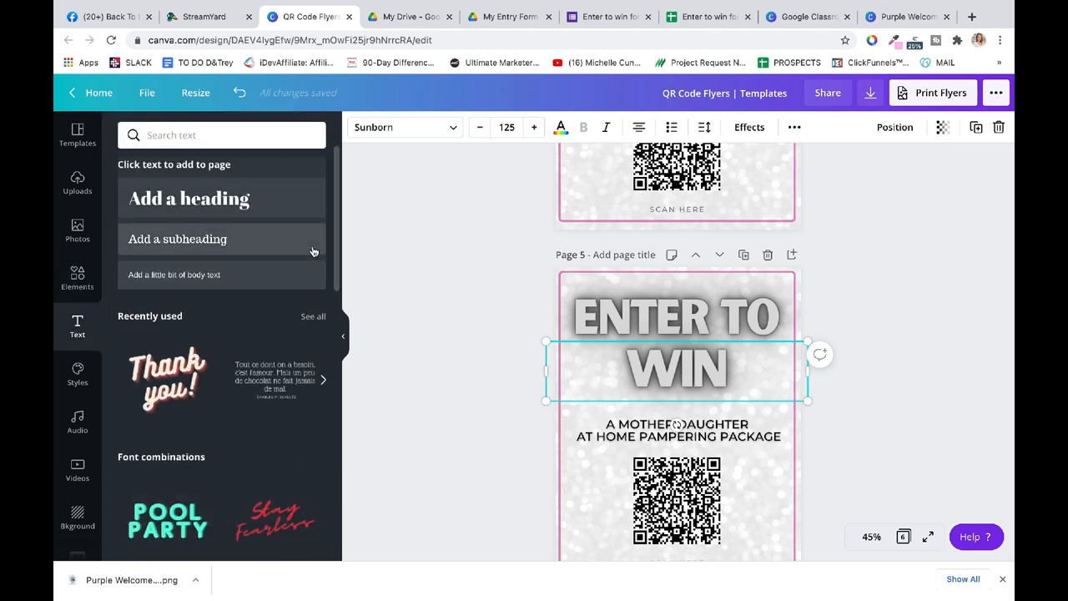
pyautogui.moveTo(314, 251)
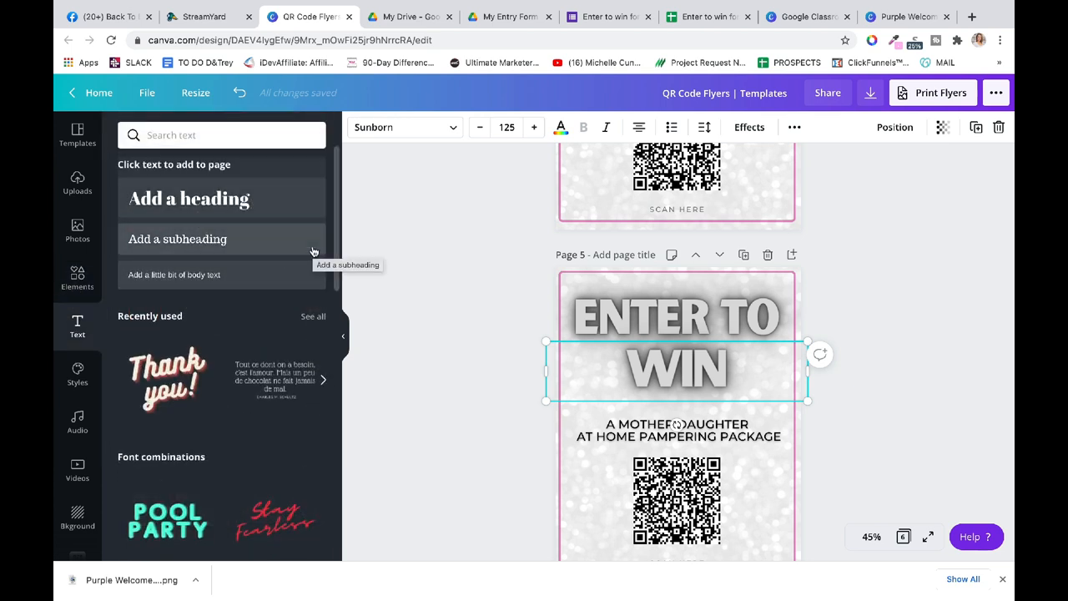